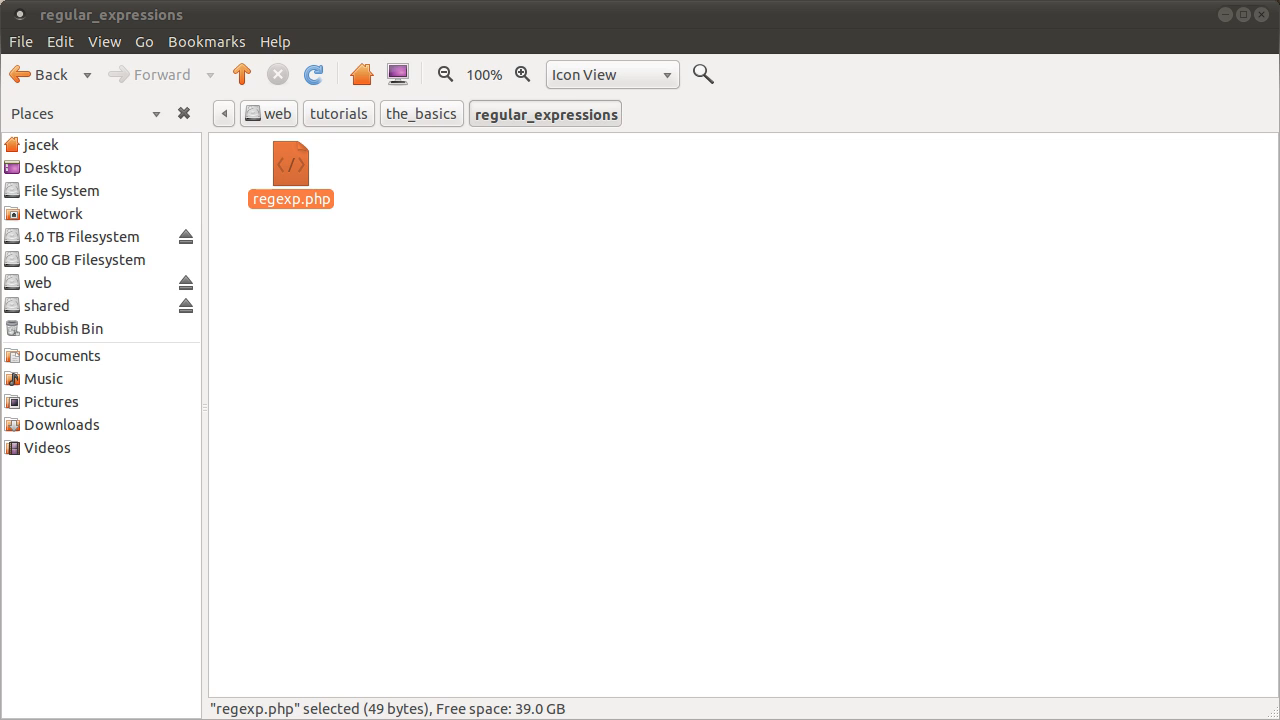
mouse_move(412, 325)
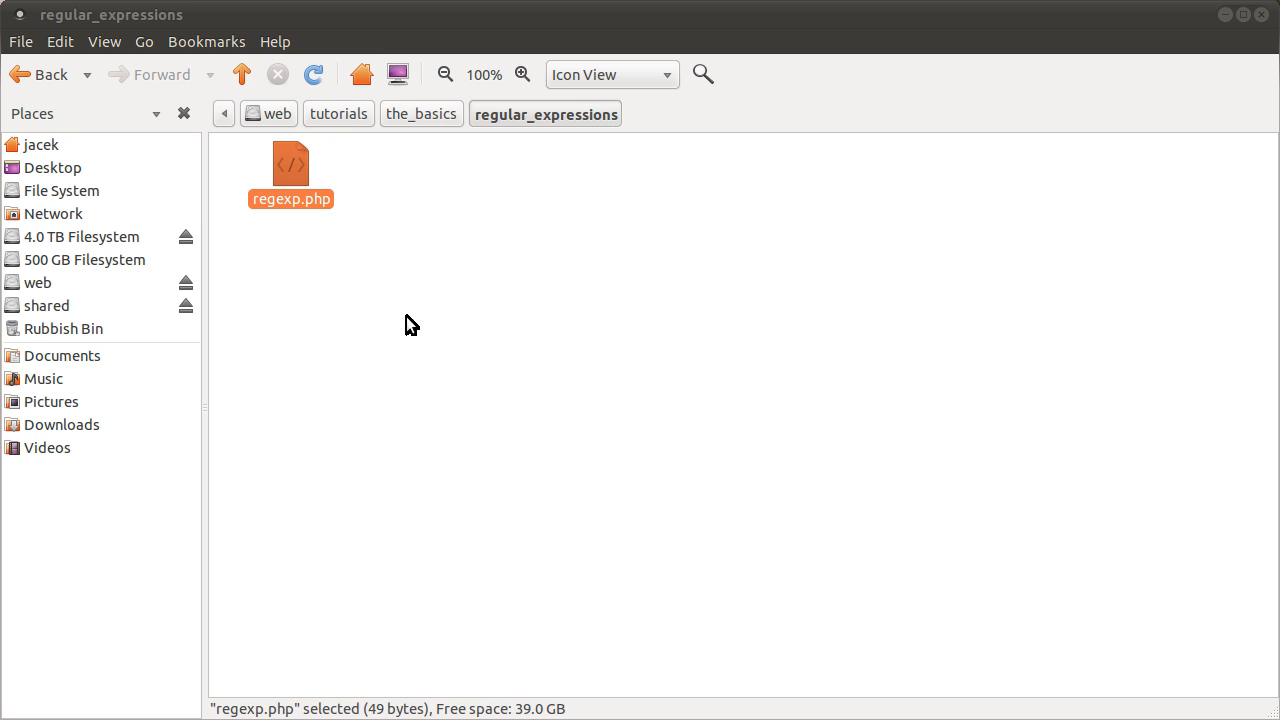
Open regexp.php from the regular_expressions folder in gedit.
click(515, 485)
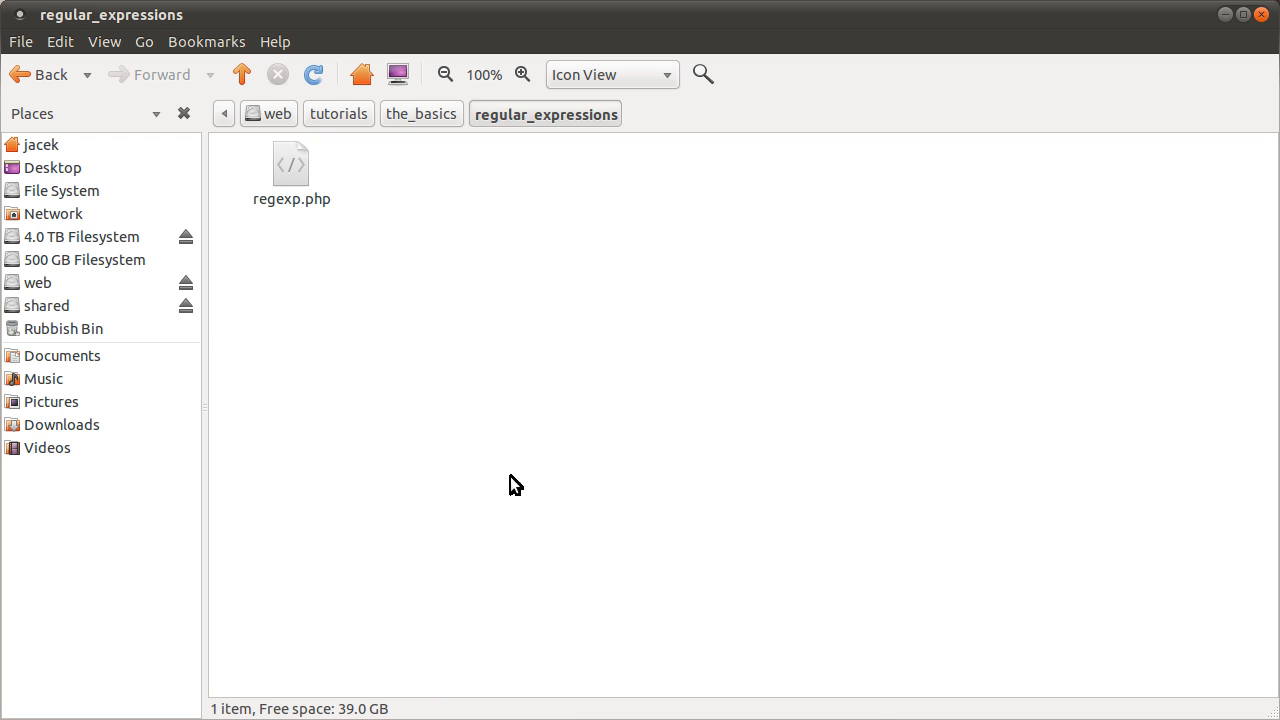
double_click(290, 162)
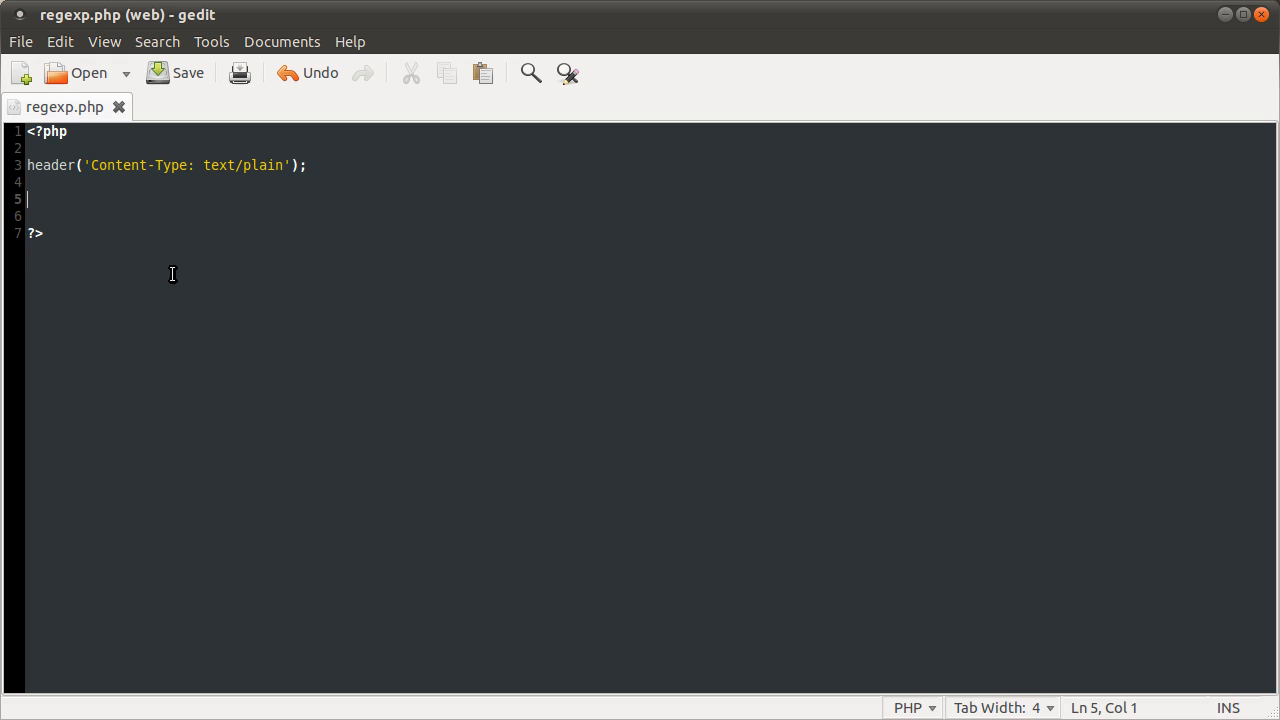
mouse_move(411, 537)
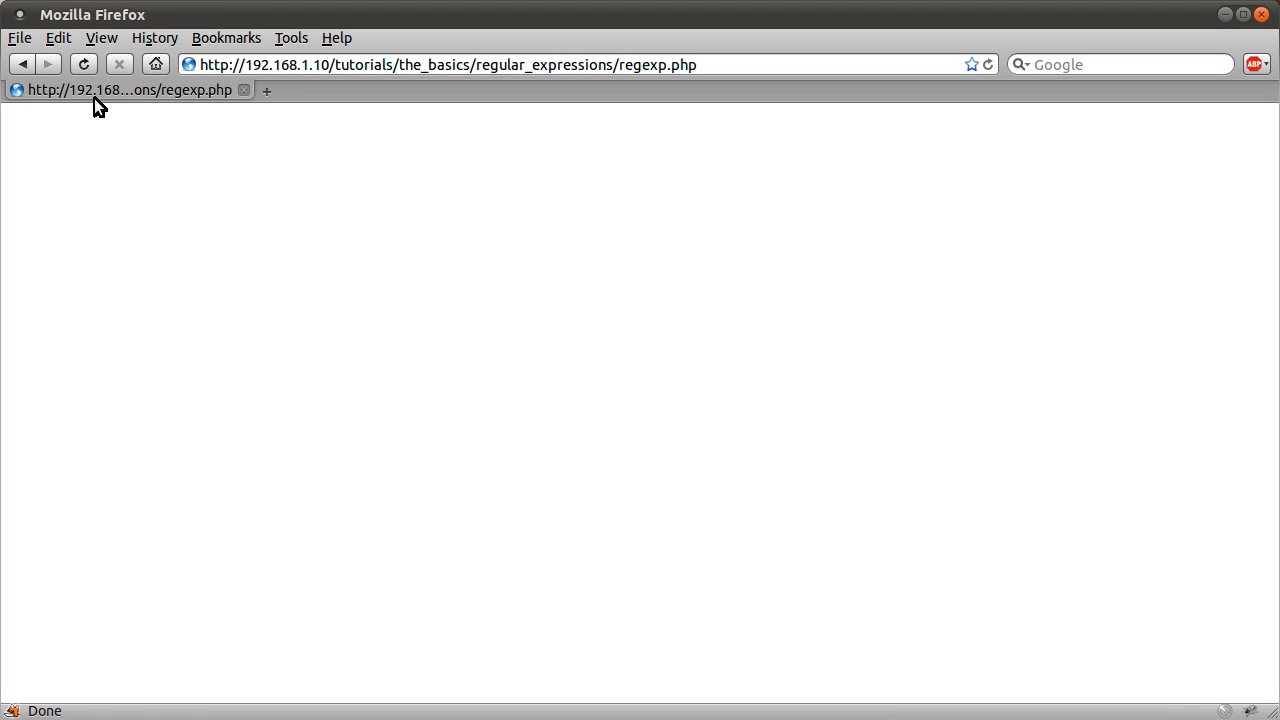
mouse_move(364, 347)
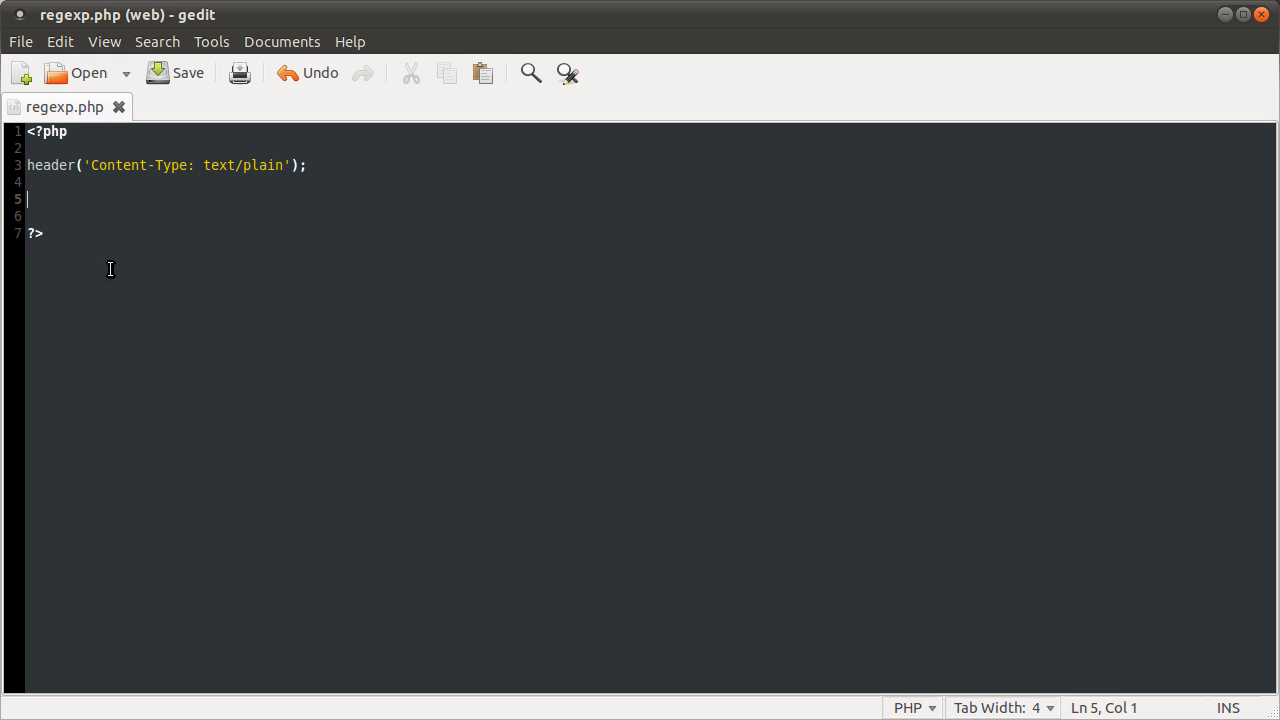
mouse_move(85, 231)
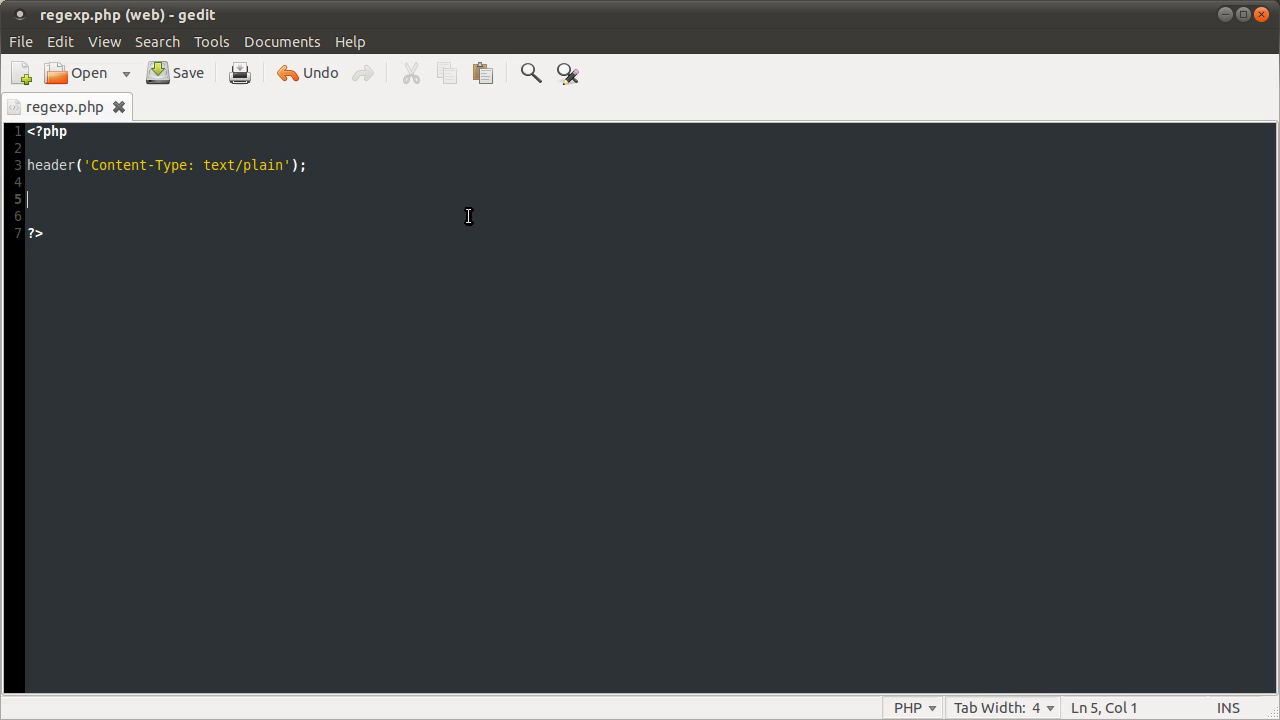
mouse_move(442, 205)
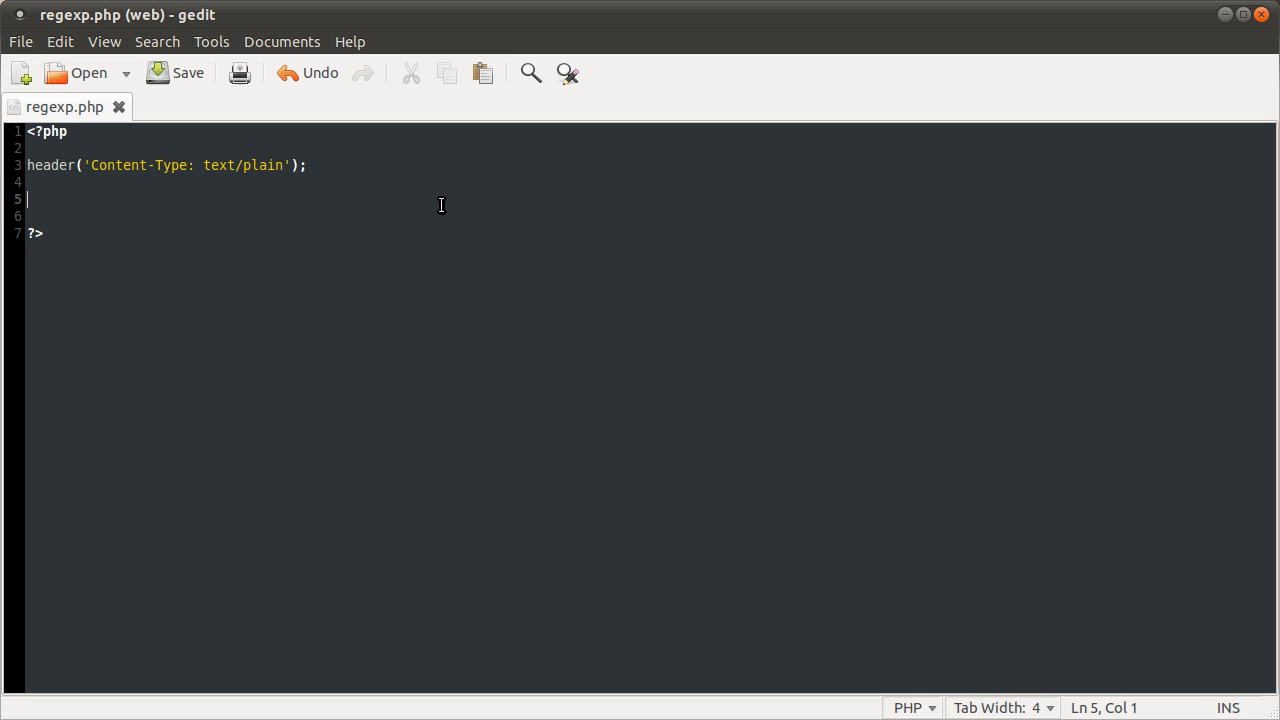
mouse_move(110, 203)
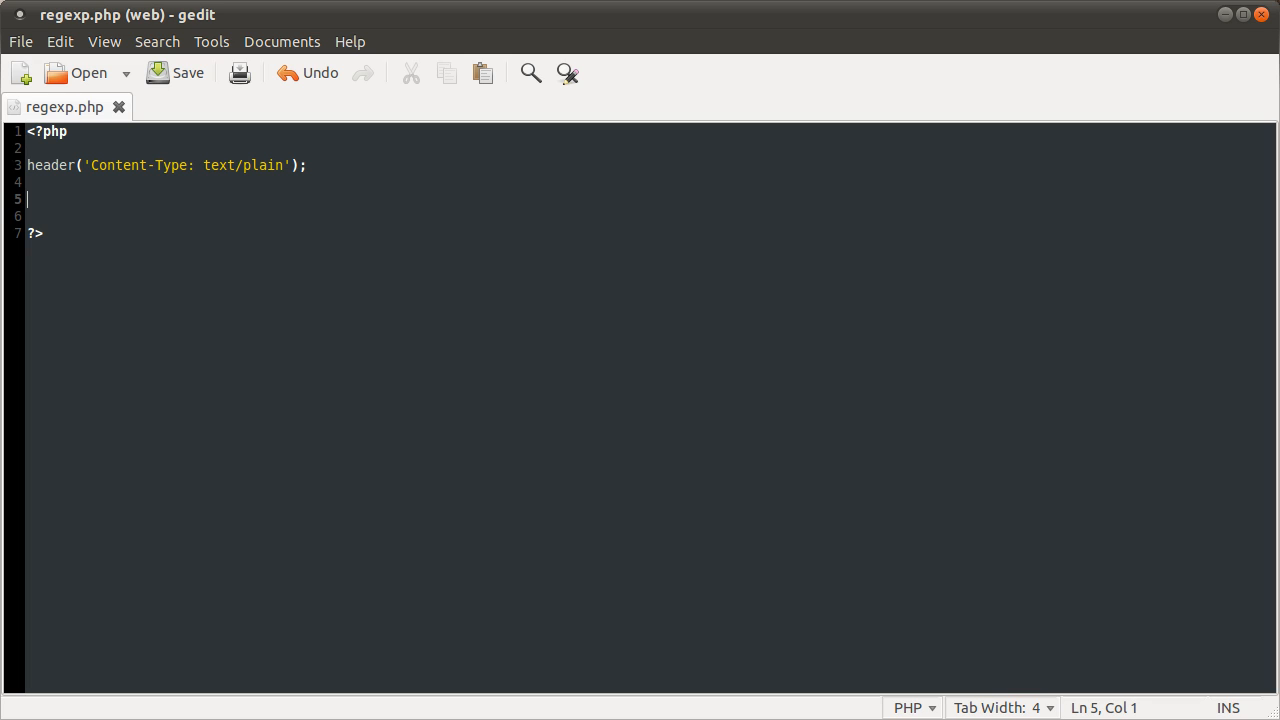
mouse_move(115, 202)
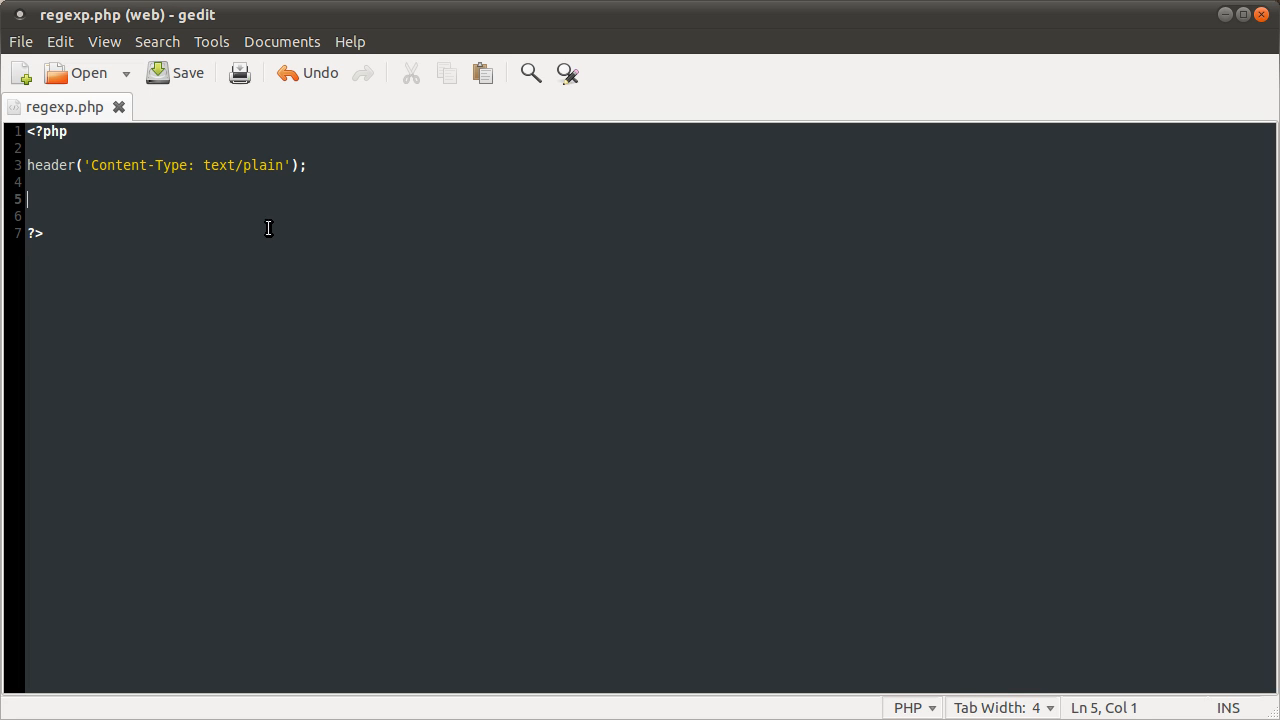
Assign $string = "I am \na test \r string"; on line 5 and add blank lines below.
text($)
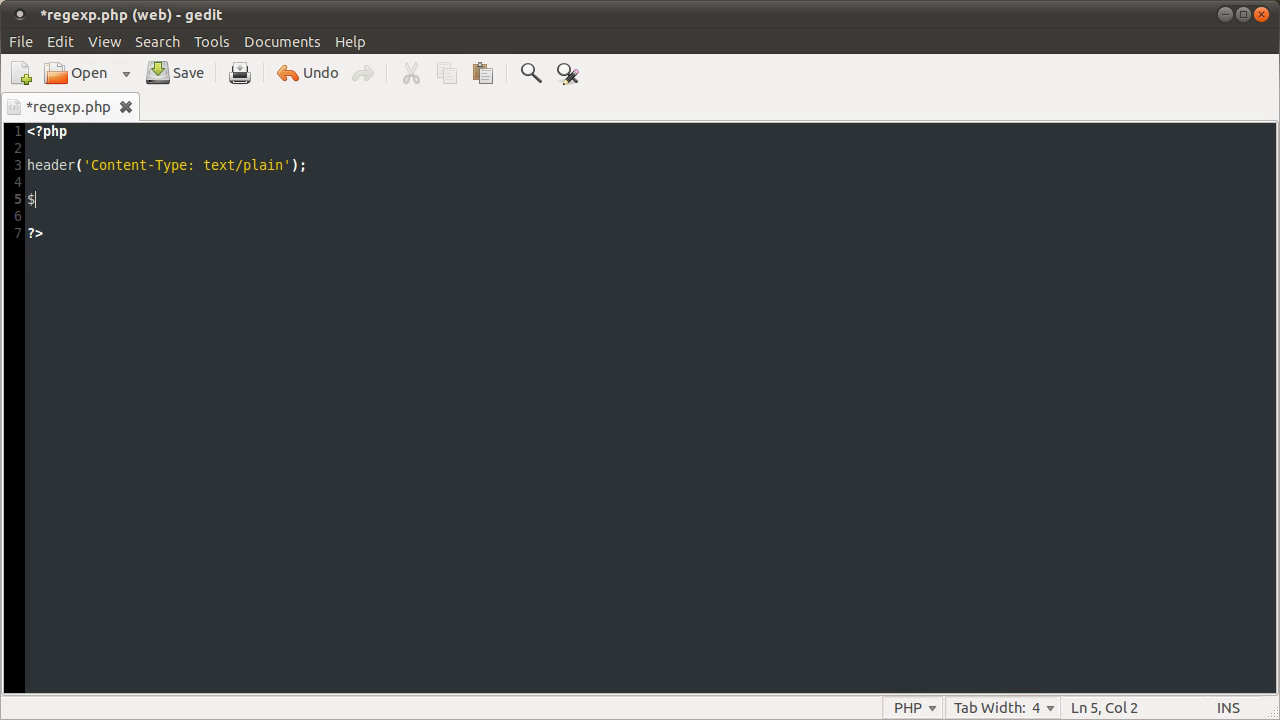
text(string = ")
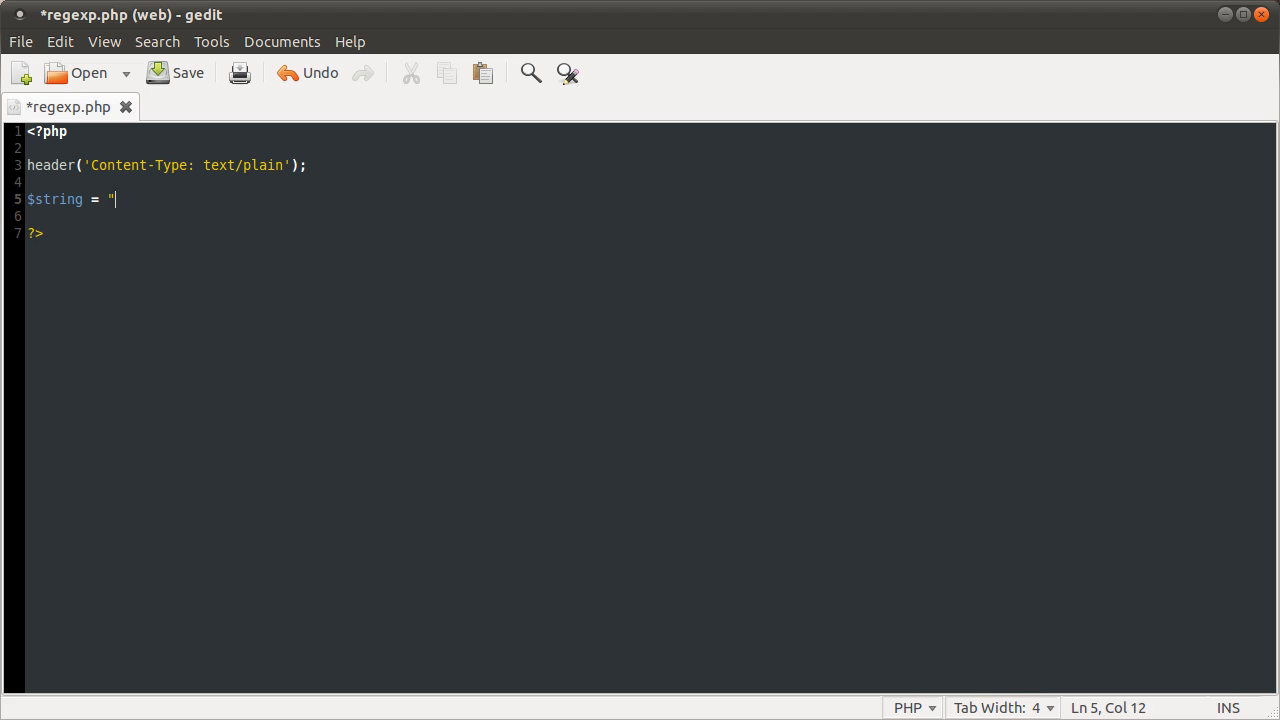
text(";)
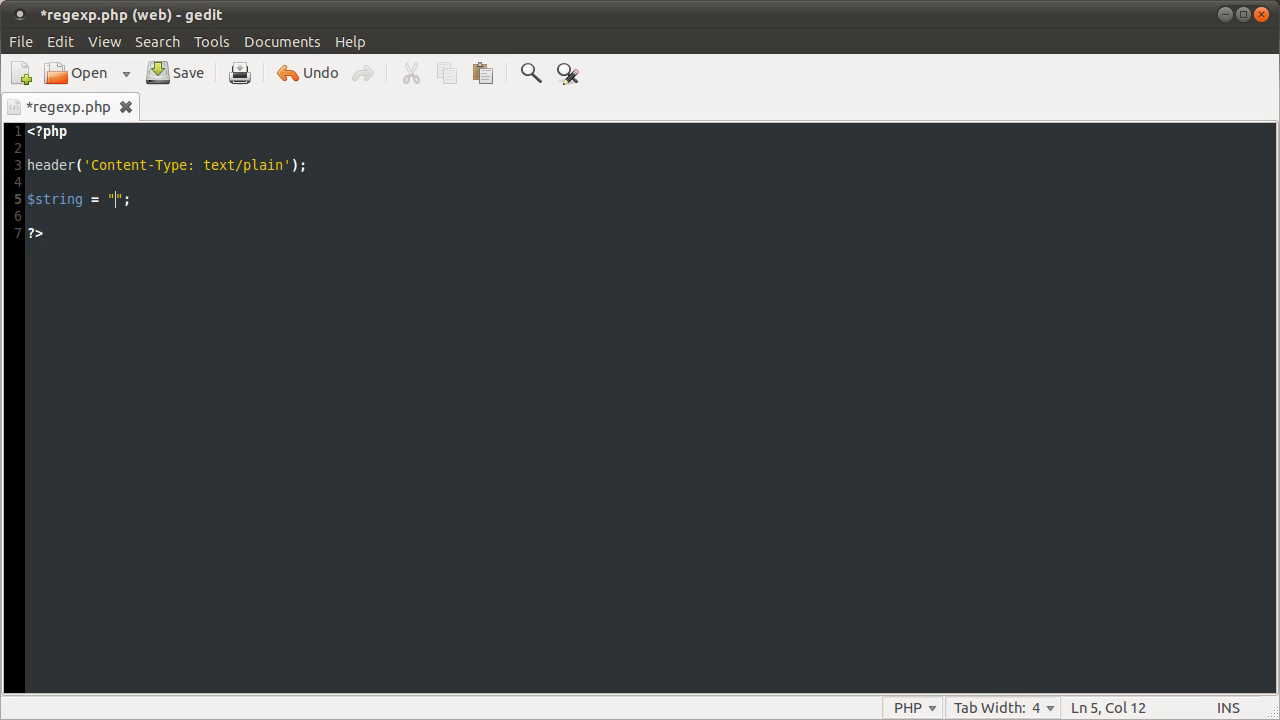
text(I am a tes)
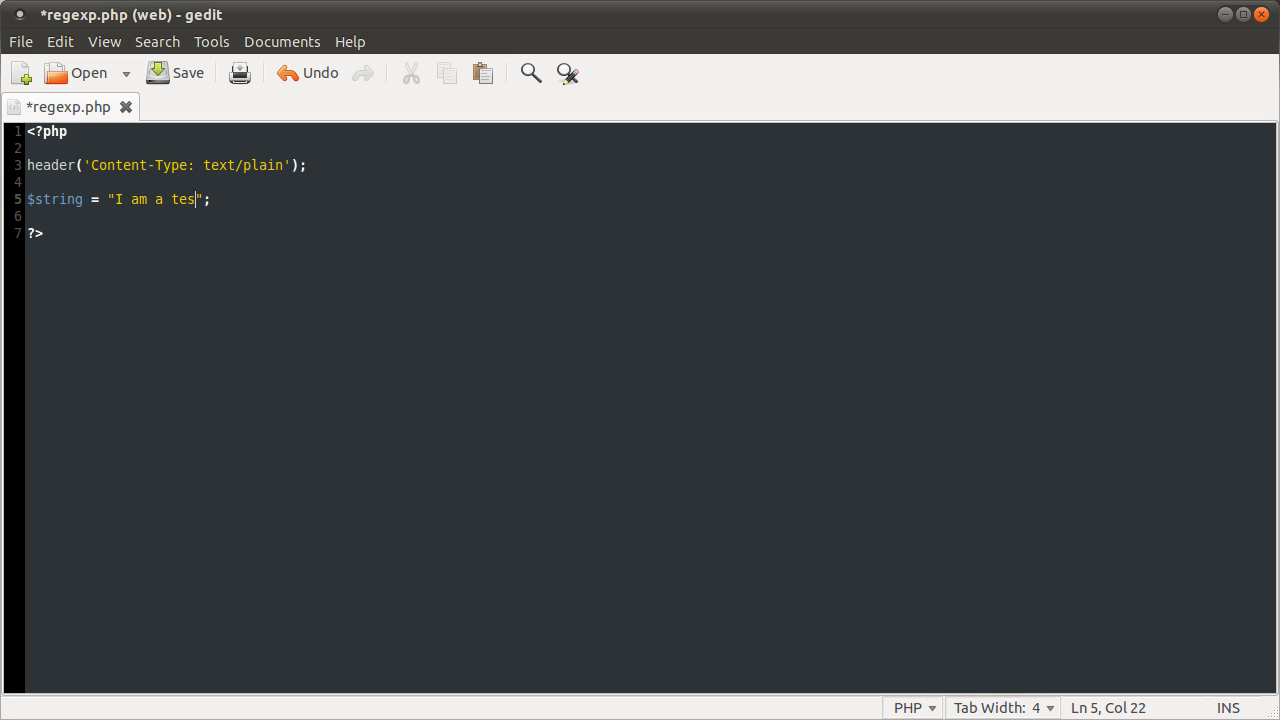
text(t string)
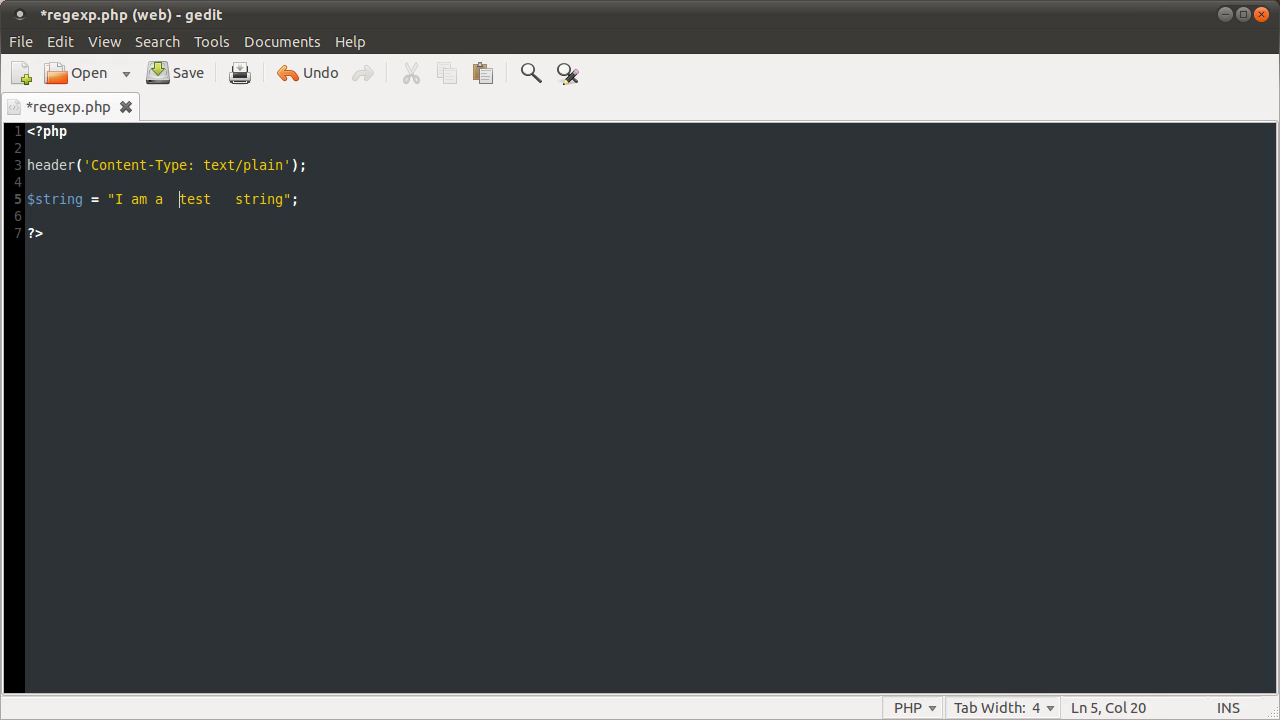
text(\na)
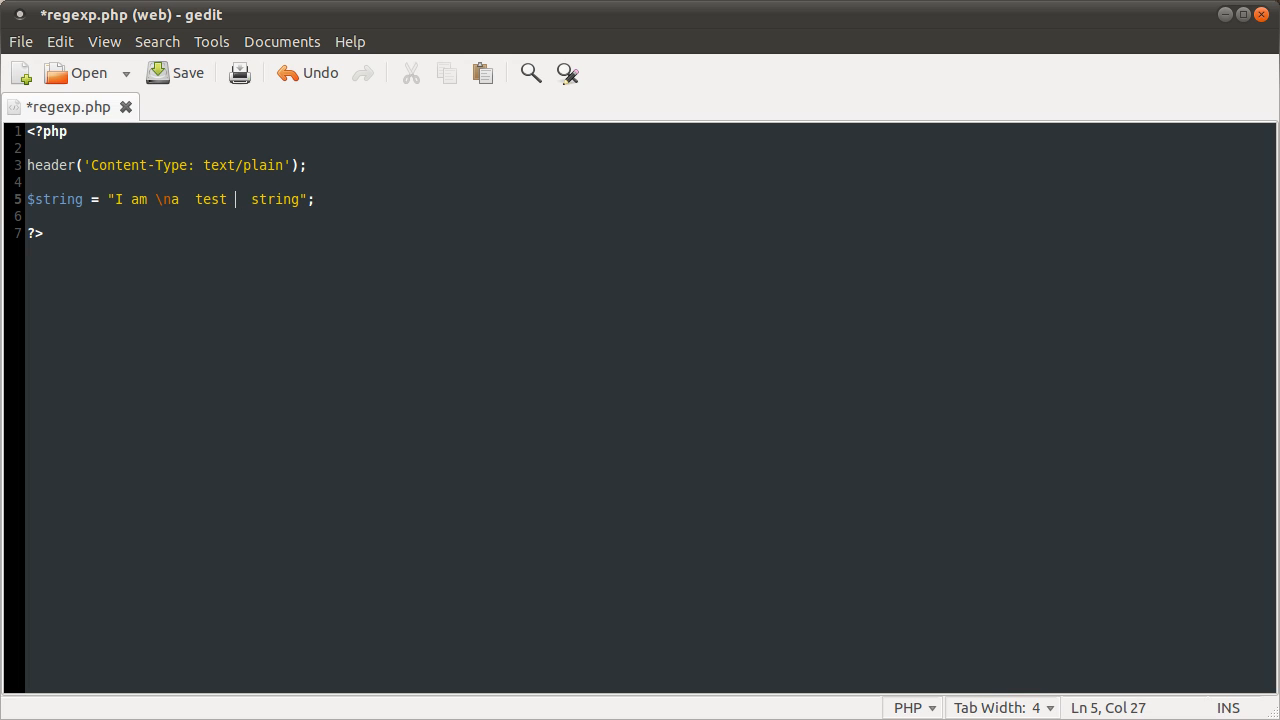
text(\r)
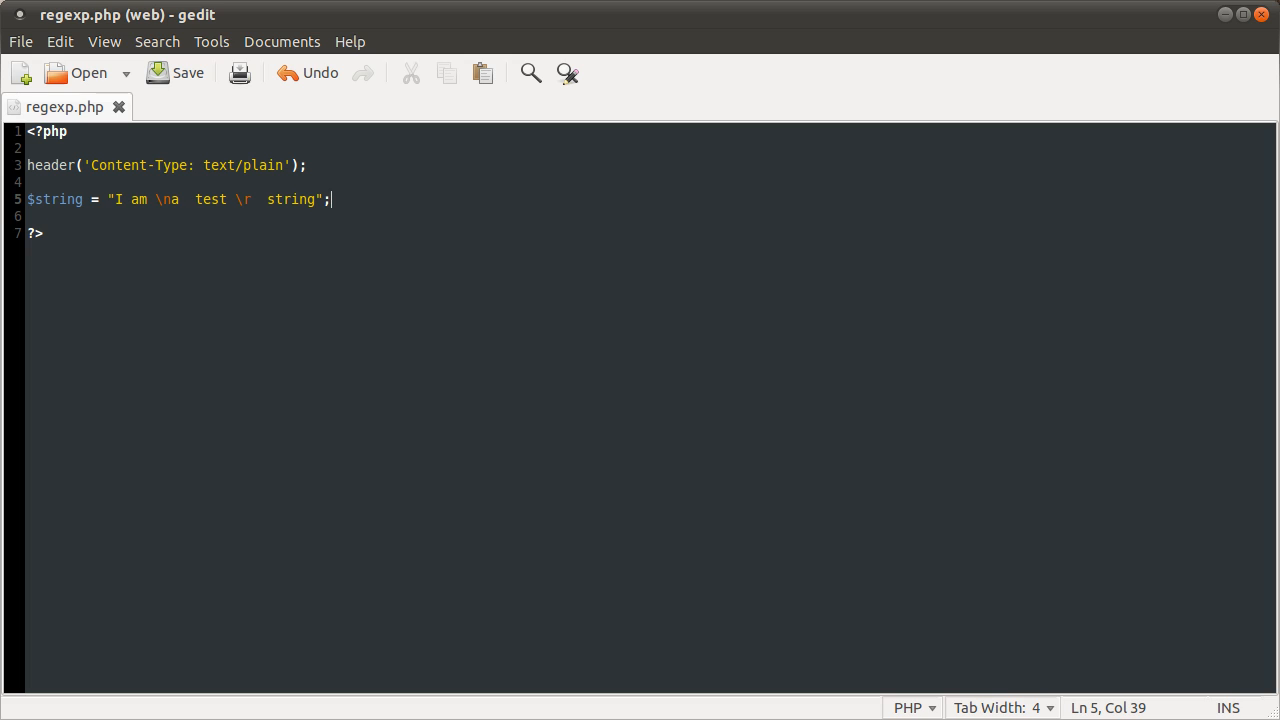
key(Return)
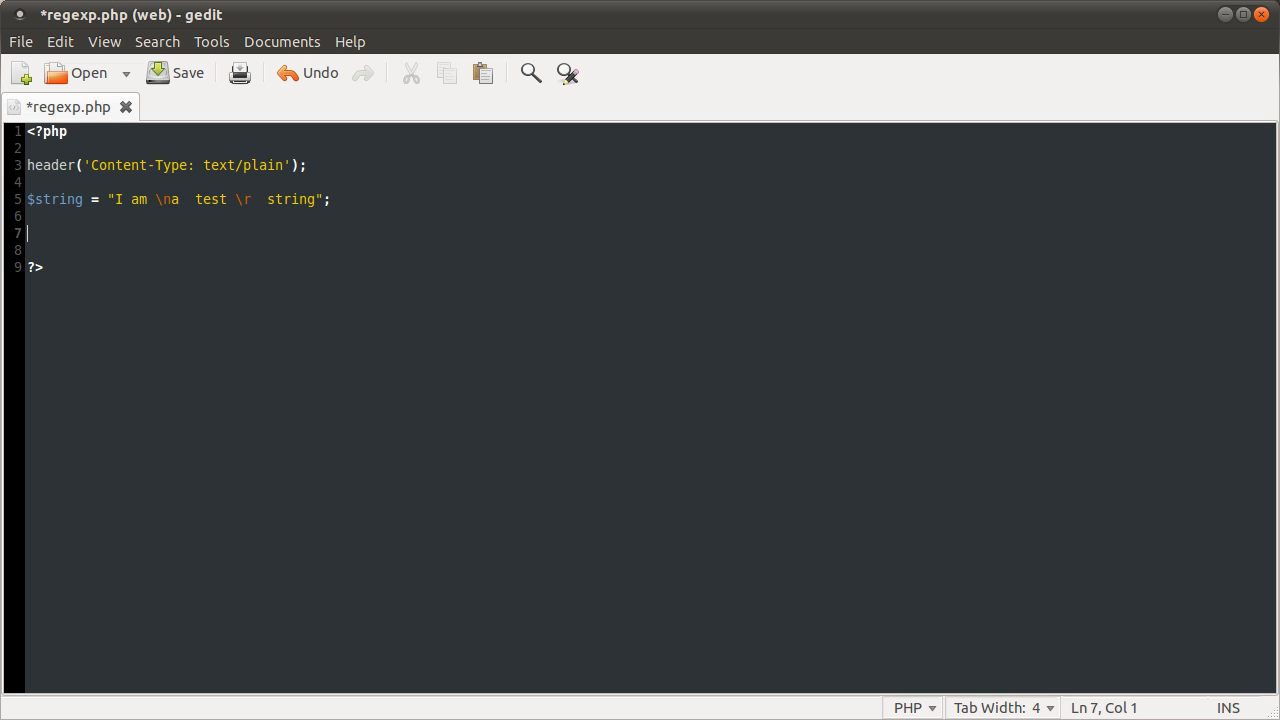
Write preg_replace('', ' ', $string); on line 7 with an empty pattern, saving partway.
text(preg)
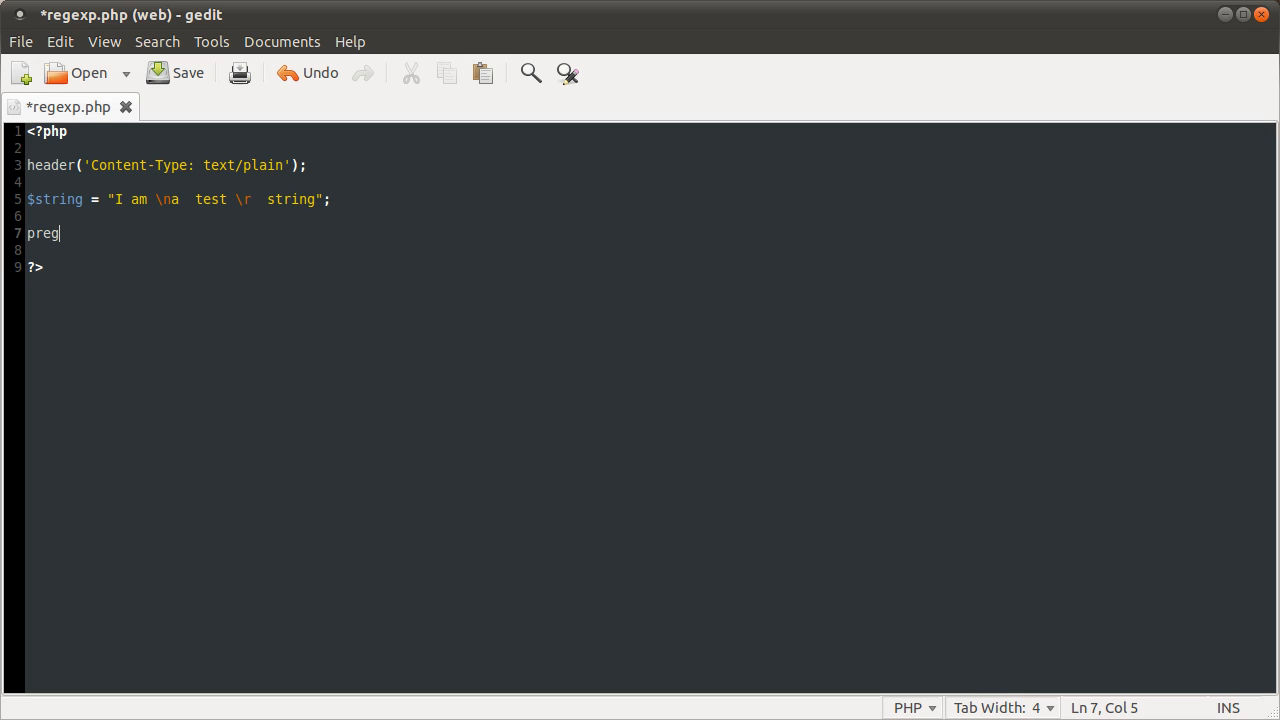
text(_re)
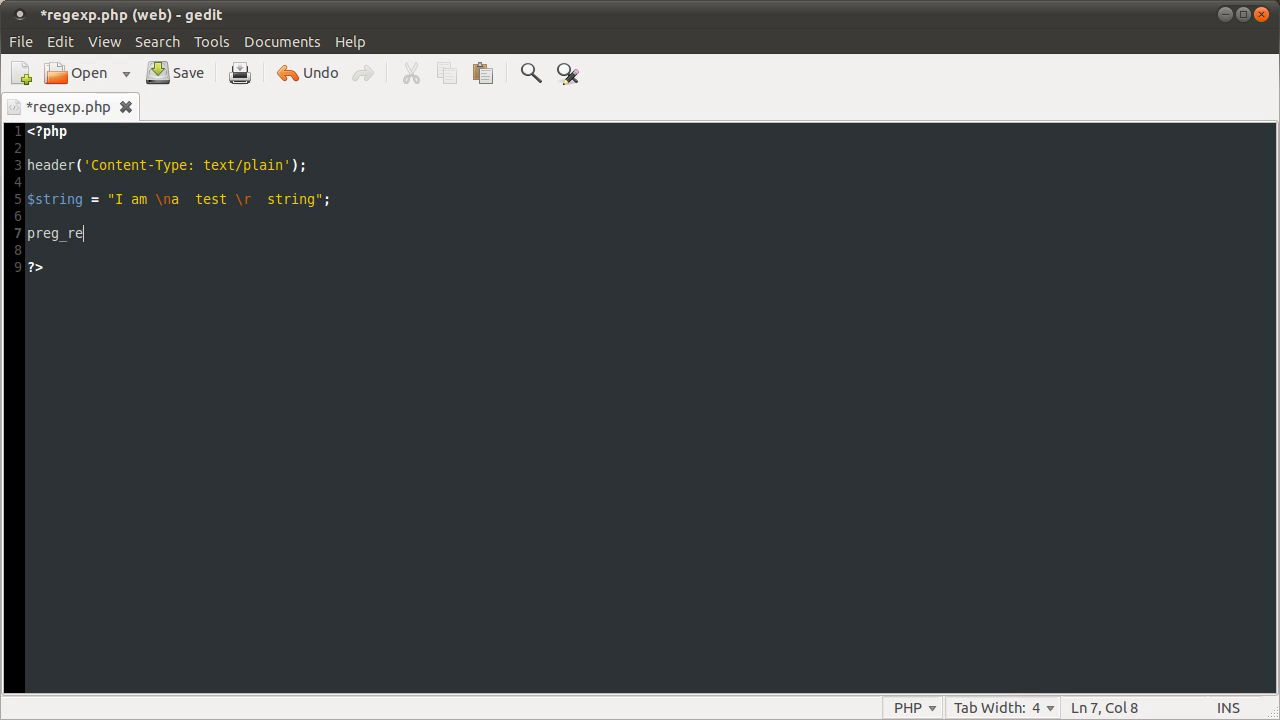
text(place();)
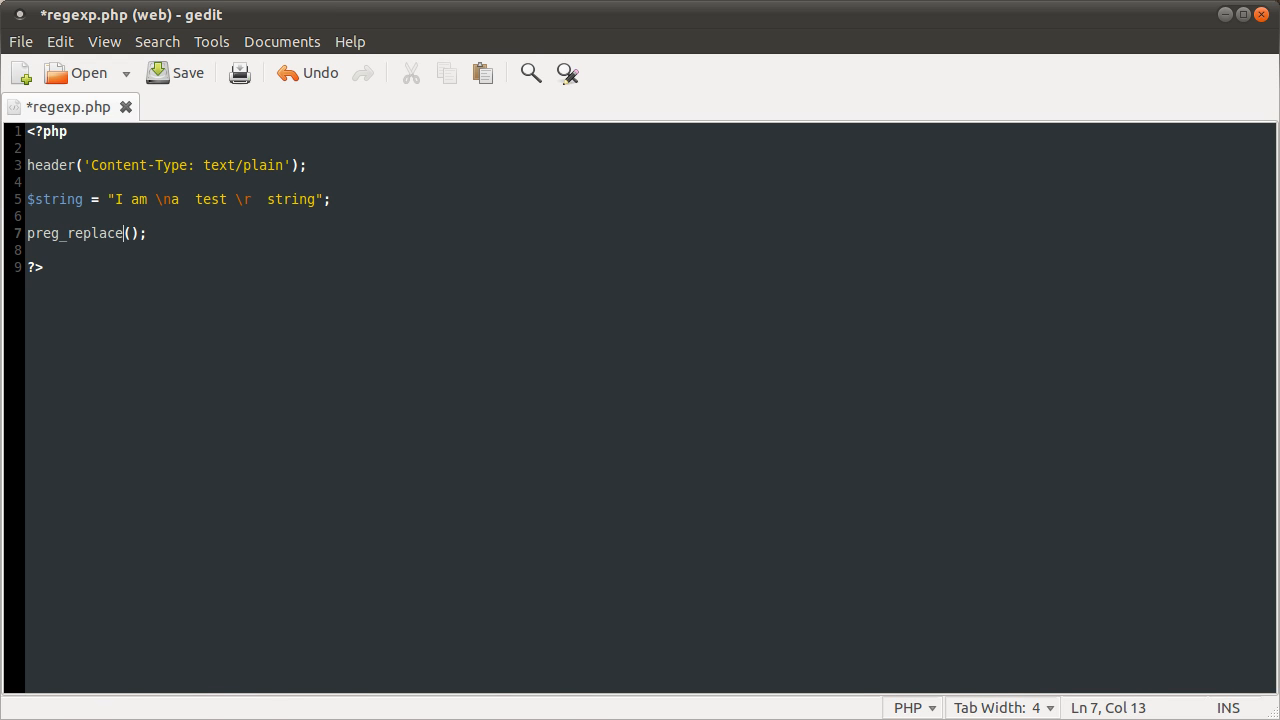
key(ctrl+s)
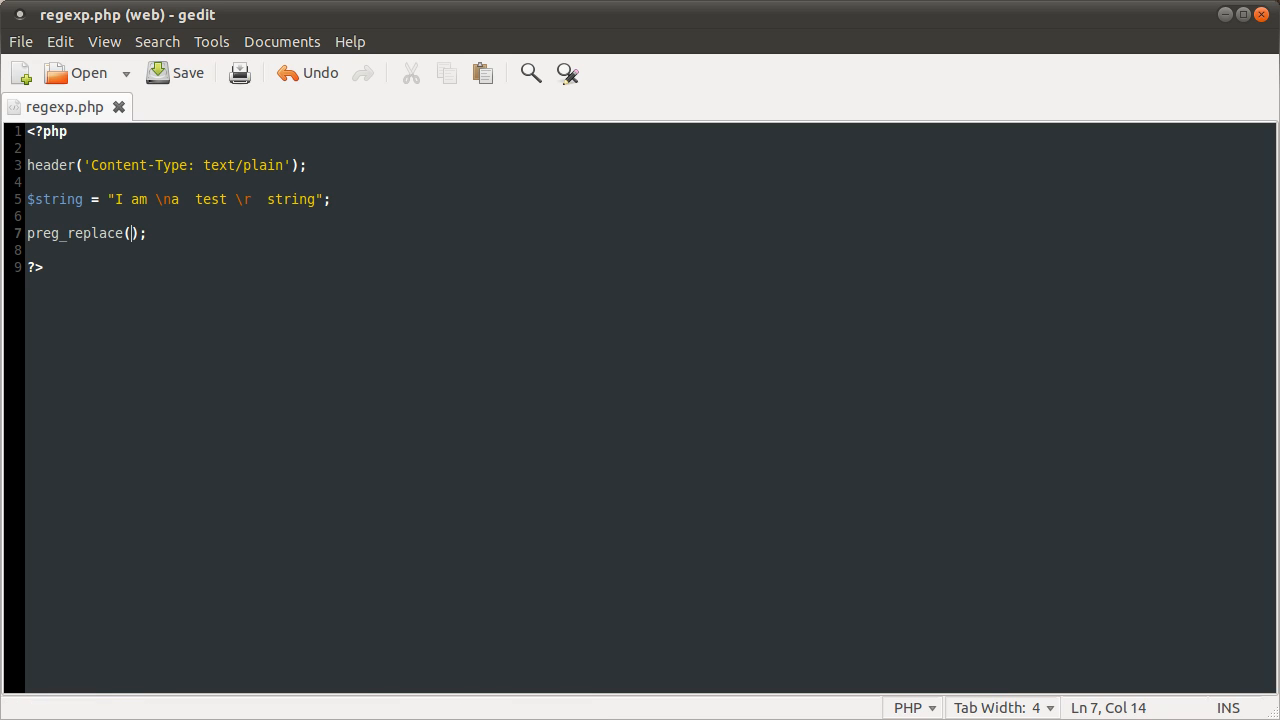
text('')
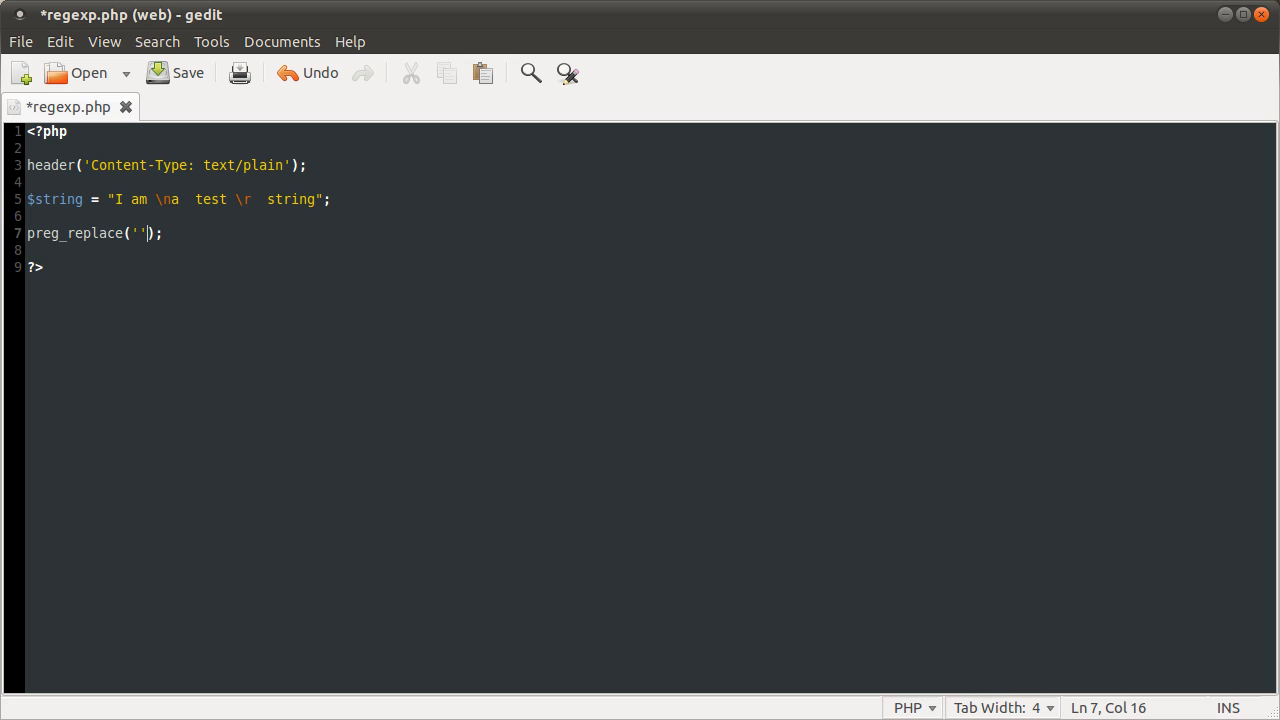
text(", ")
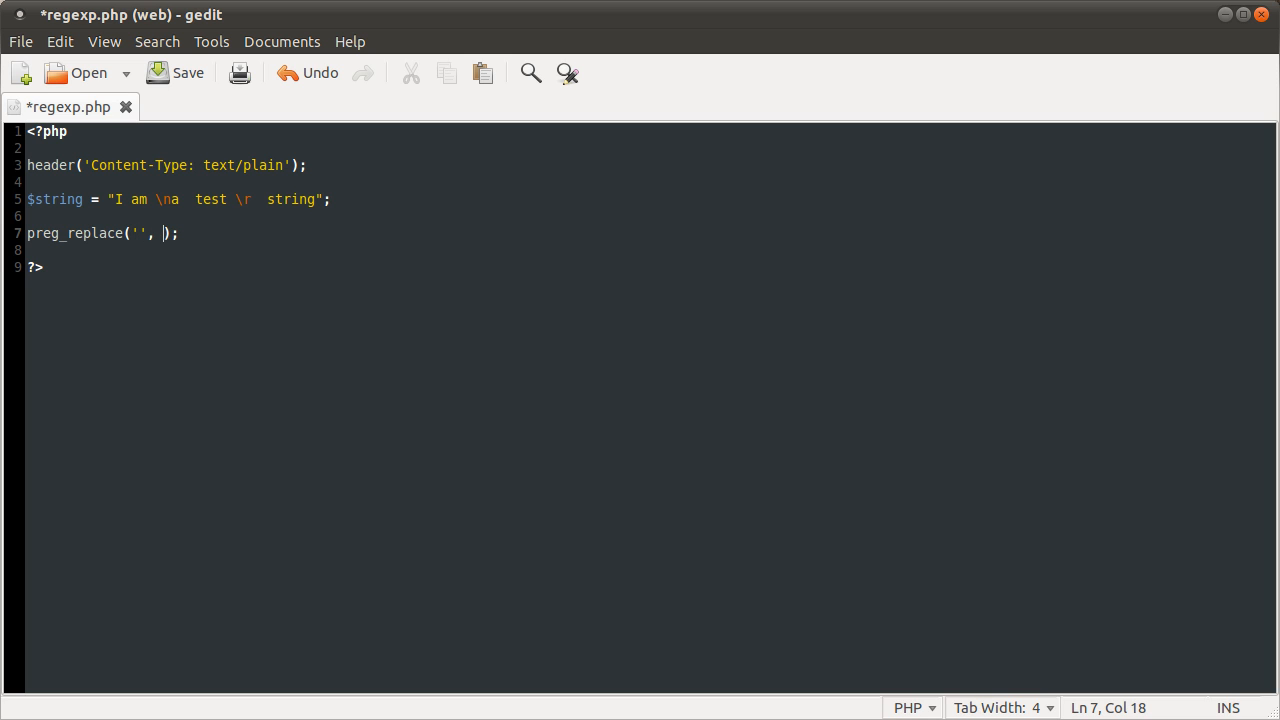
text('',)
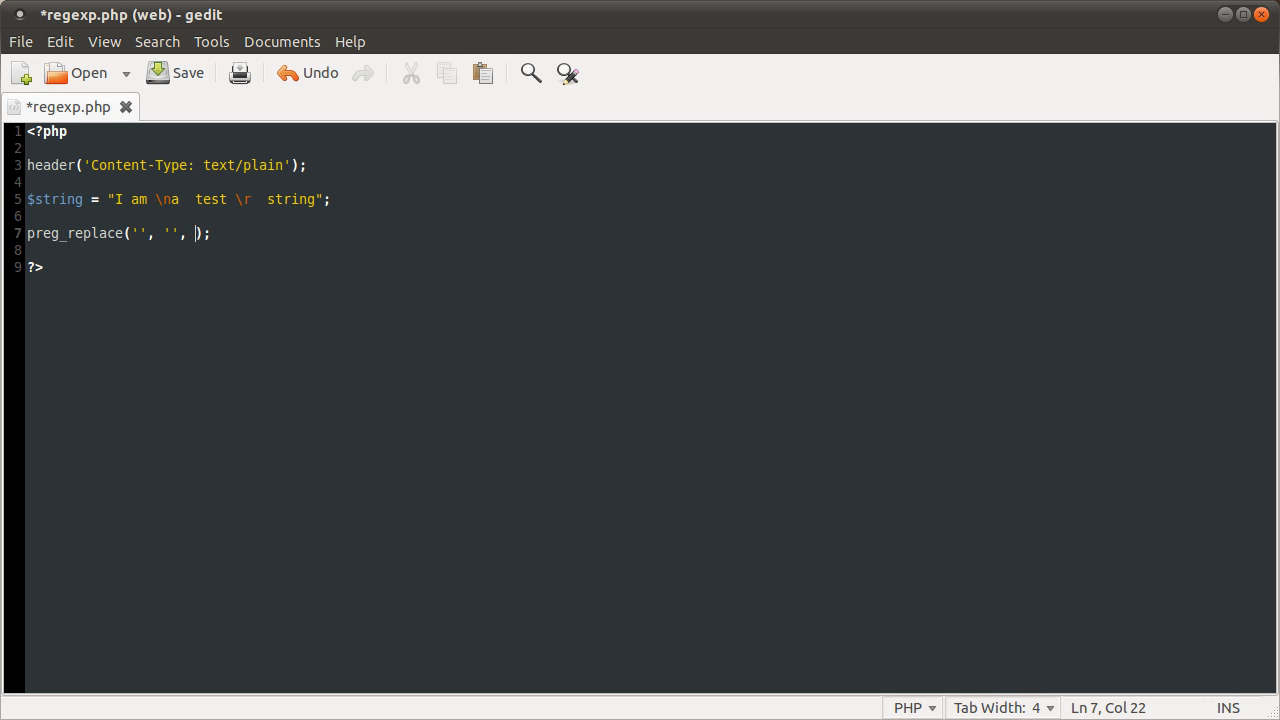
text($string)
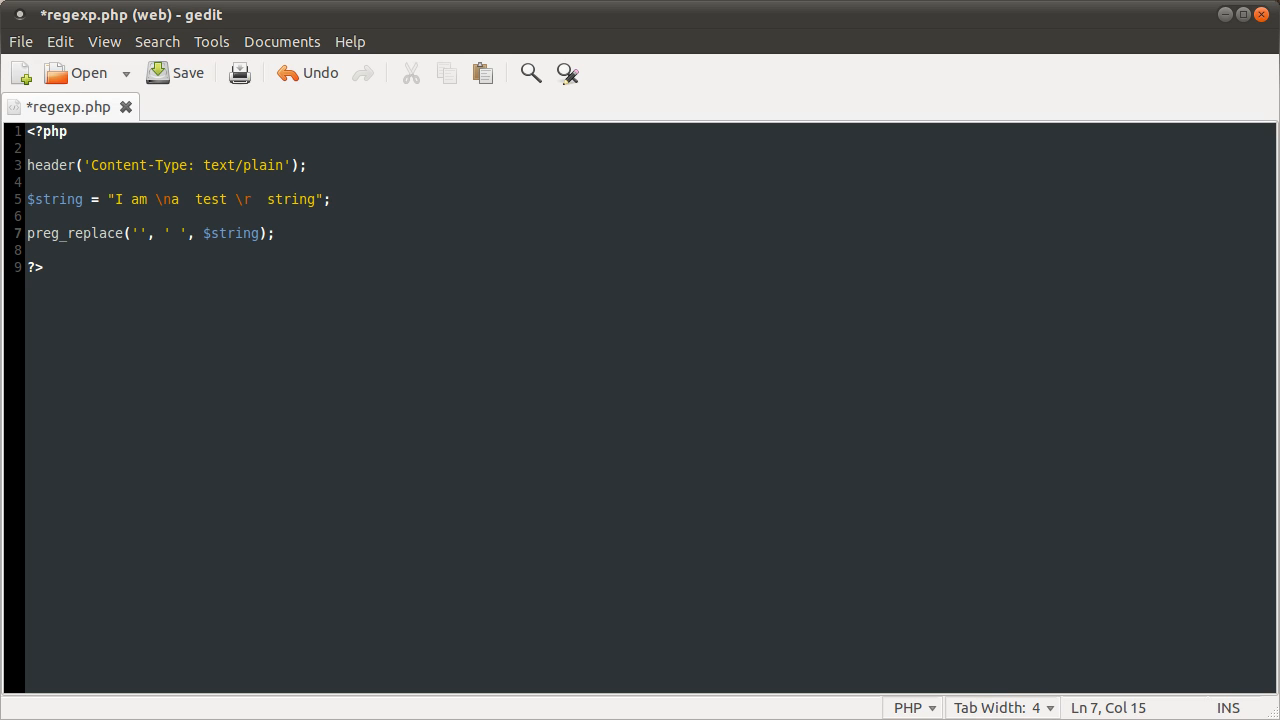
Make the preg_replace pattern '#[ \n\r]+#' to match runs of spaces, newlines and carriage returns.
text(##)
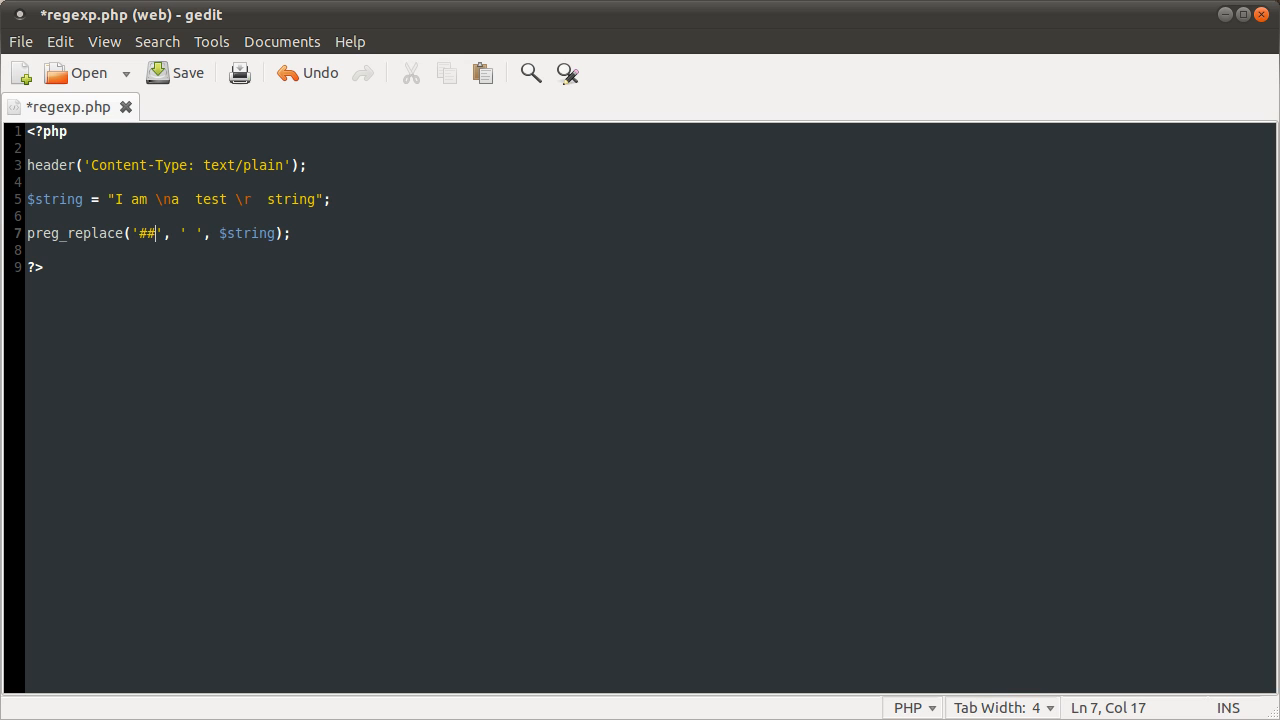
key(BackSpace)
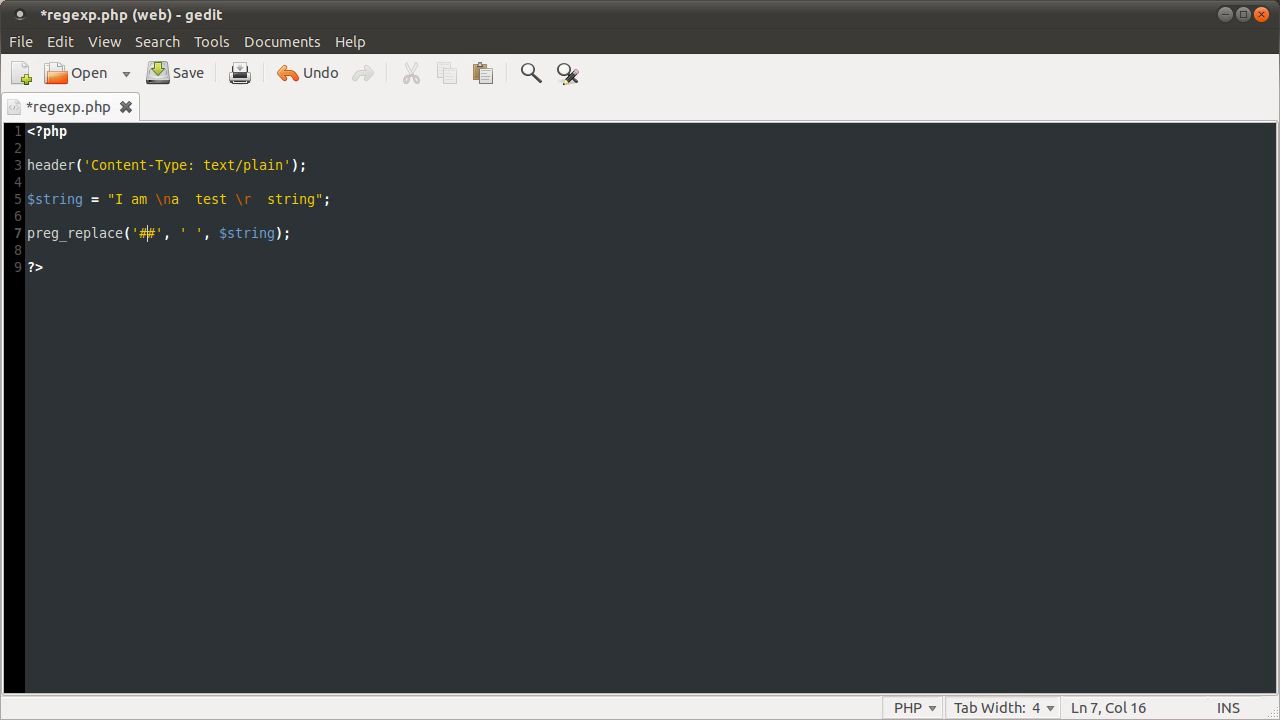
text([])
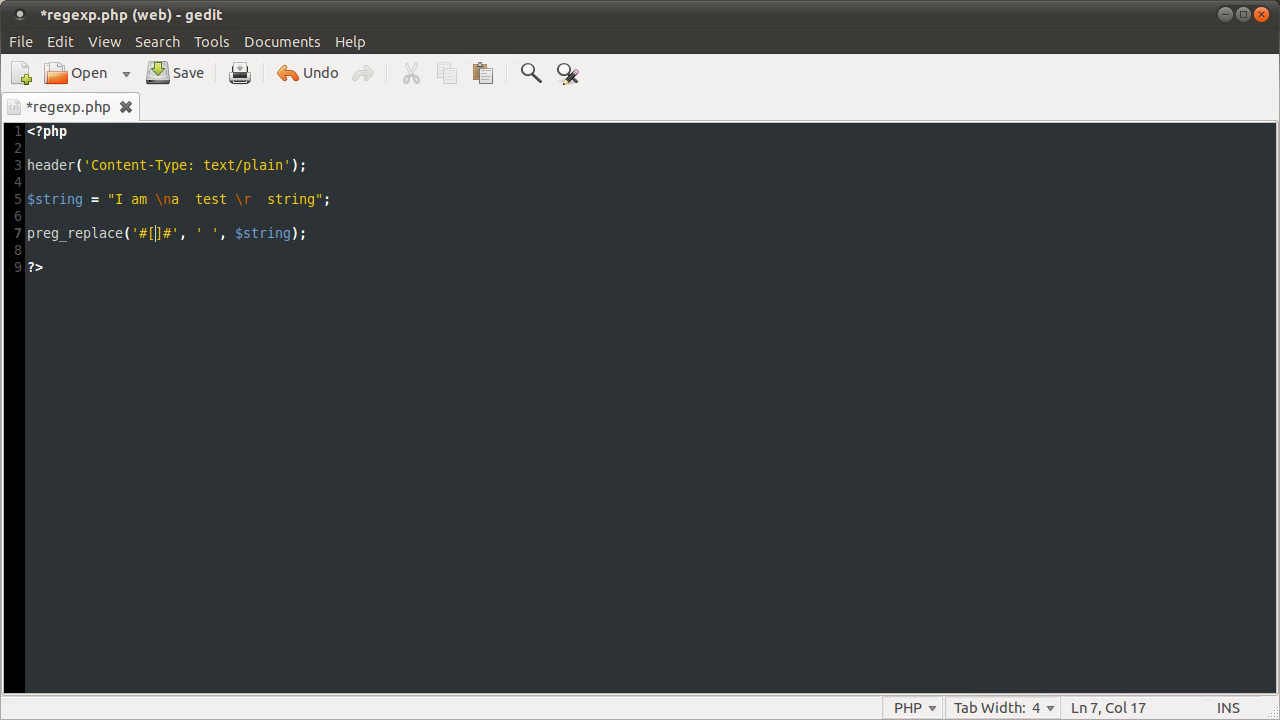
text(abc)
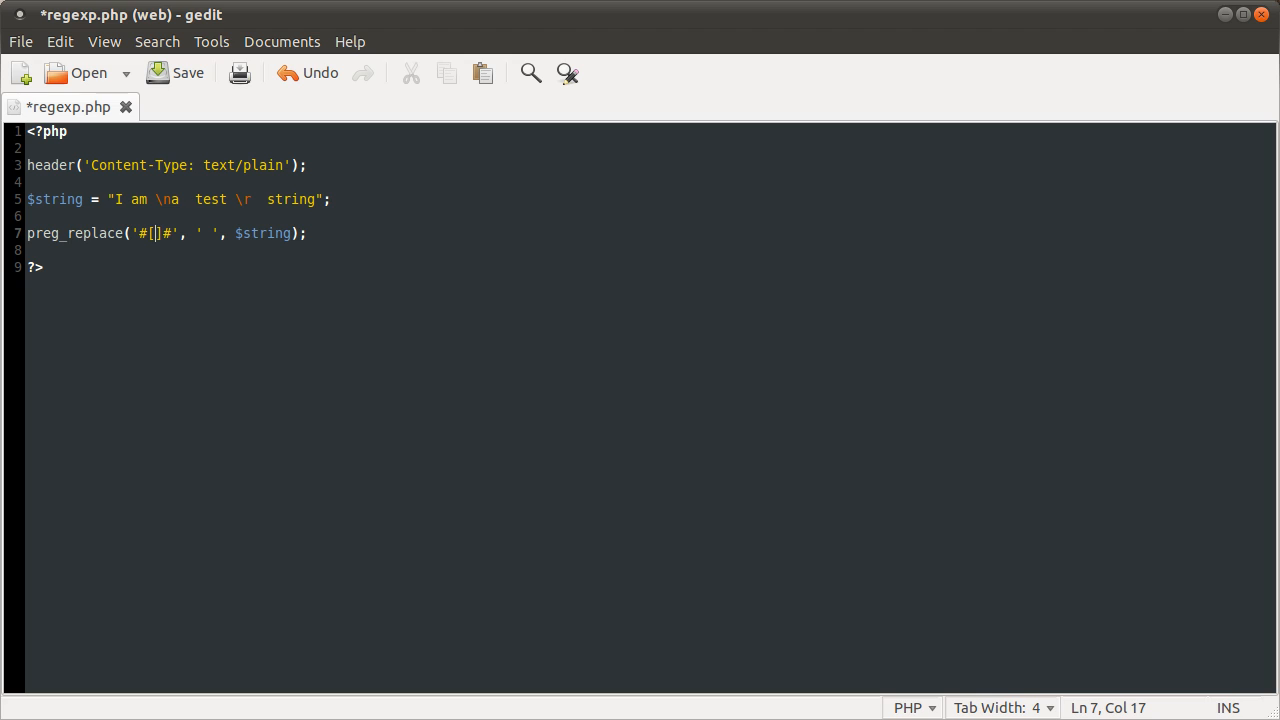
text(" ")
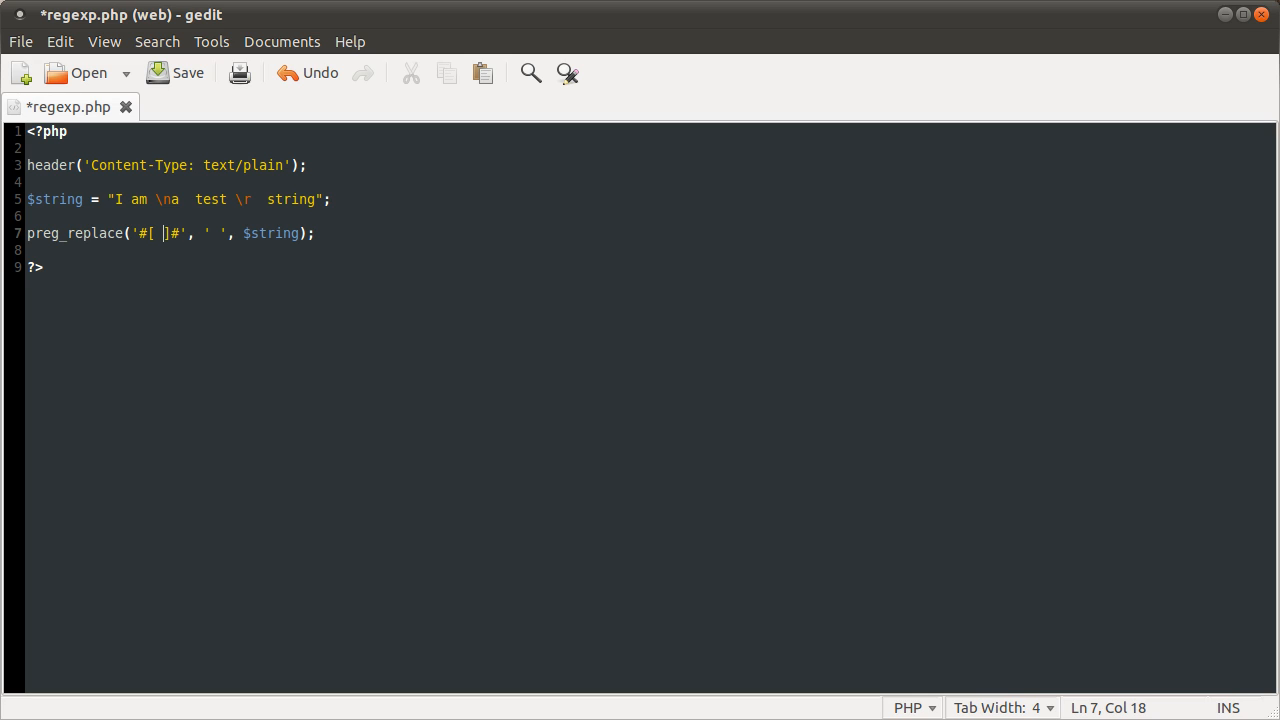
text(\n\r)
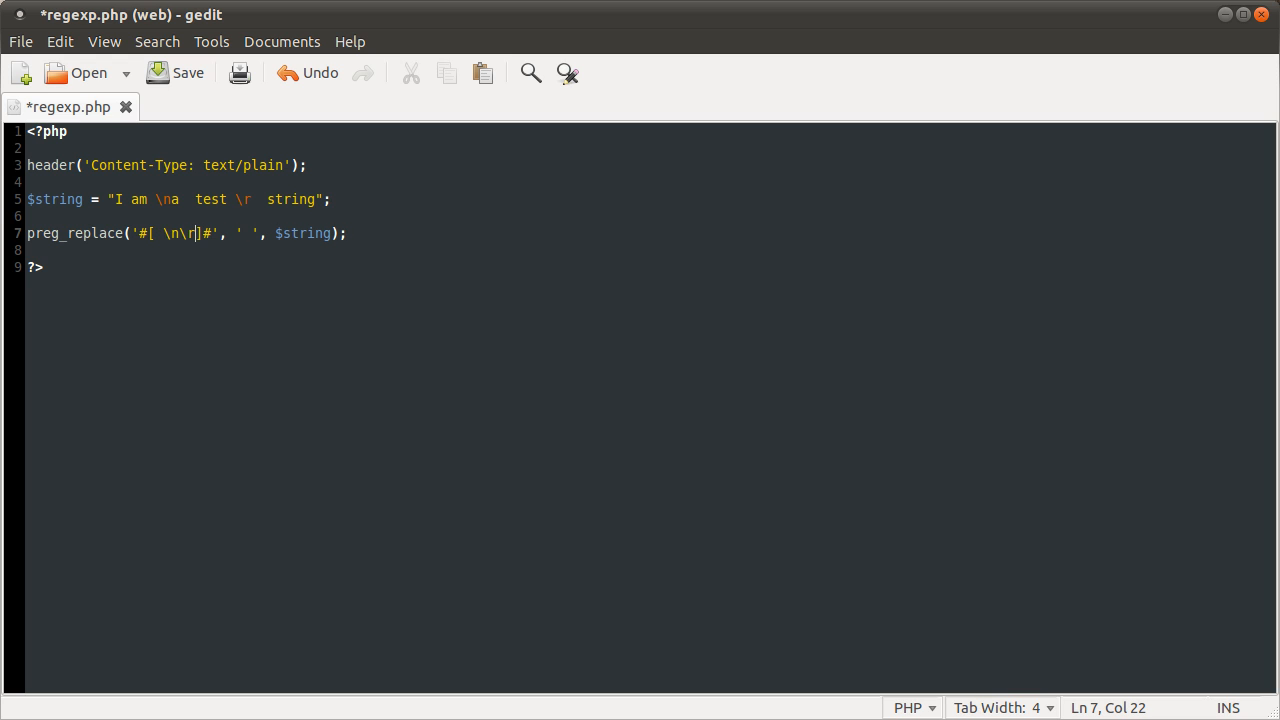
mouse_move(217, 233)
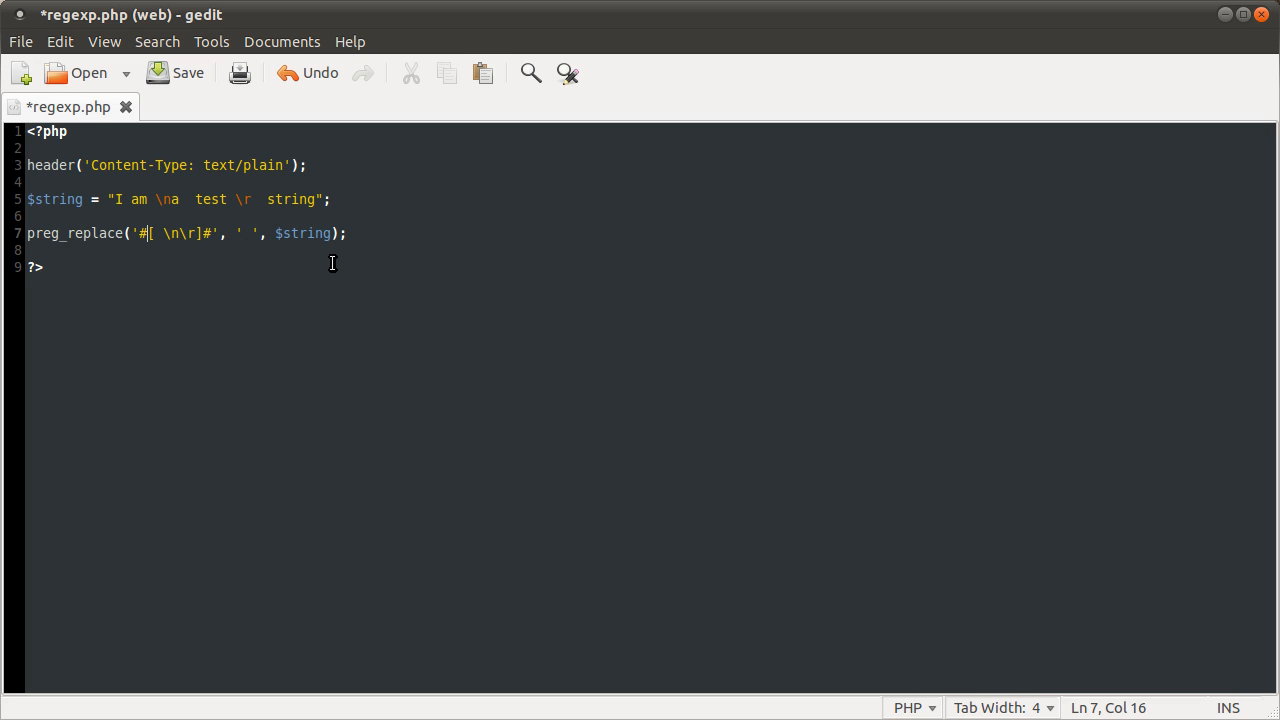
mouse_move(346, 270)
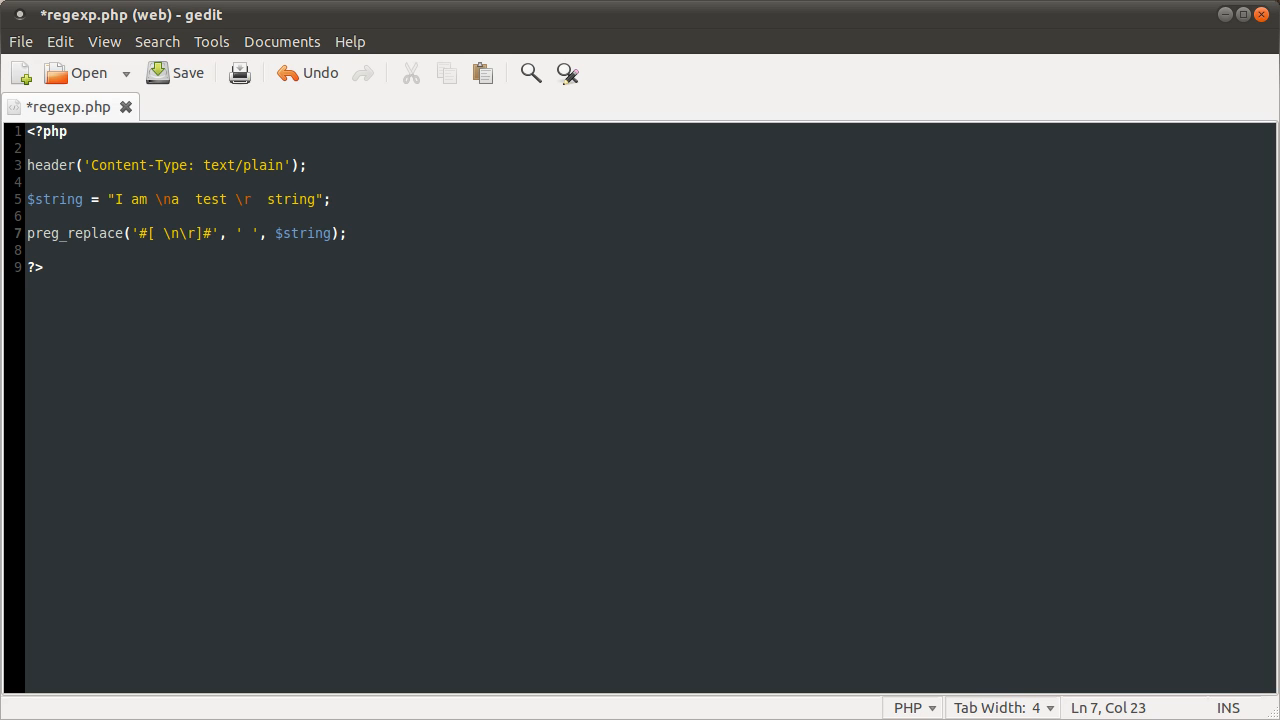
text(+)
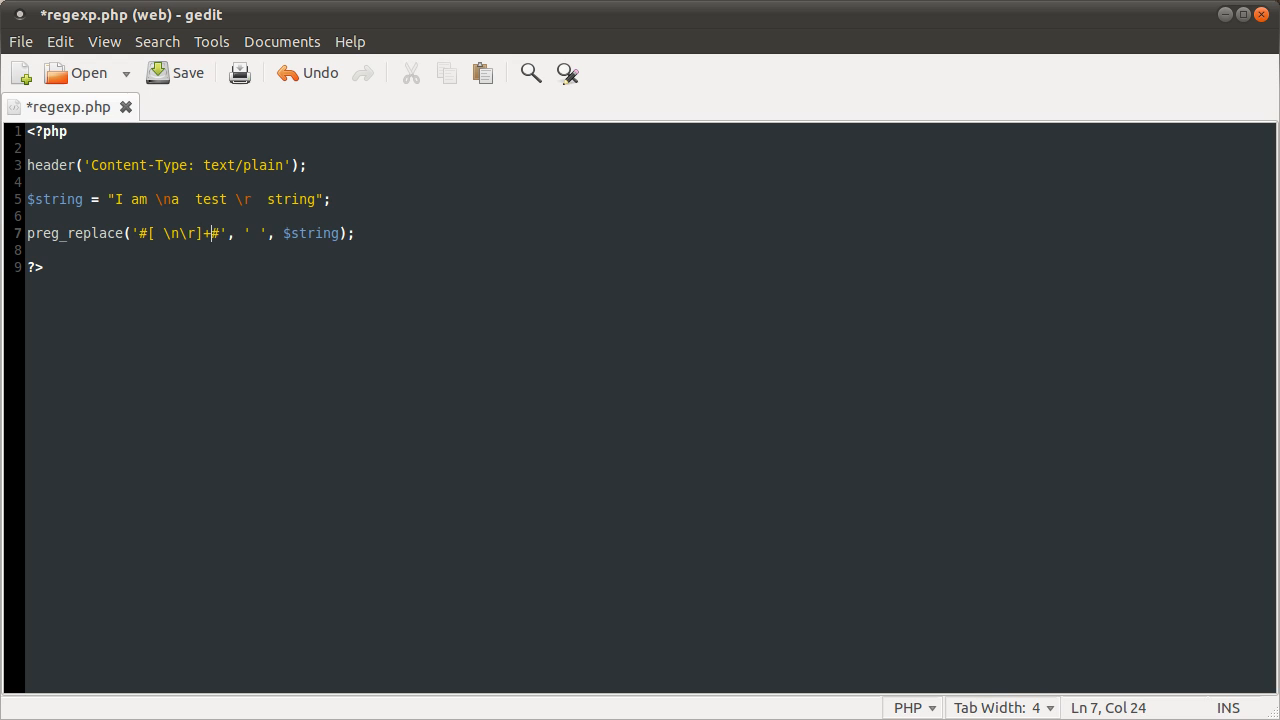
Prefix the preg_replace line with echo $string so its result is printed.
click(194, 72)
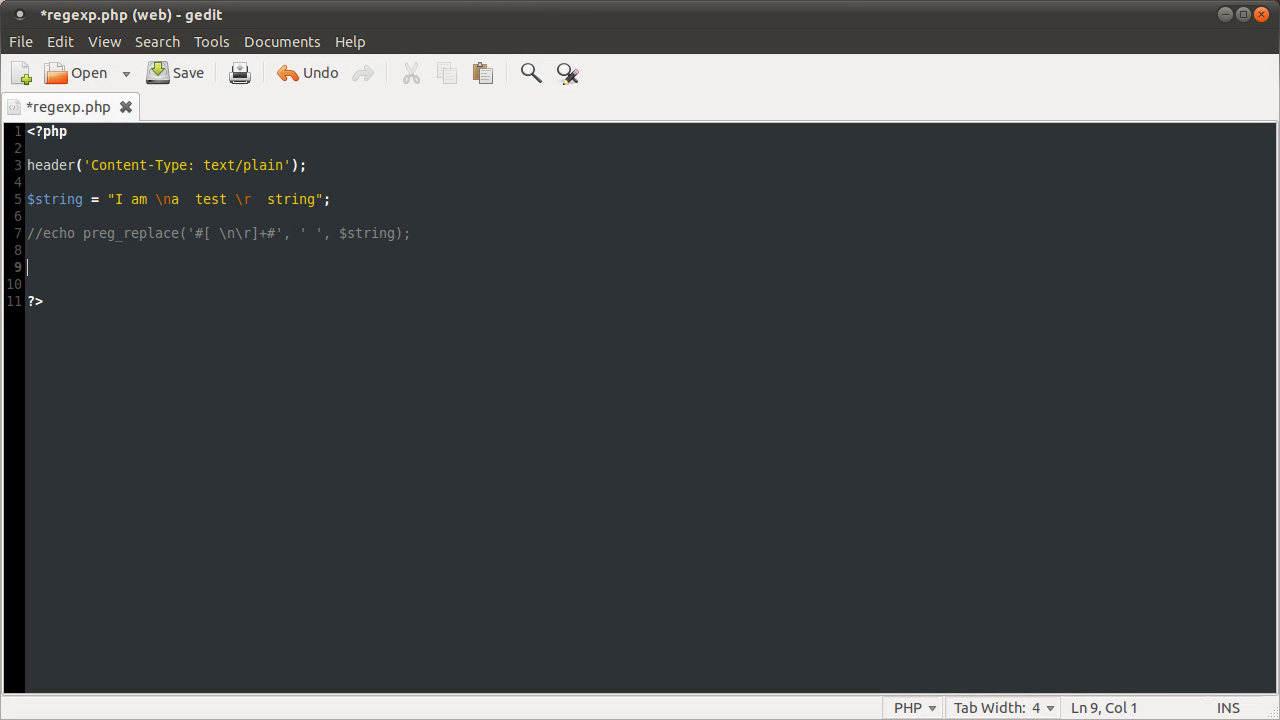
text(echo $String)
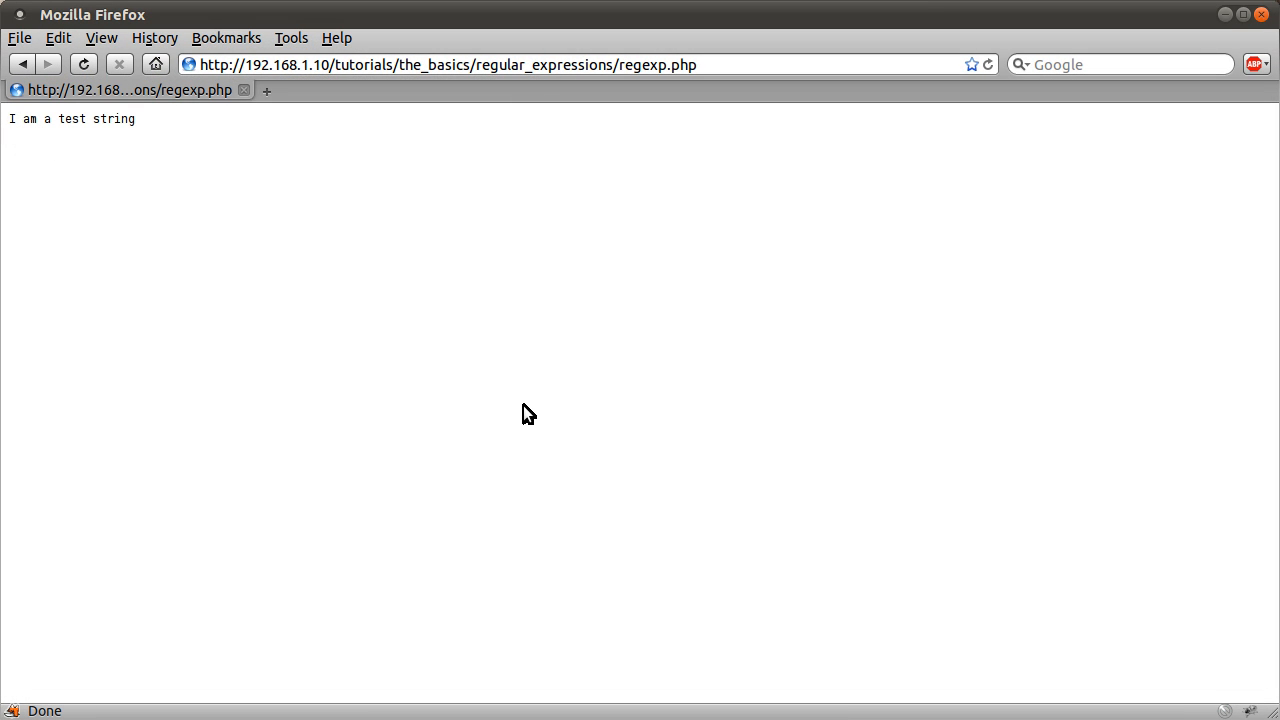
mouse_move(514, 306)
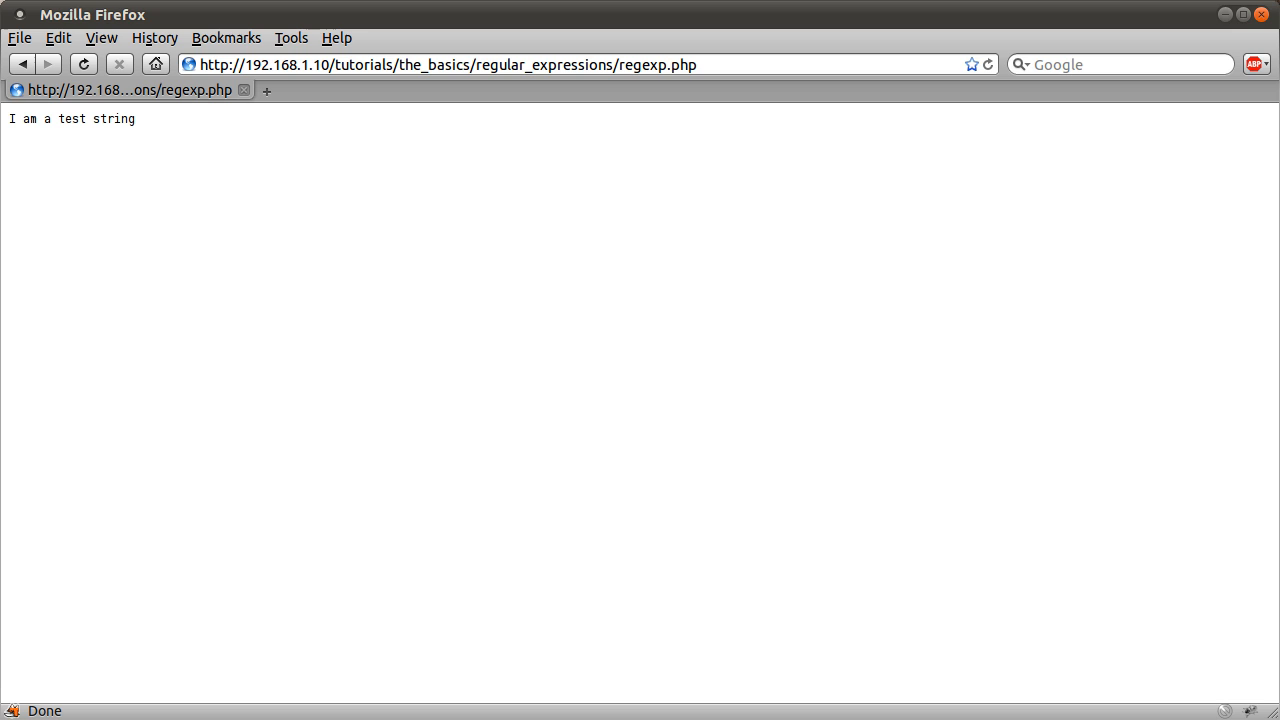
mouse_move(610, 357)
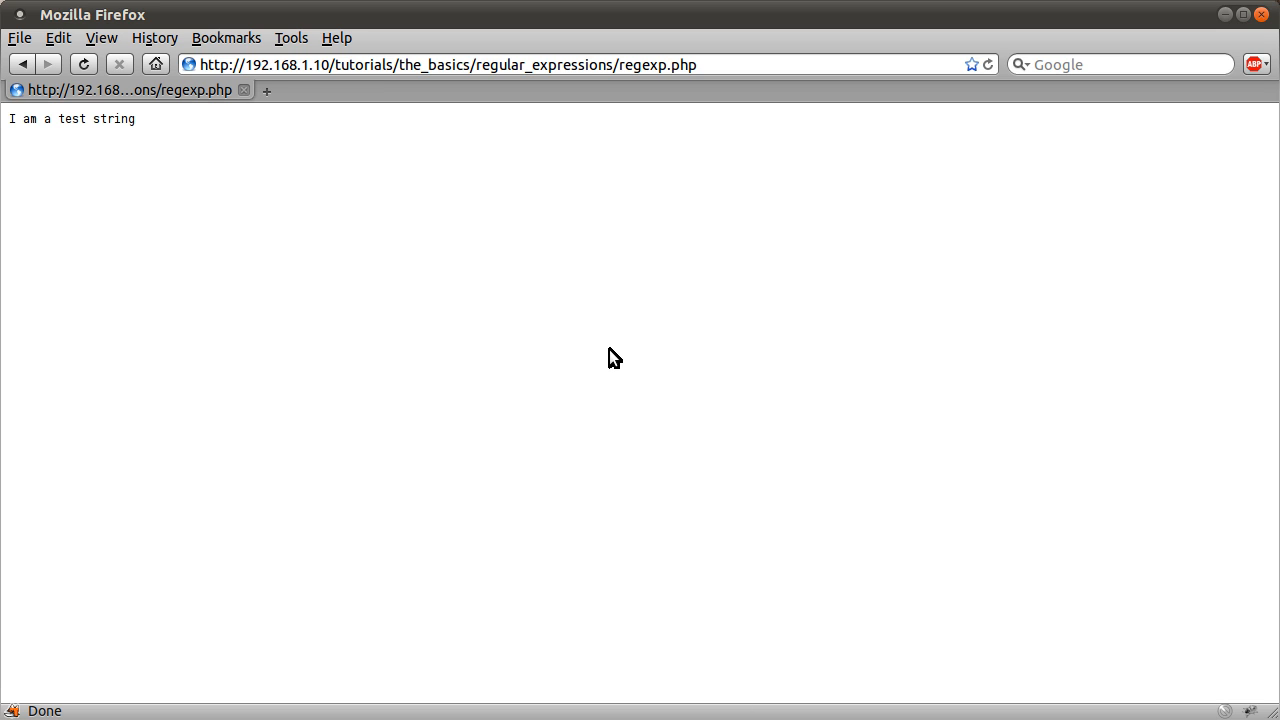
mouse_move(547, 320)
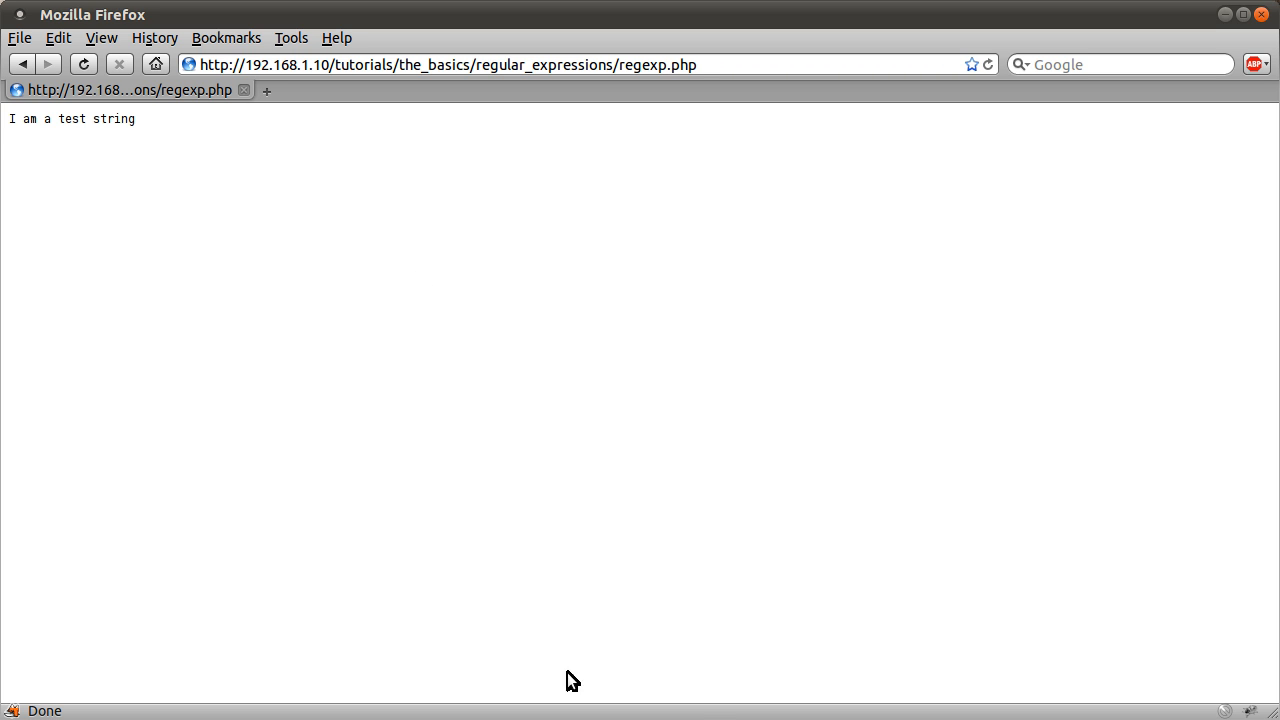
mouse_move(101, 113)
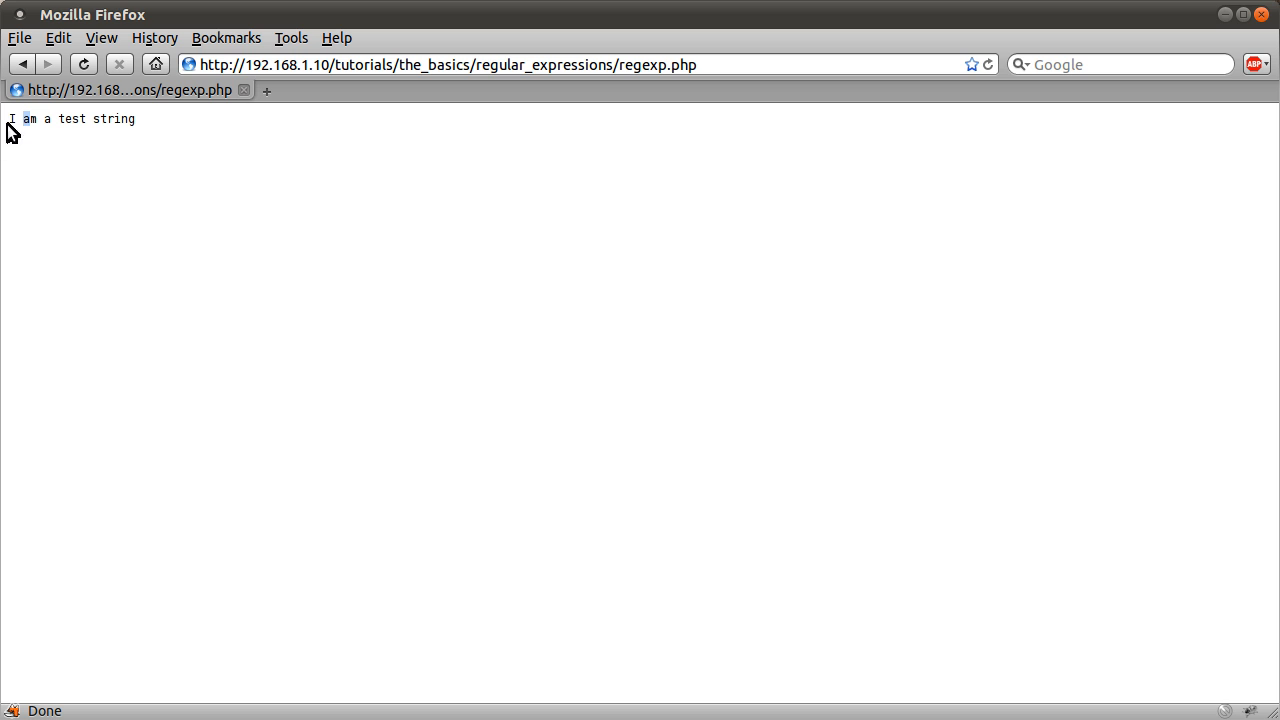
mouse_move(344, 240)
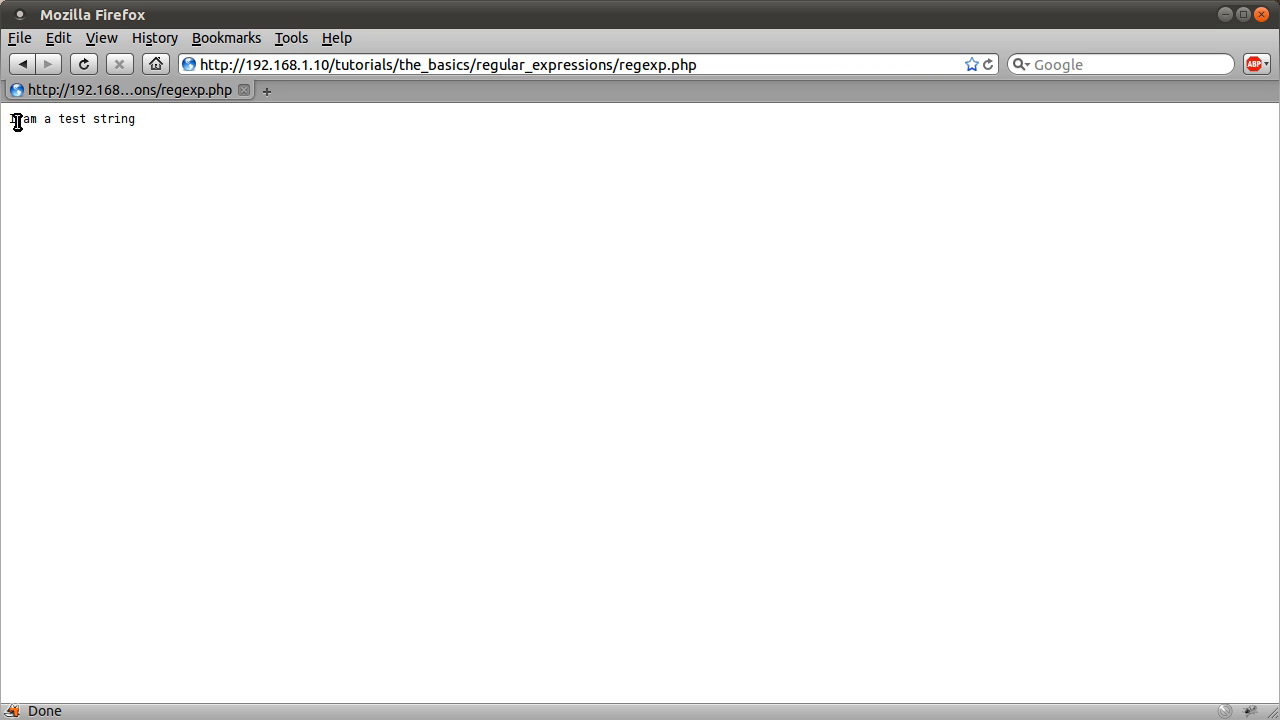
mouse_move(94, 120)
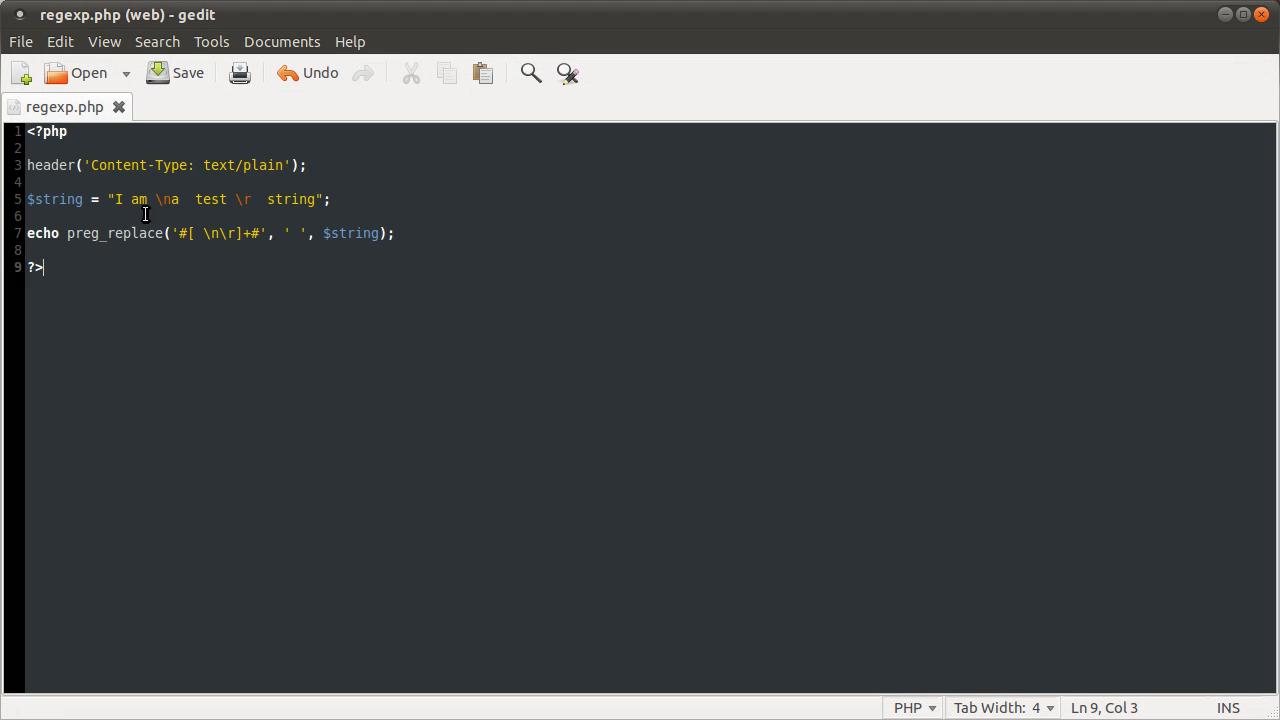
Change line 7 to $result = preg_split(...) and add print_r($result); below.
click(180, 233)
text(split)
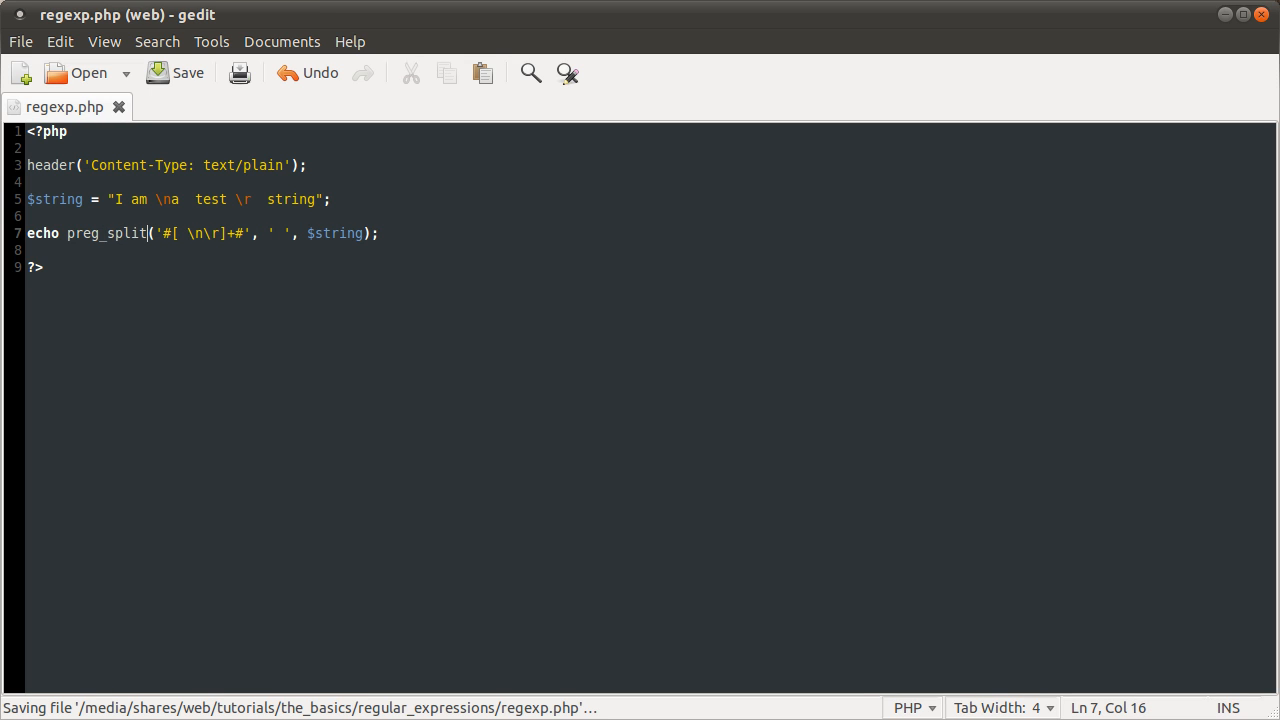
click(268, 233)
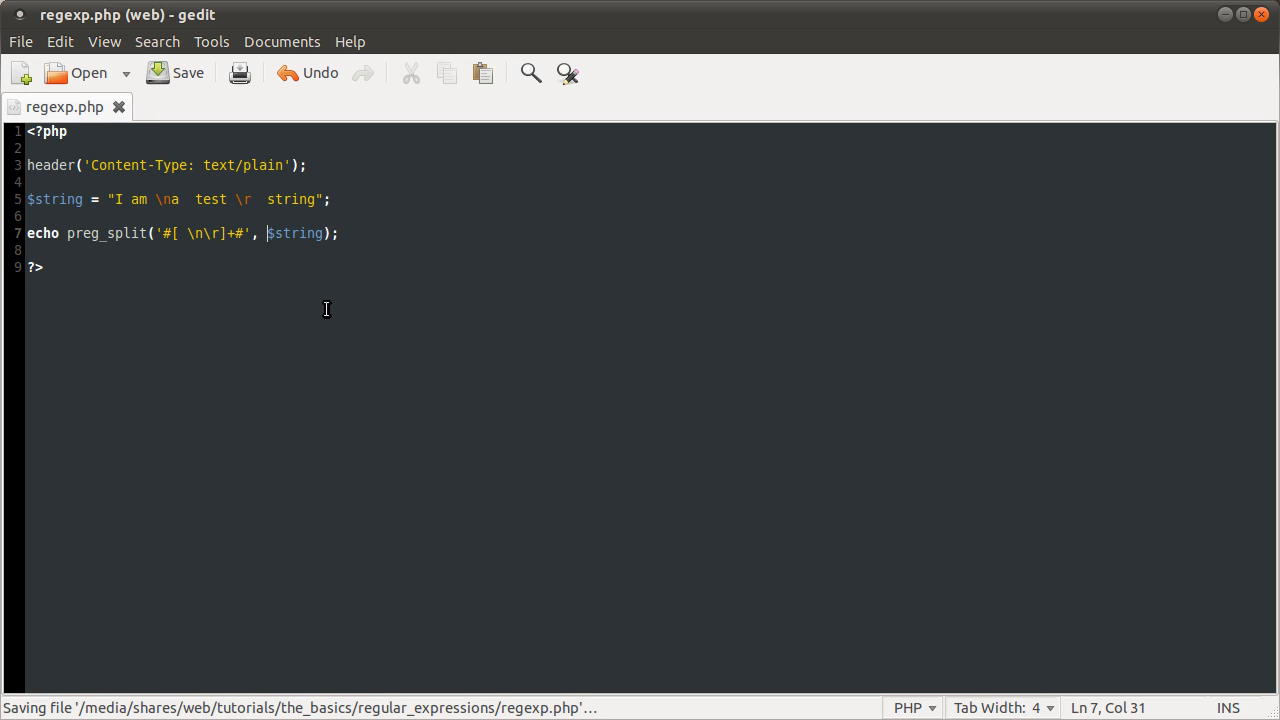
mouse_move(331, 260)
text(p)
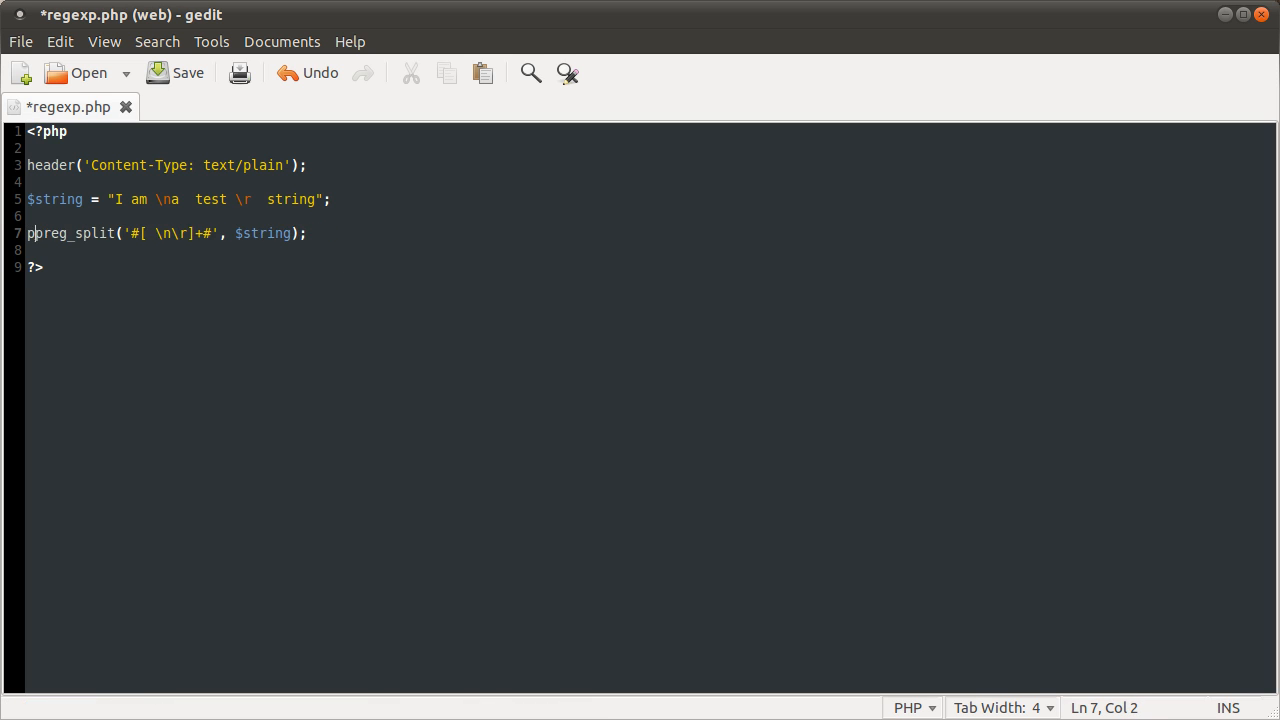
text($result =)
text(print)
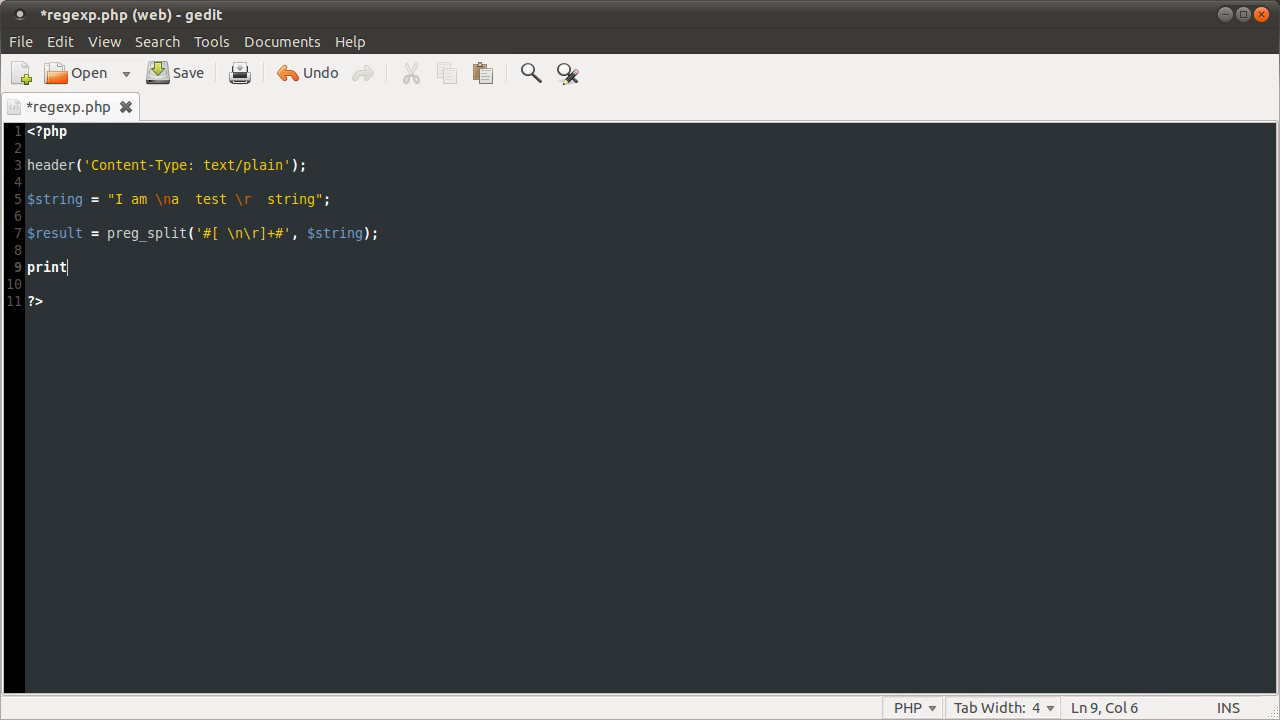
text(_r($result);)
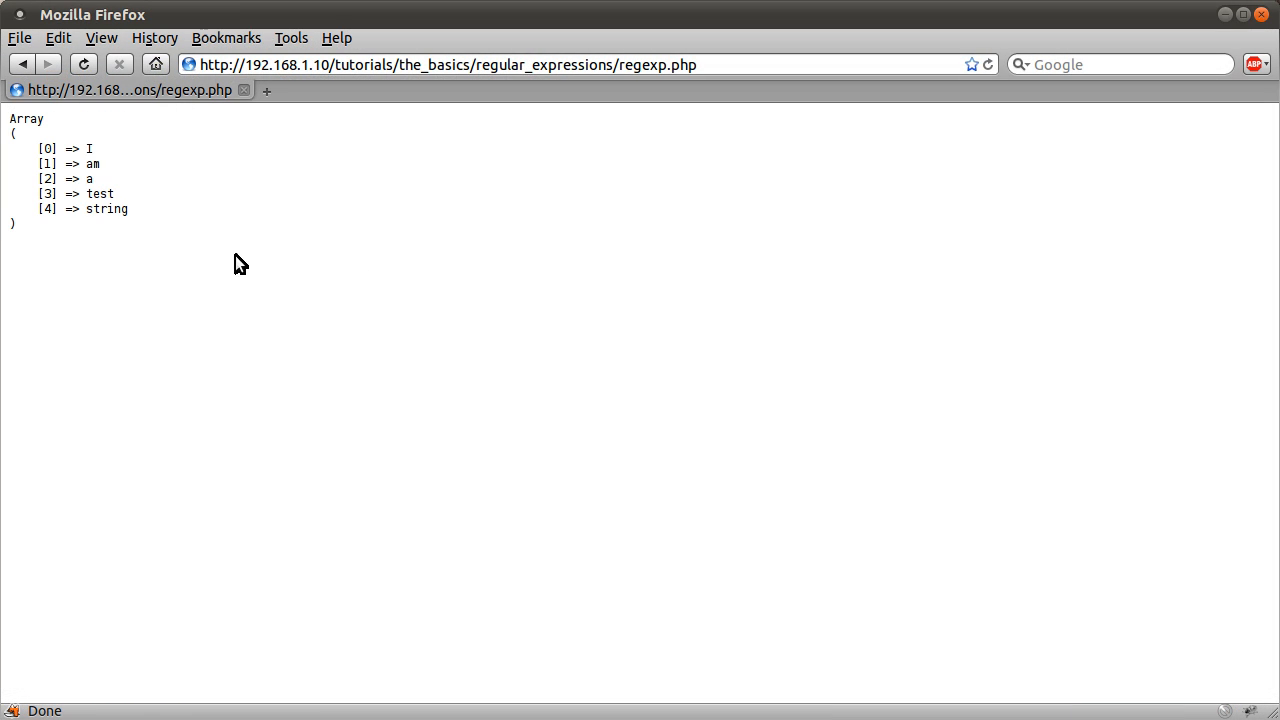
mouse_move(133, 162)
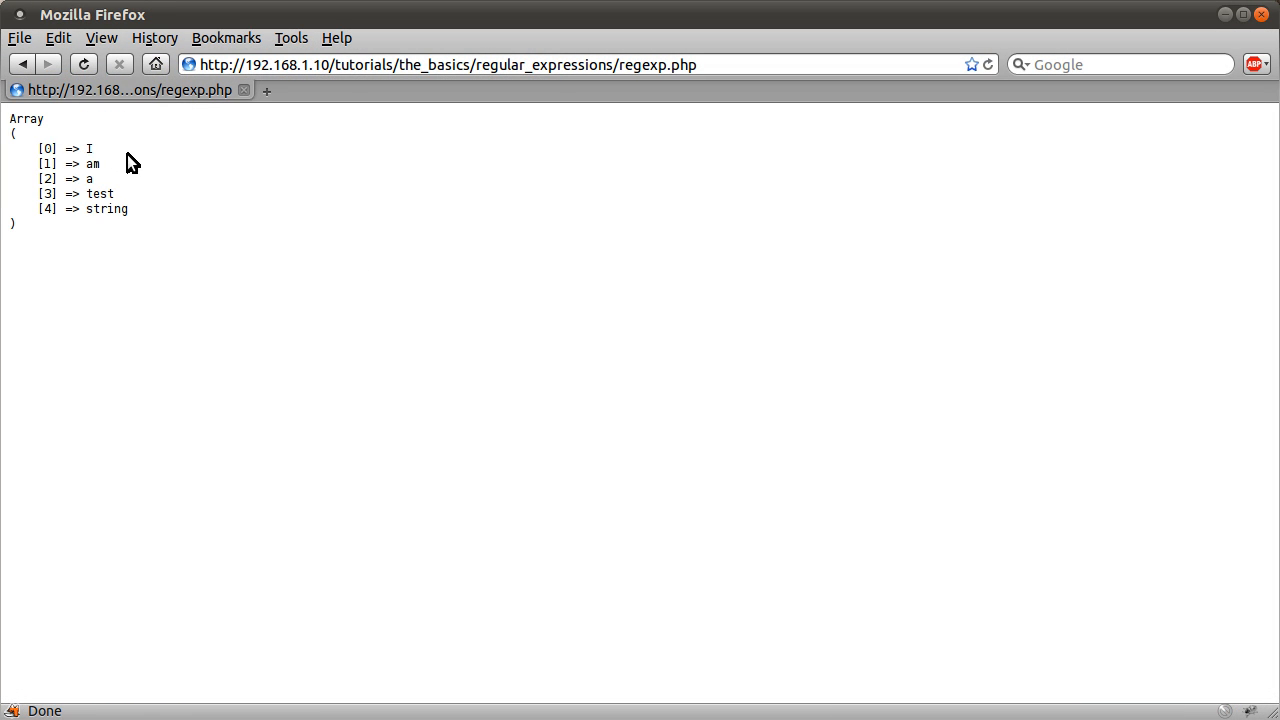
Highlight one element of the printed five-word array in Firefox, then clear the selection.
double_click(90, 163)
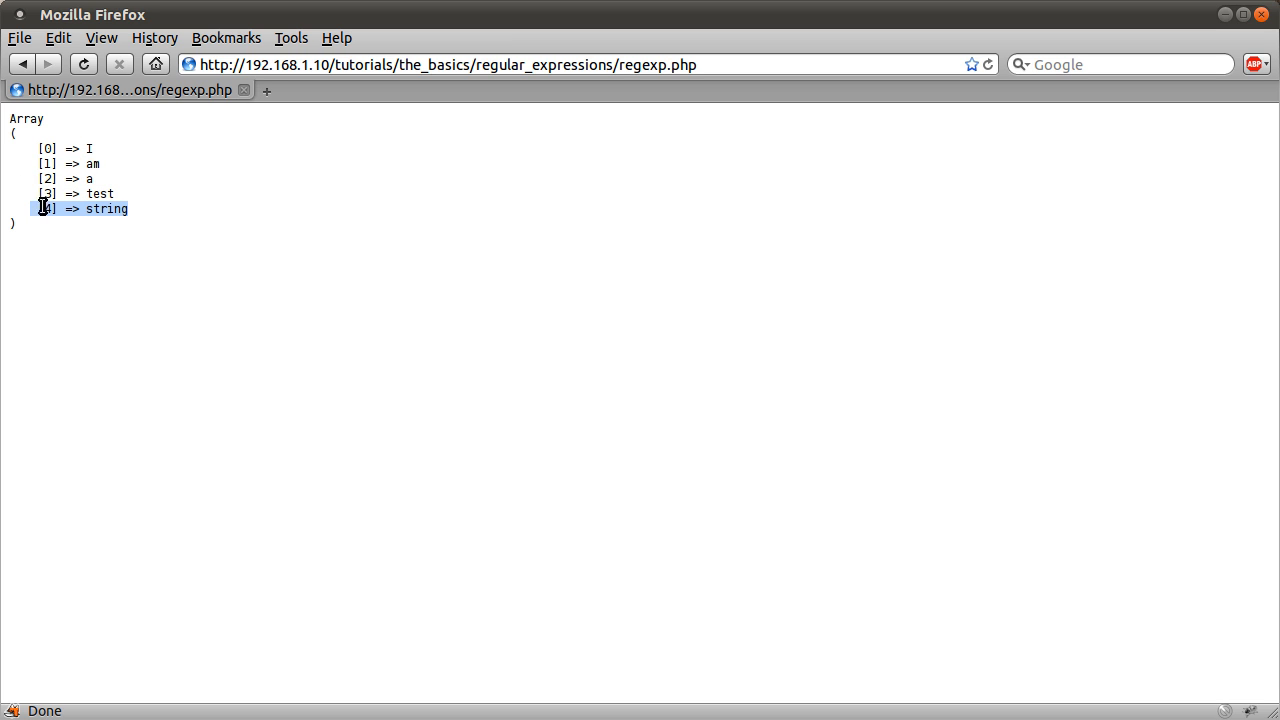
click(470, 320)
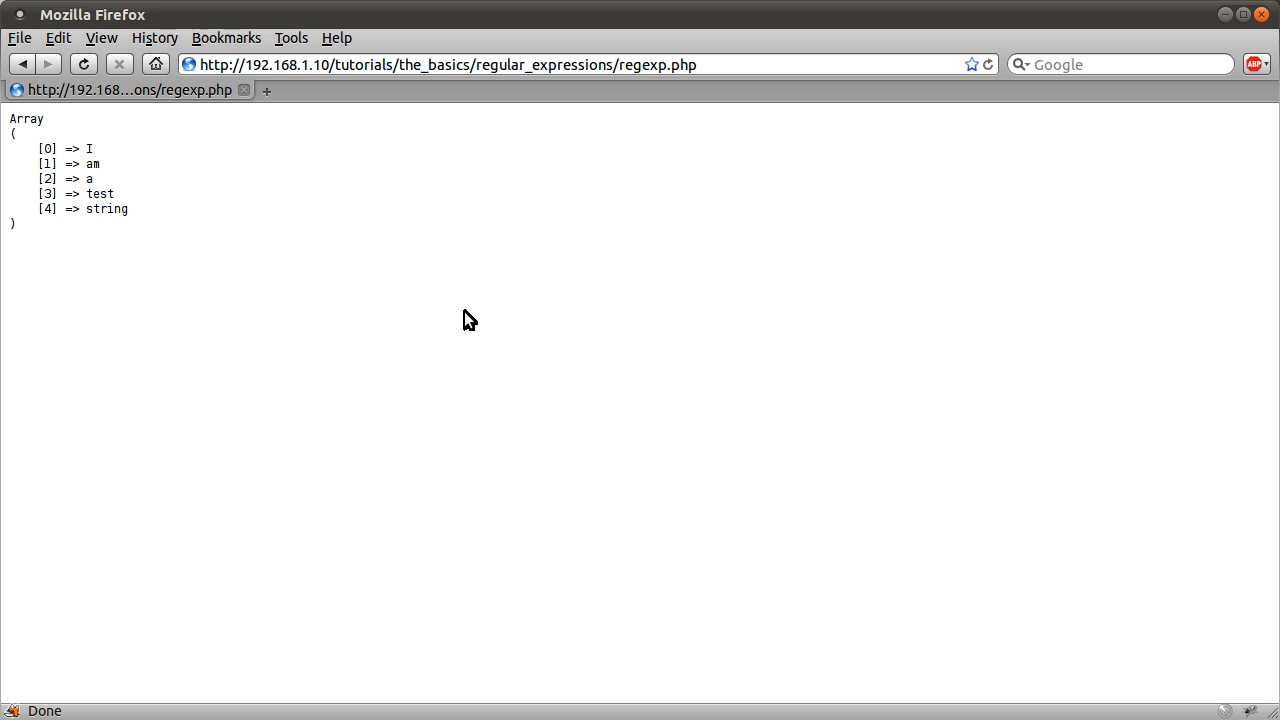
mouse_move(486, 309)
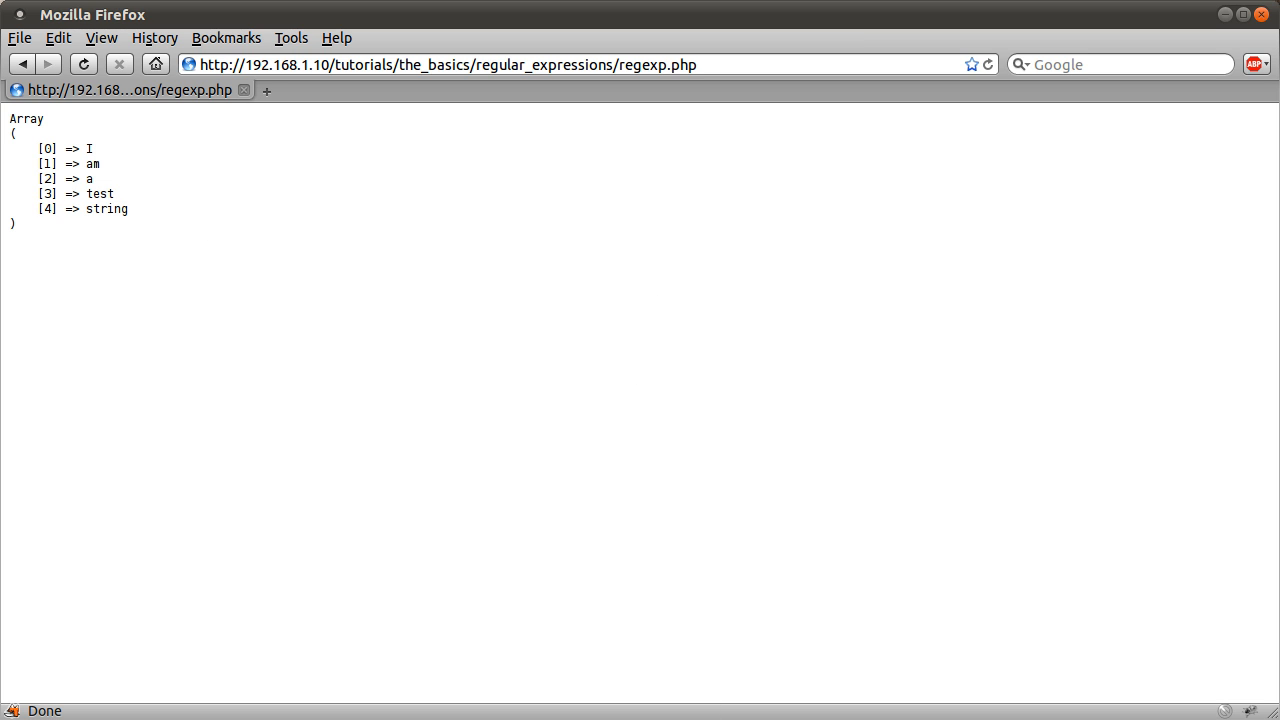
mouse_move(221, 317)
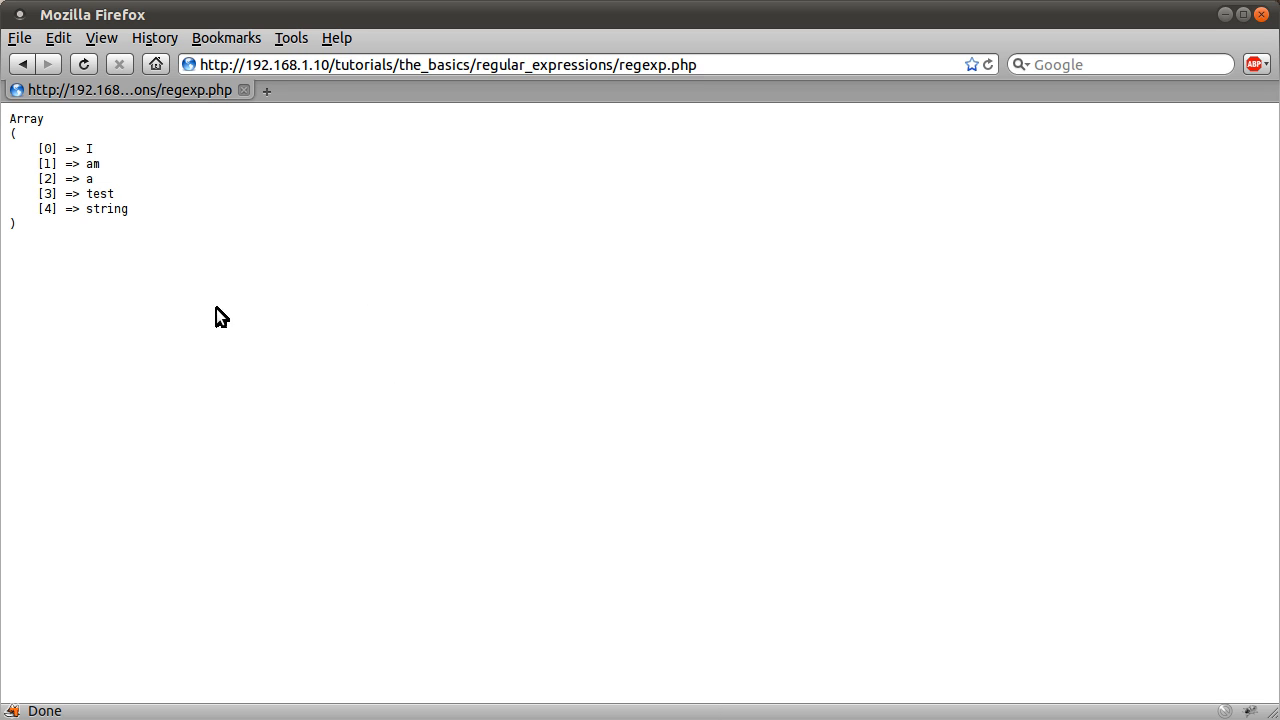
mouse_move(743, 531)
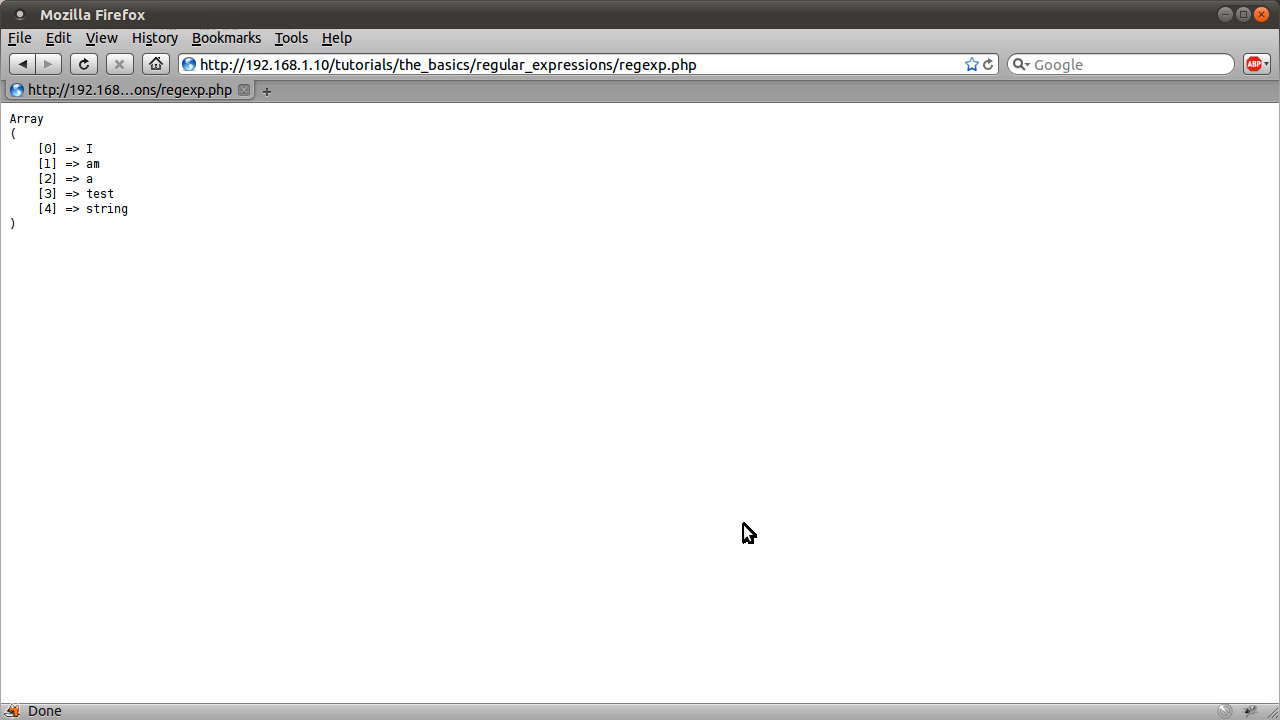
mouse_move(571, 419)
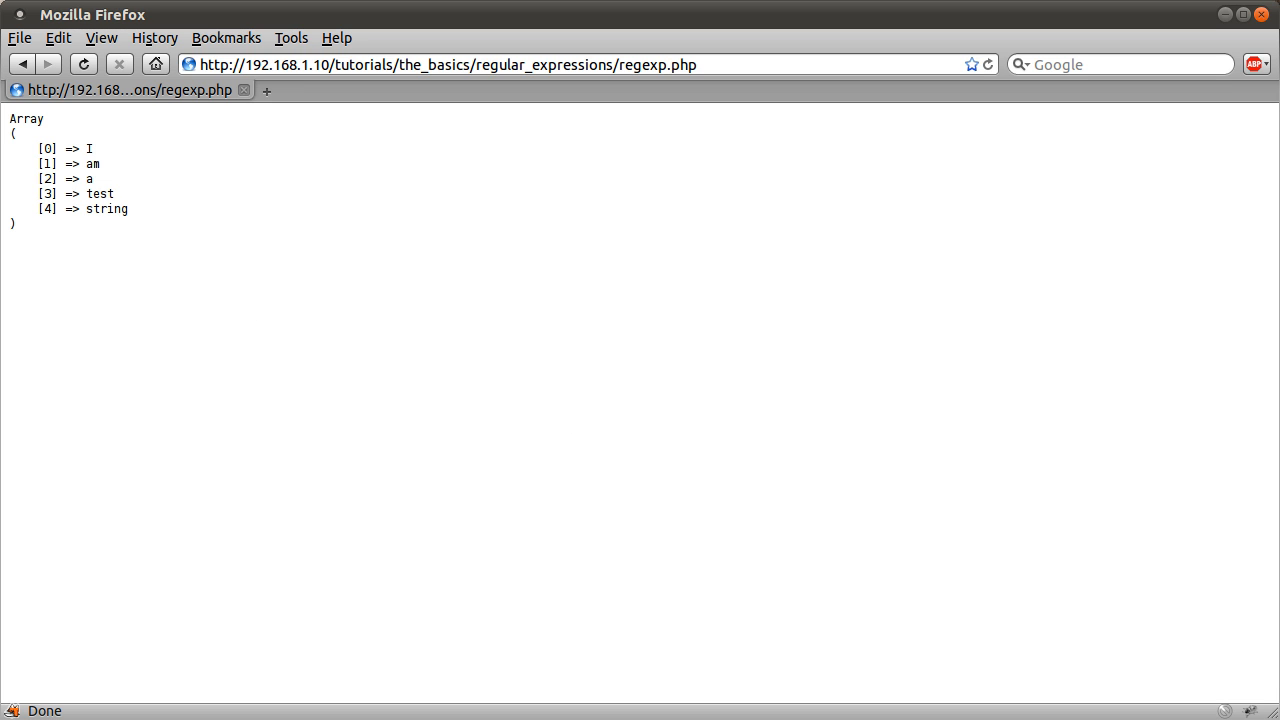
mouse_move(240, 249)
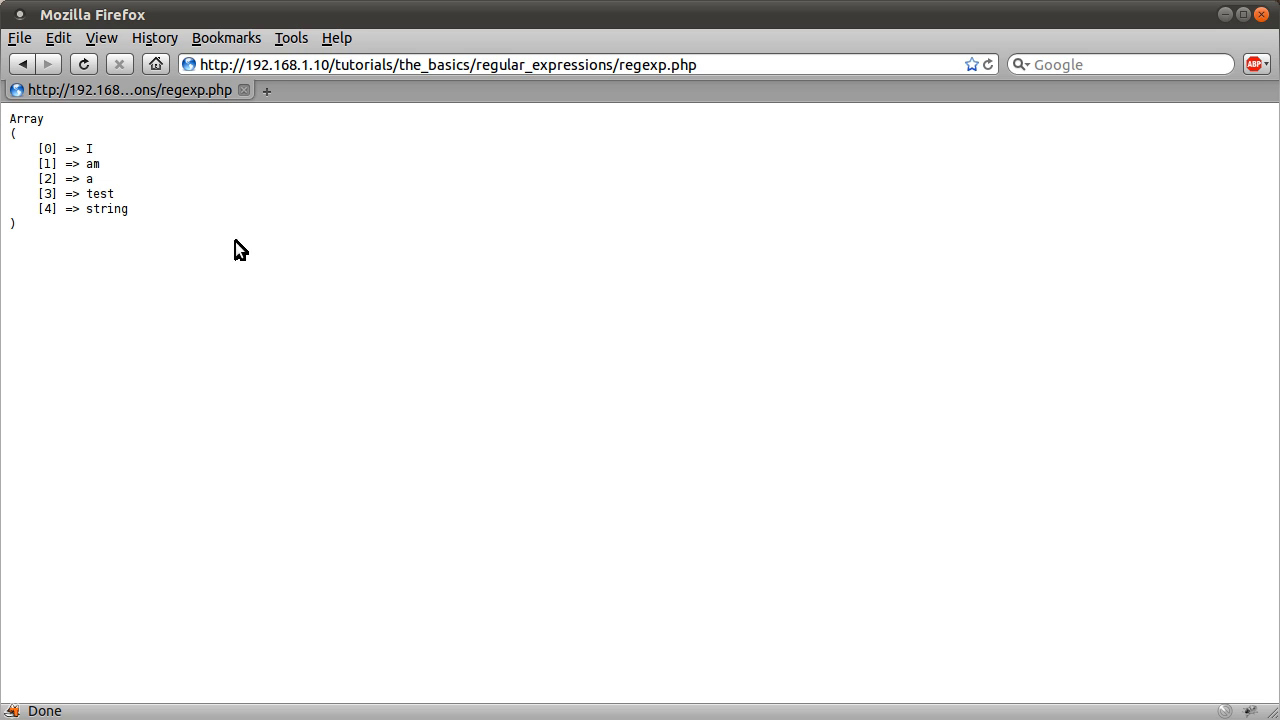
mouse_move(183, 159)
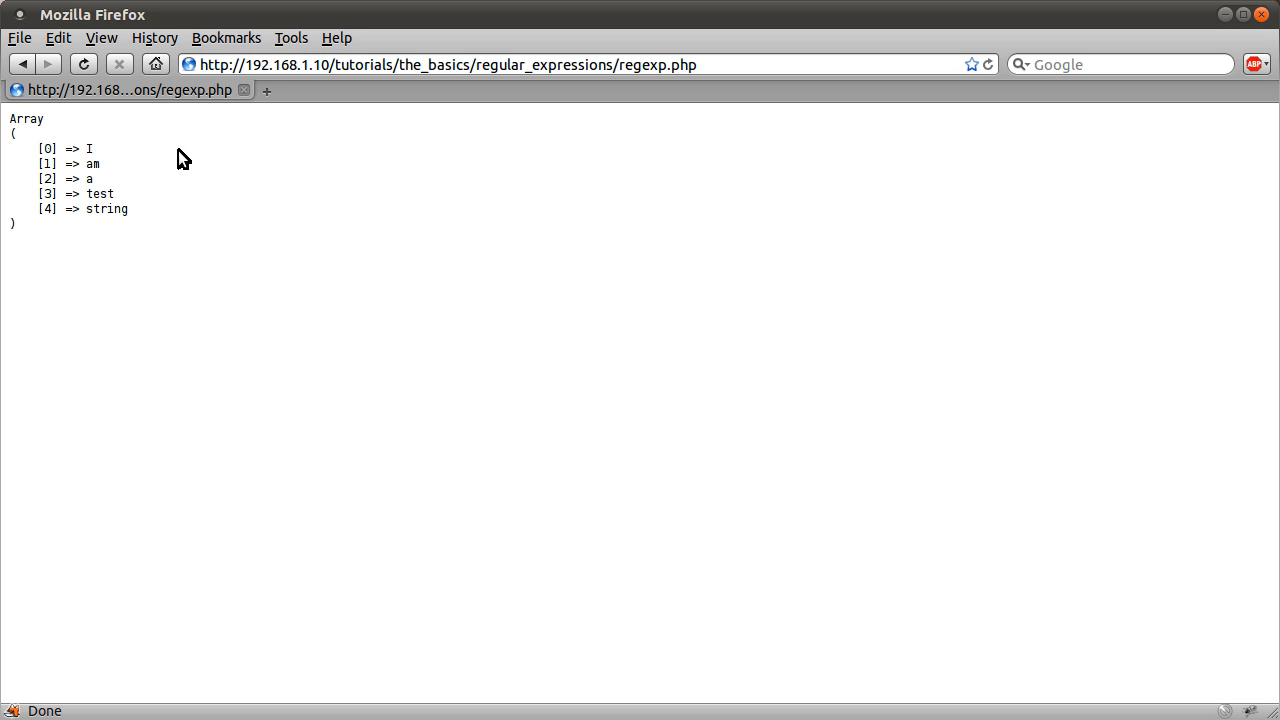
mouse_move(192, 165)
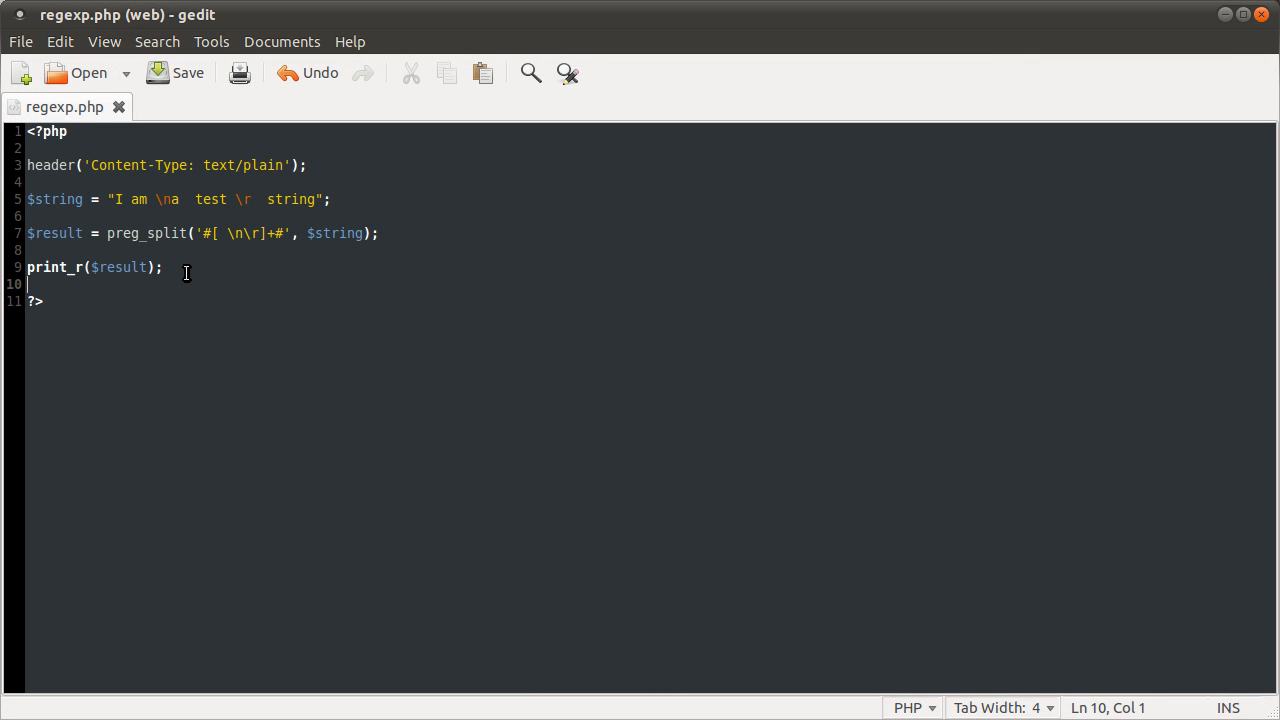
Replace the print line with print_R(explode(' ', $string)); to split on single spaces.
triple_click(95, 268)
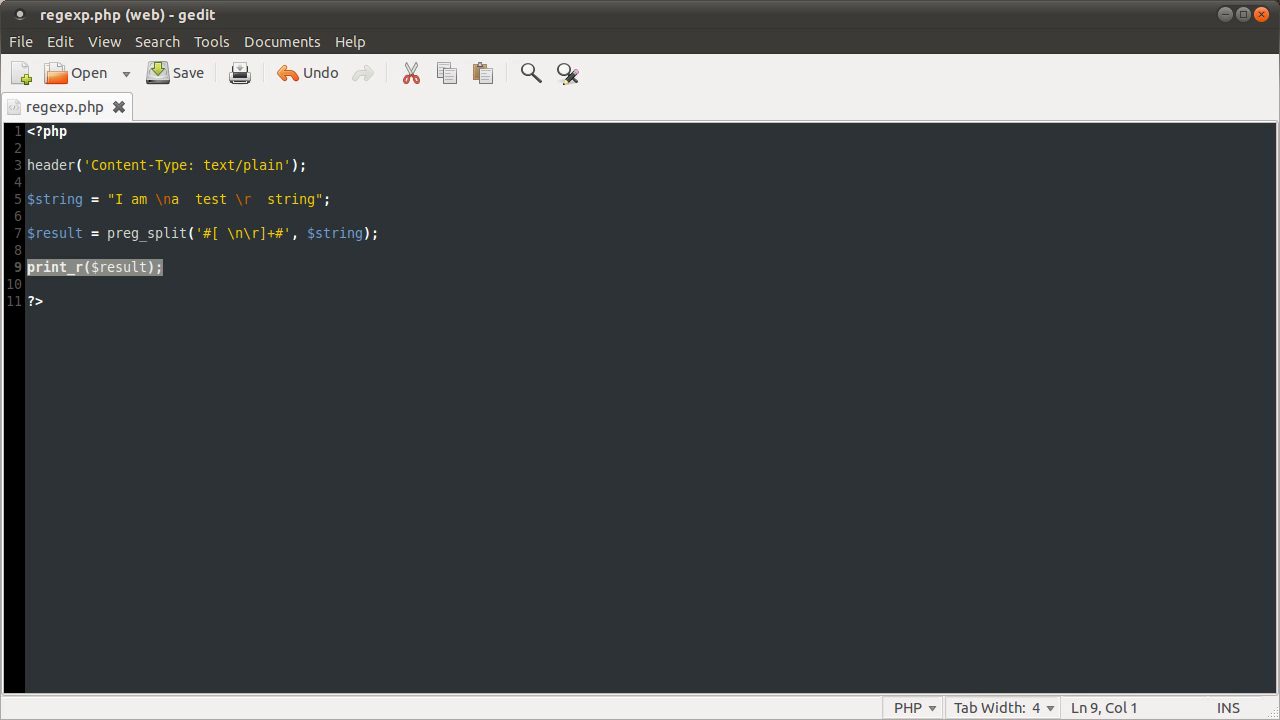
text(echo)
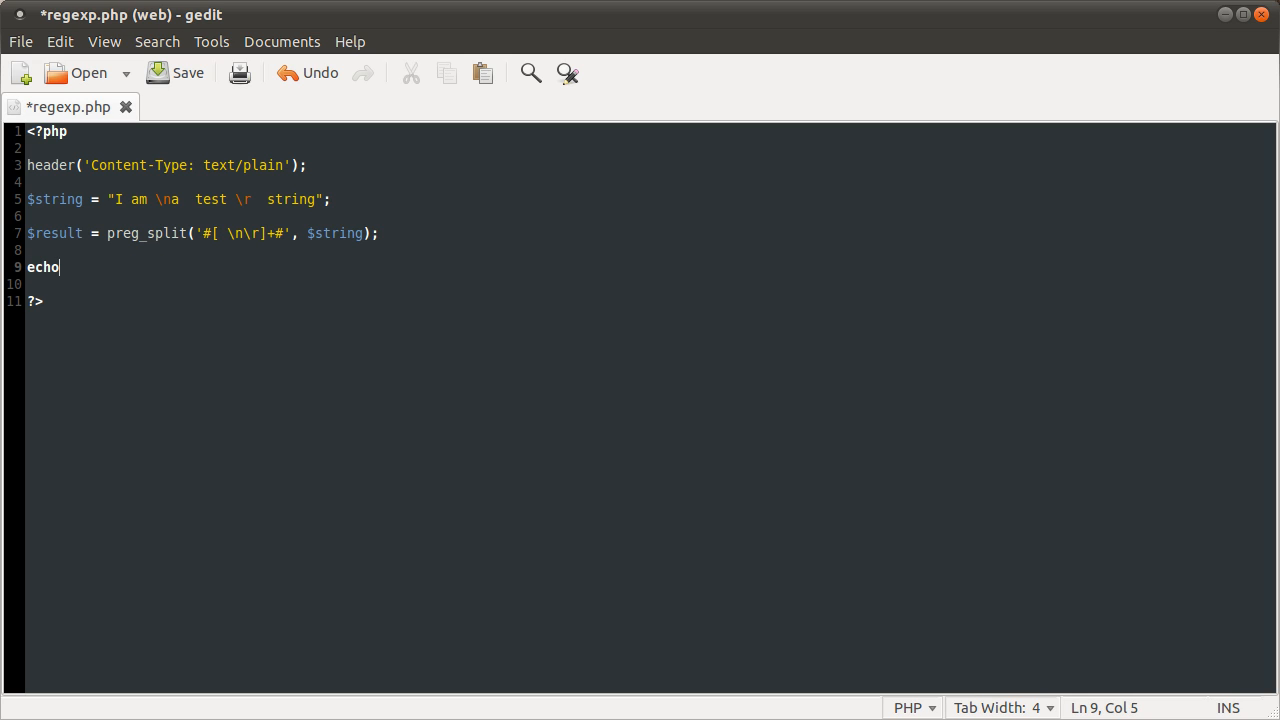
text(print_)
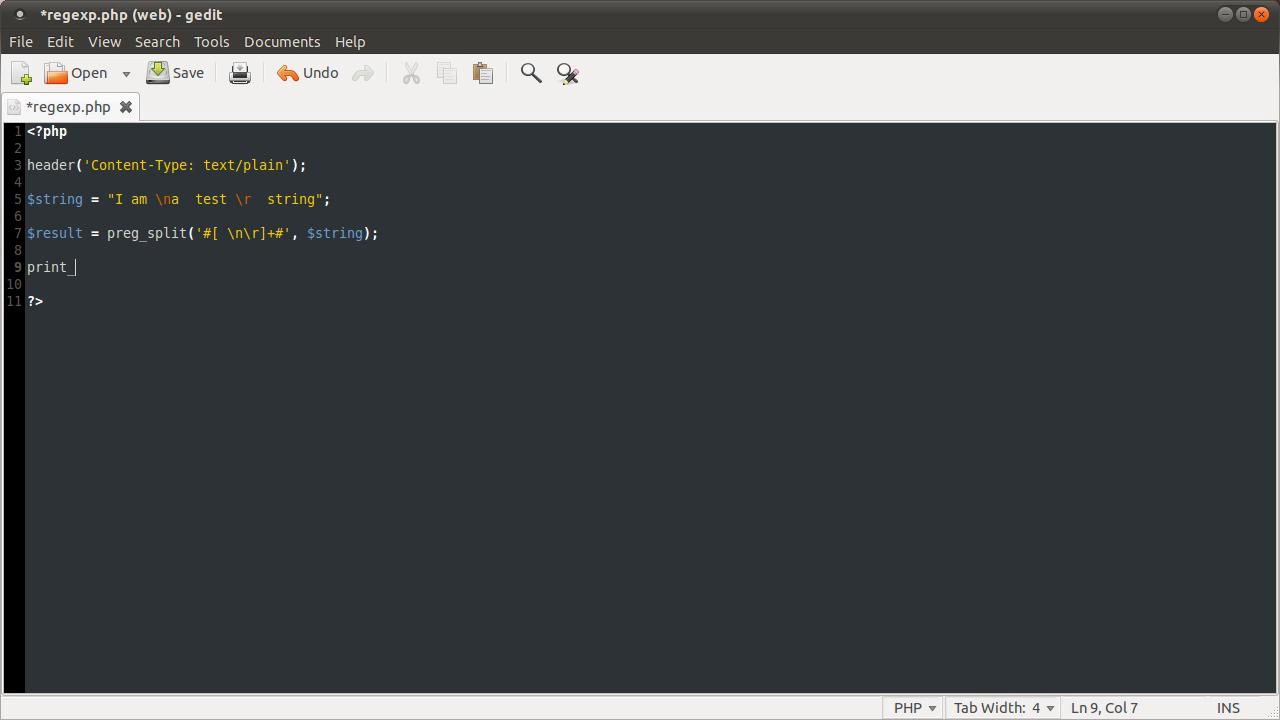
text(R(explode()
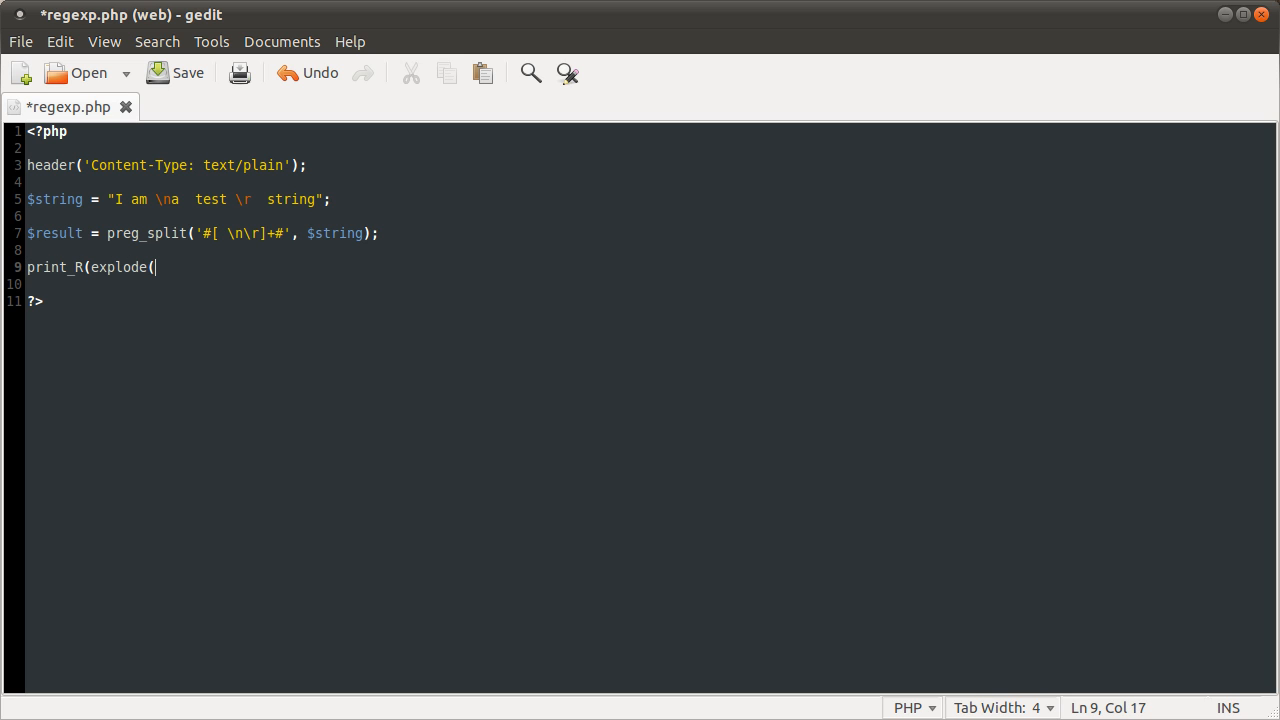
text(' ',)
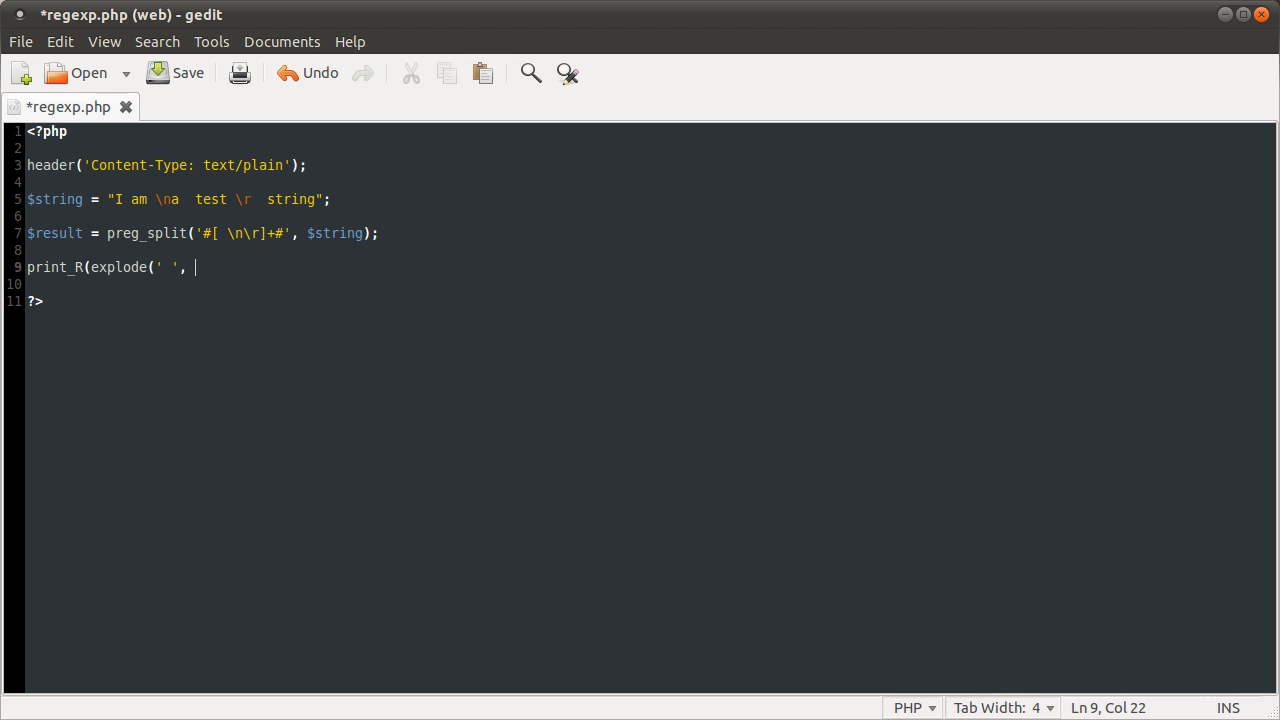
text(String)))
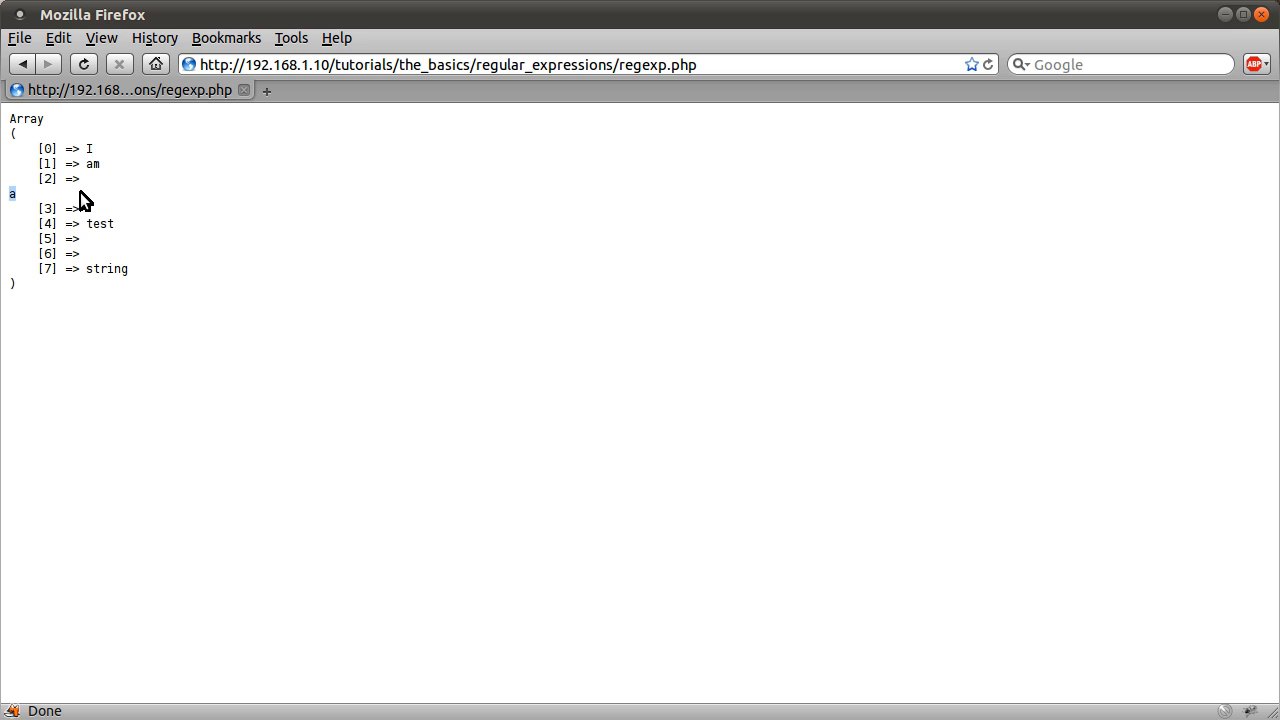
mouse_move(140, 302)
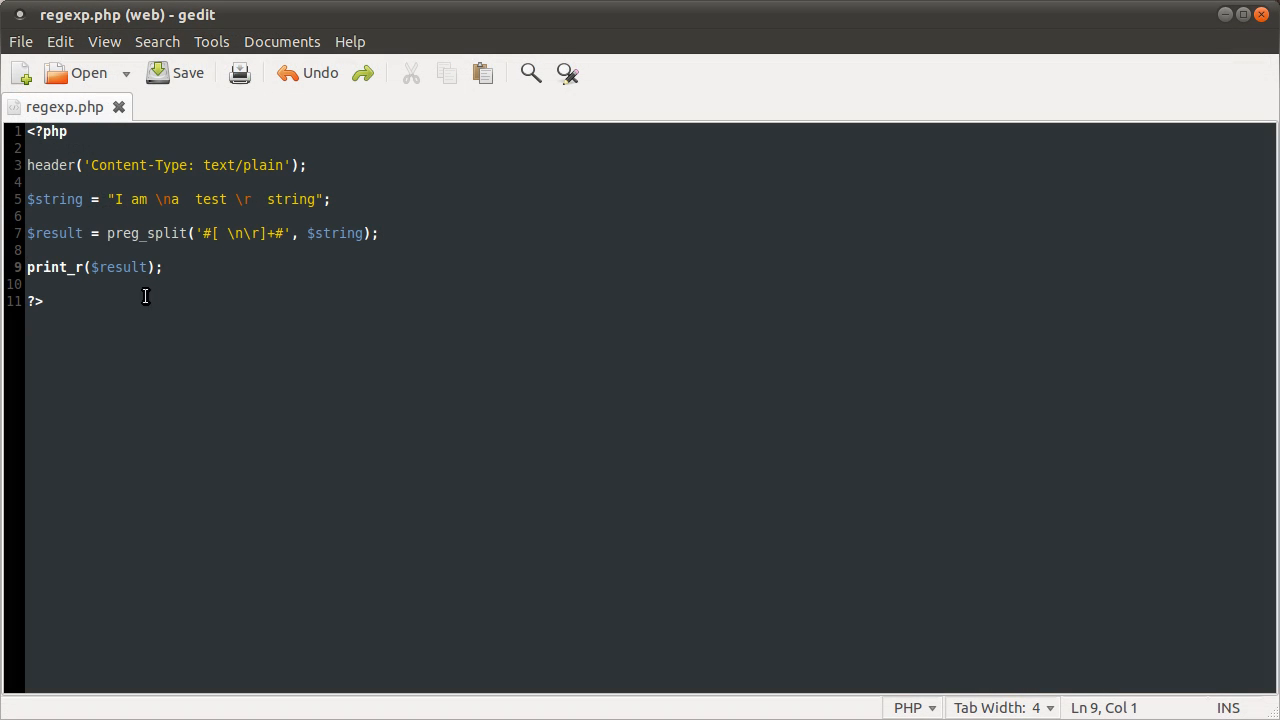
mouse_move(245, 280)
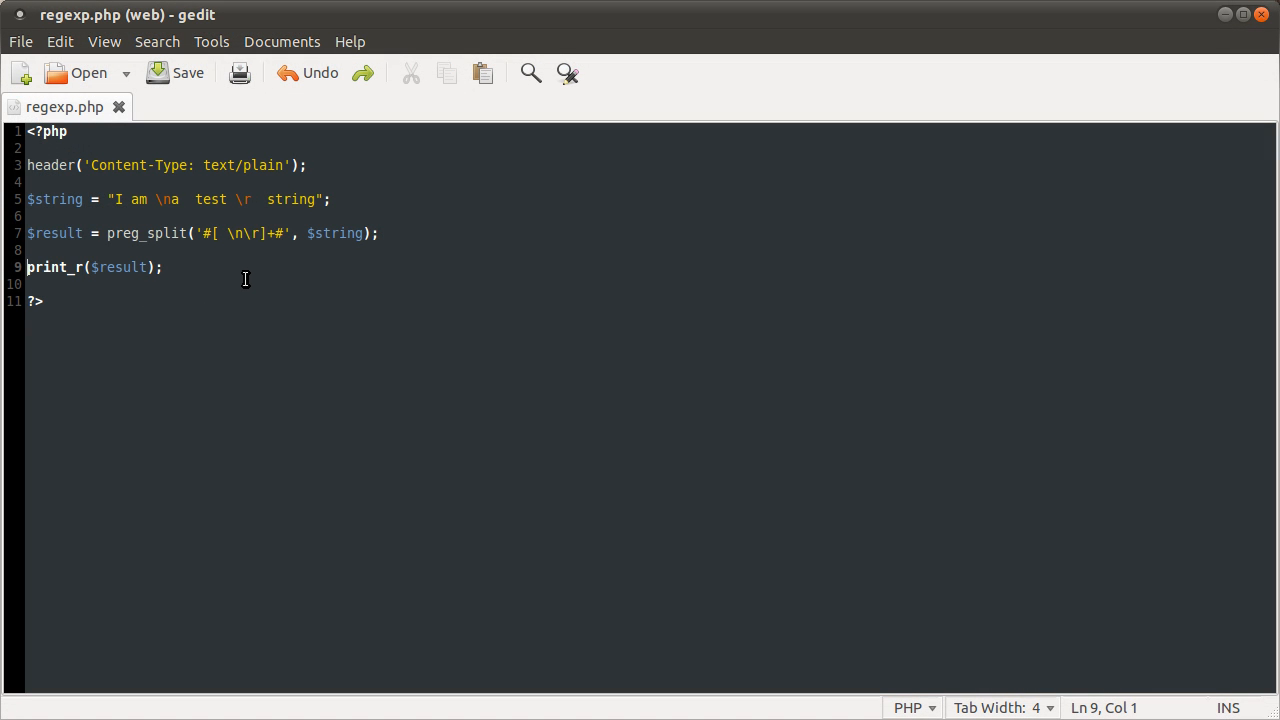
Replace lines 5–9 with $string = file_get_contents(); and save the script.
drag(0, 216, 163, 267)
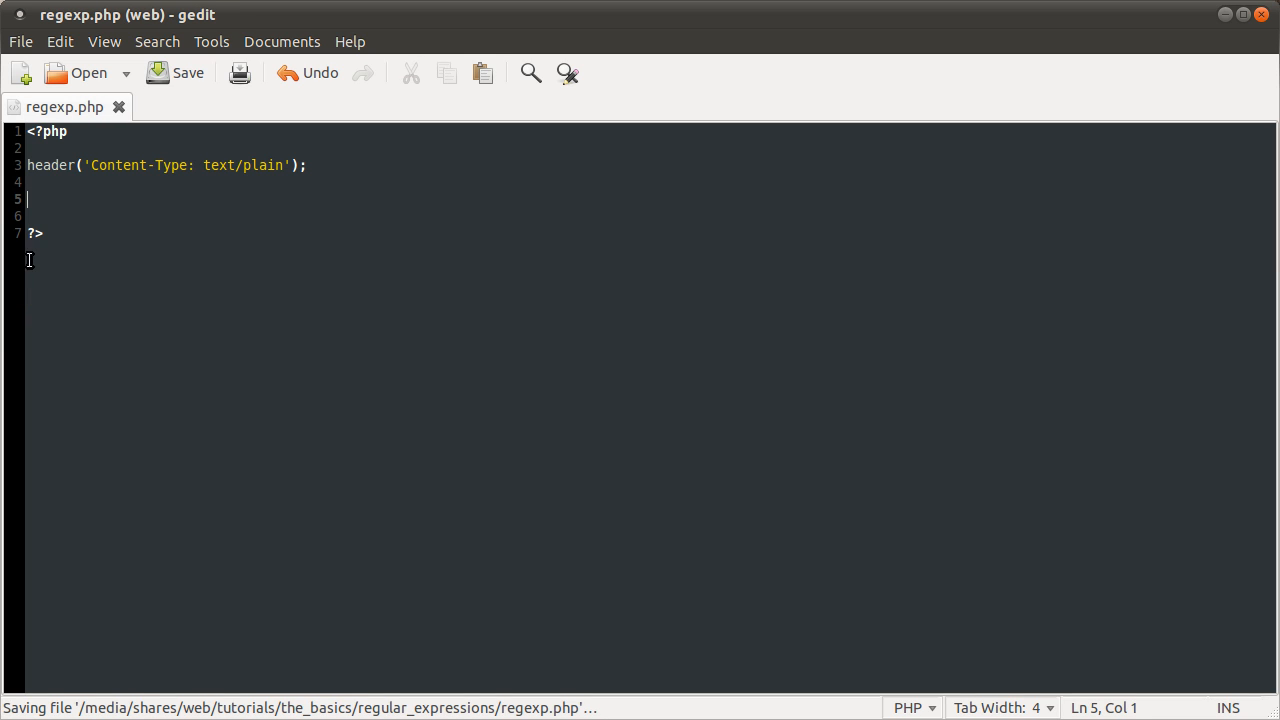
mouse_move(334, 291)
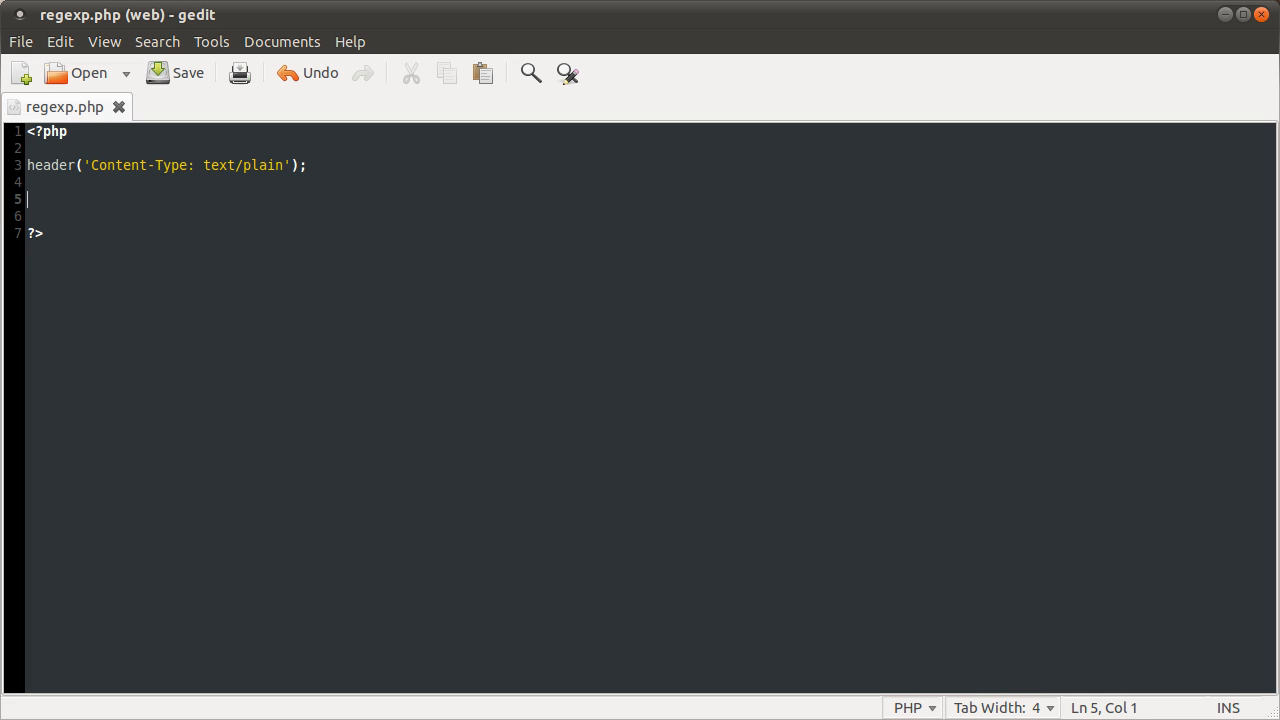
text(String -=)
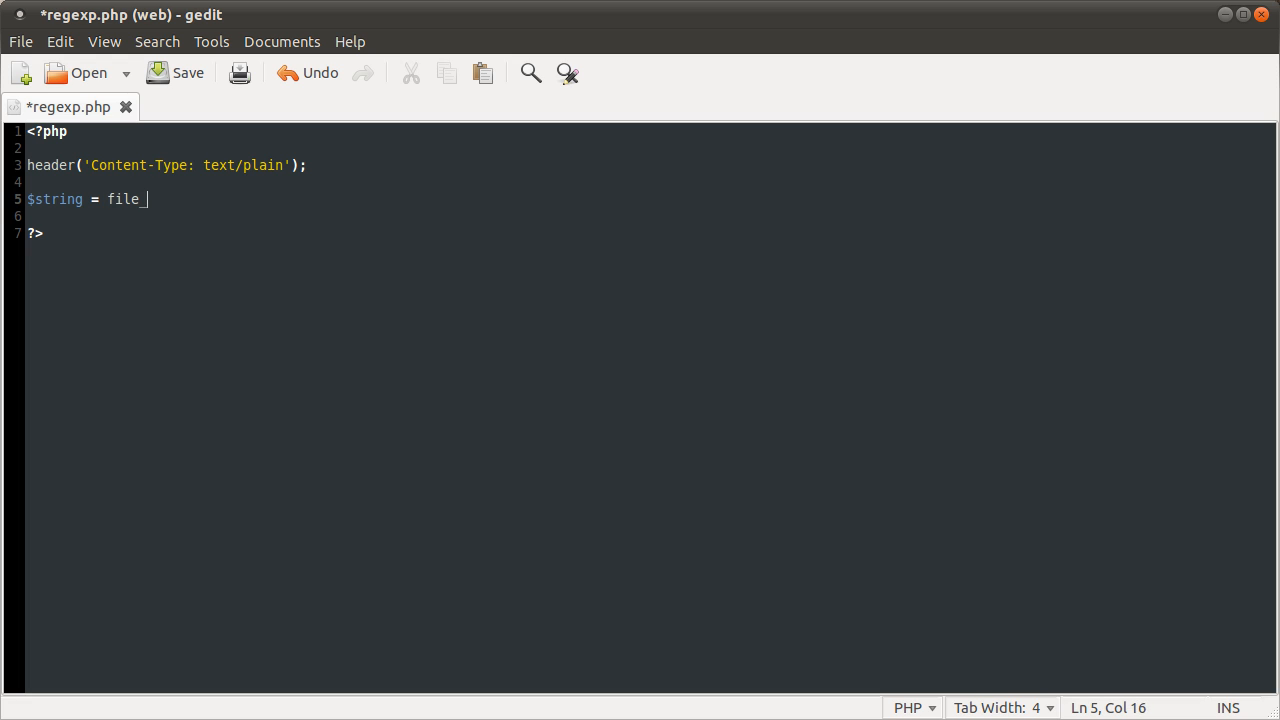
text(Get_contents();)
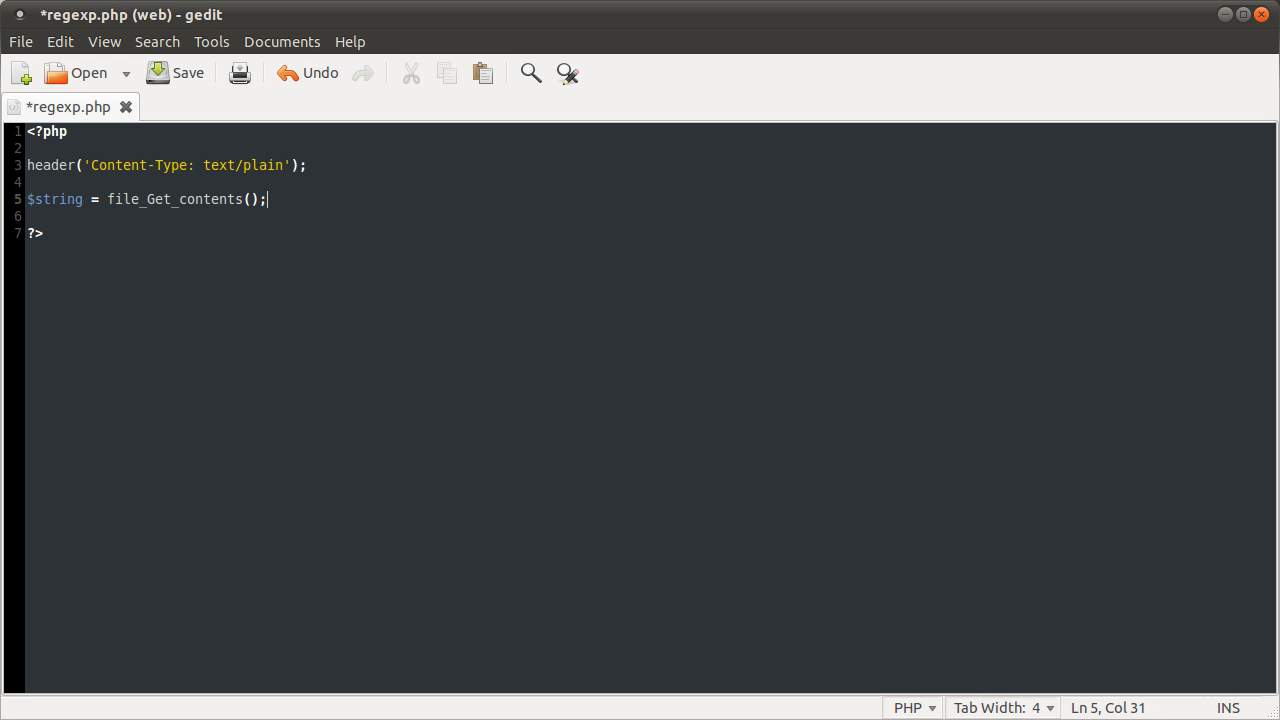
click(178, 199)
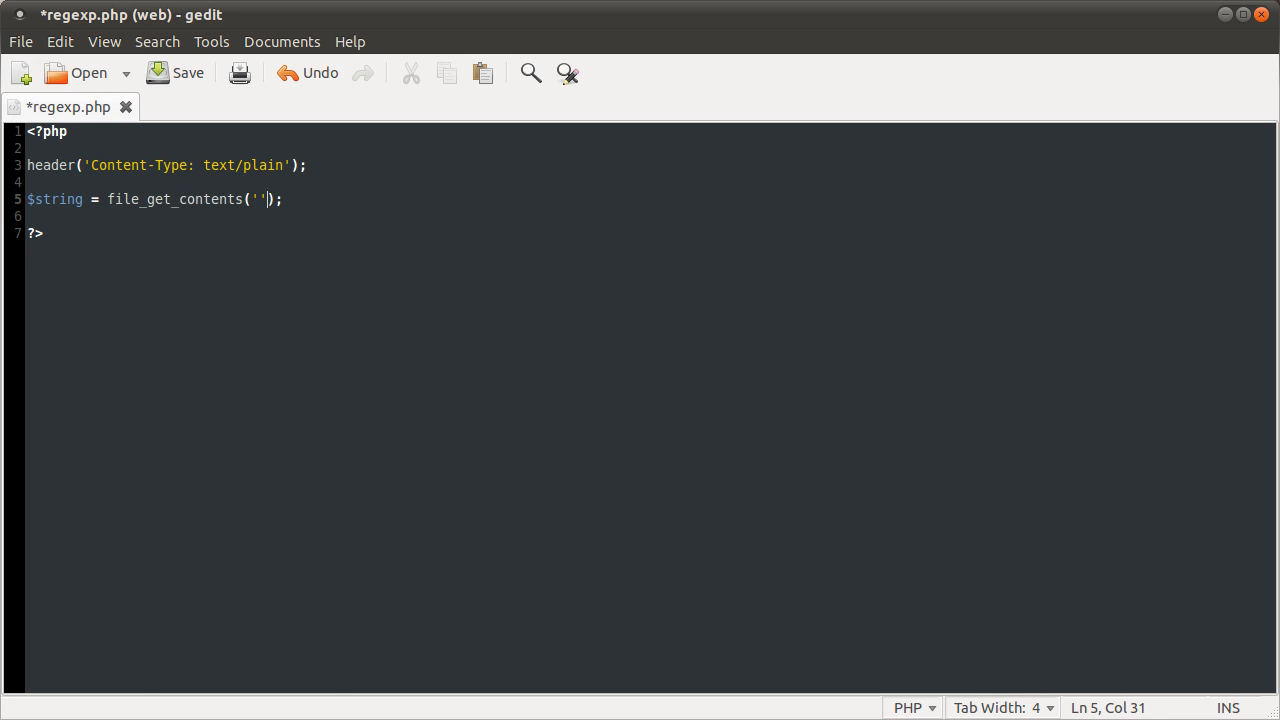
key(ctrl+s)
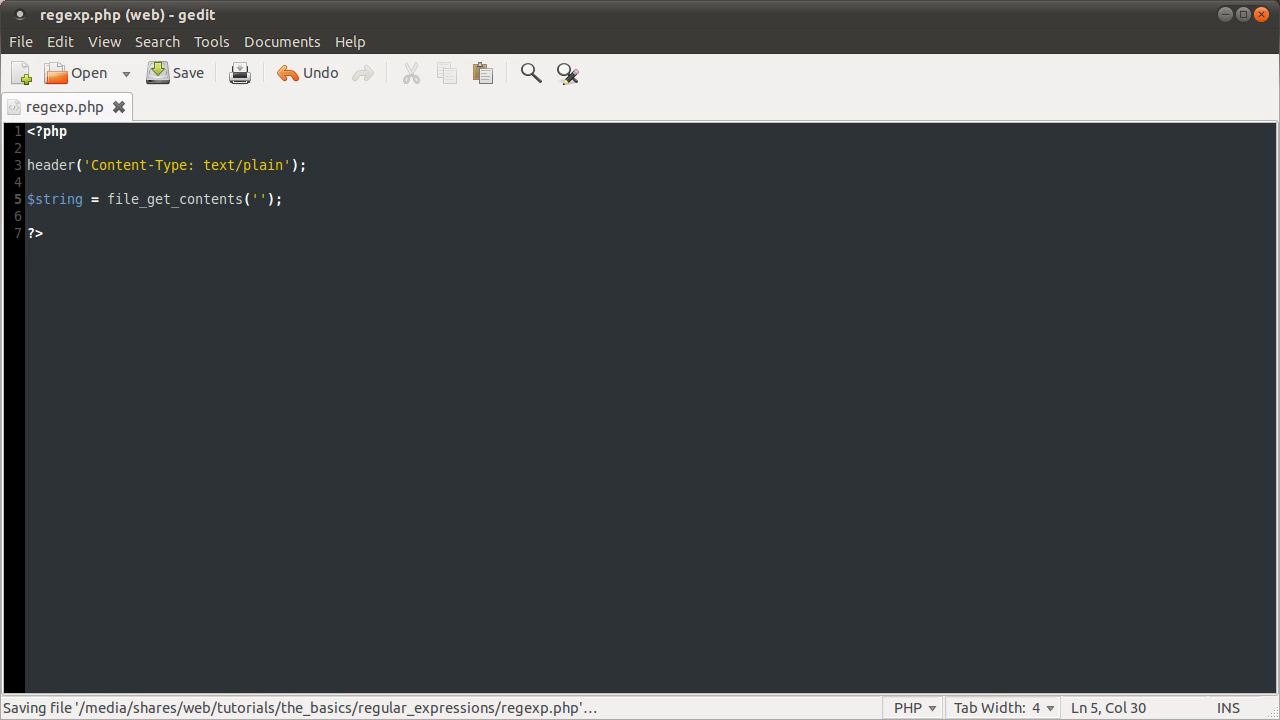
text(h)
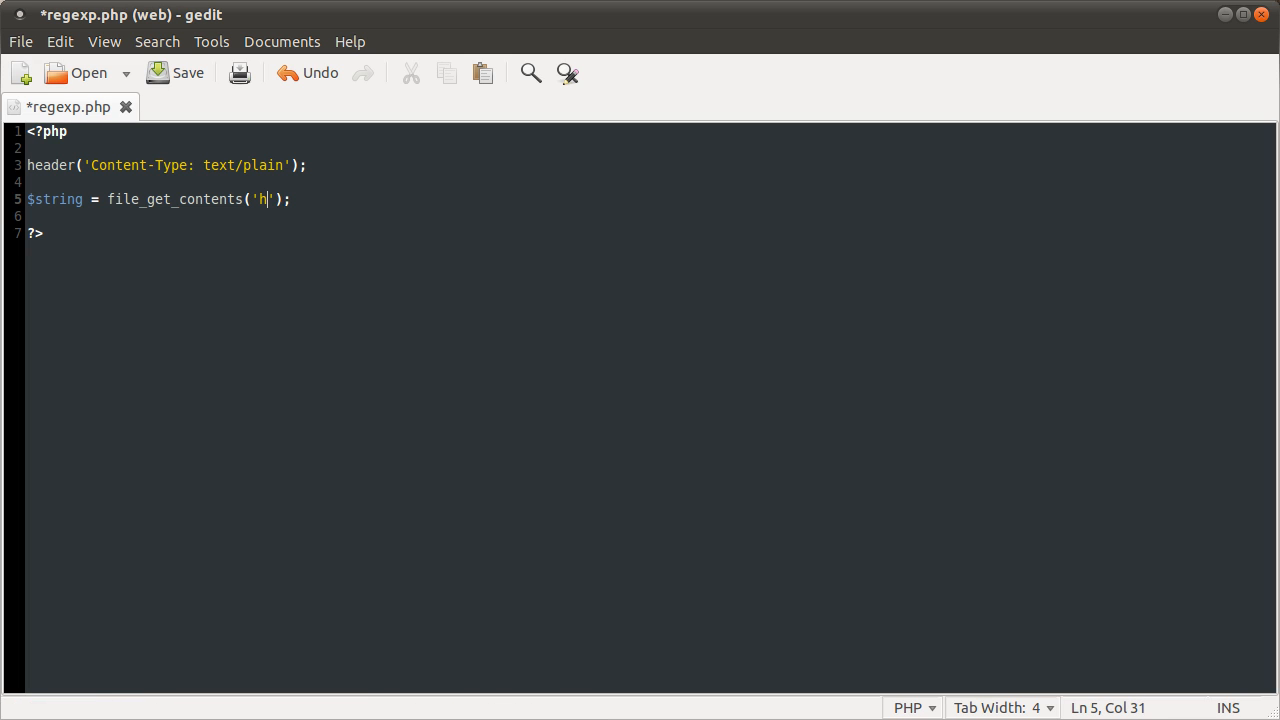
text(ttp://)
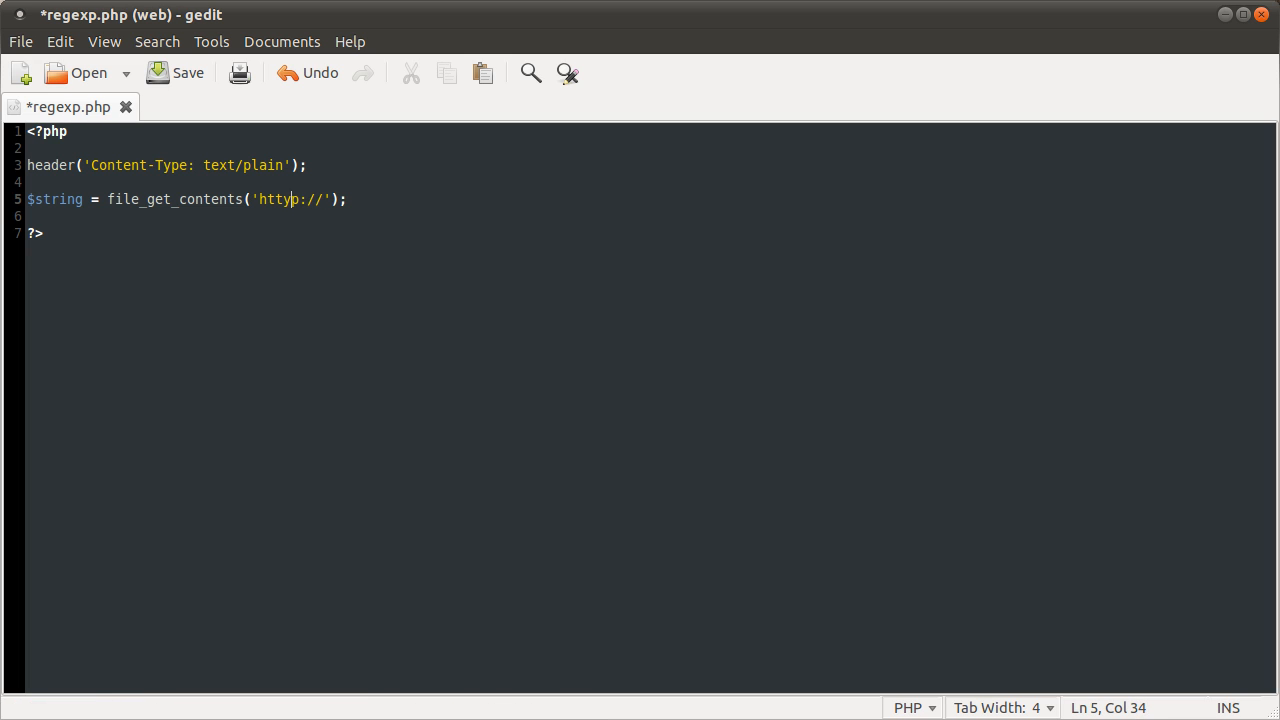
key(BackSpace)
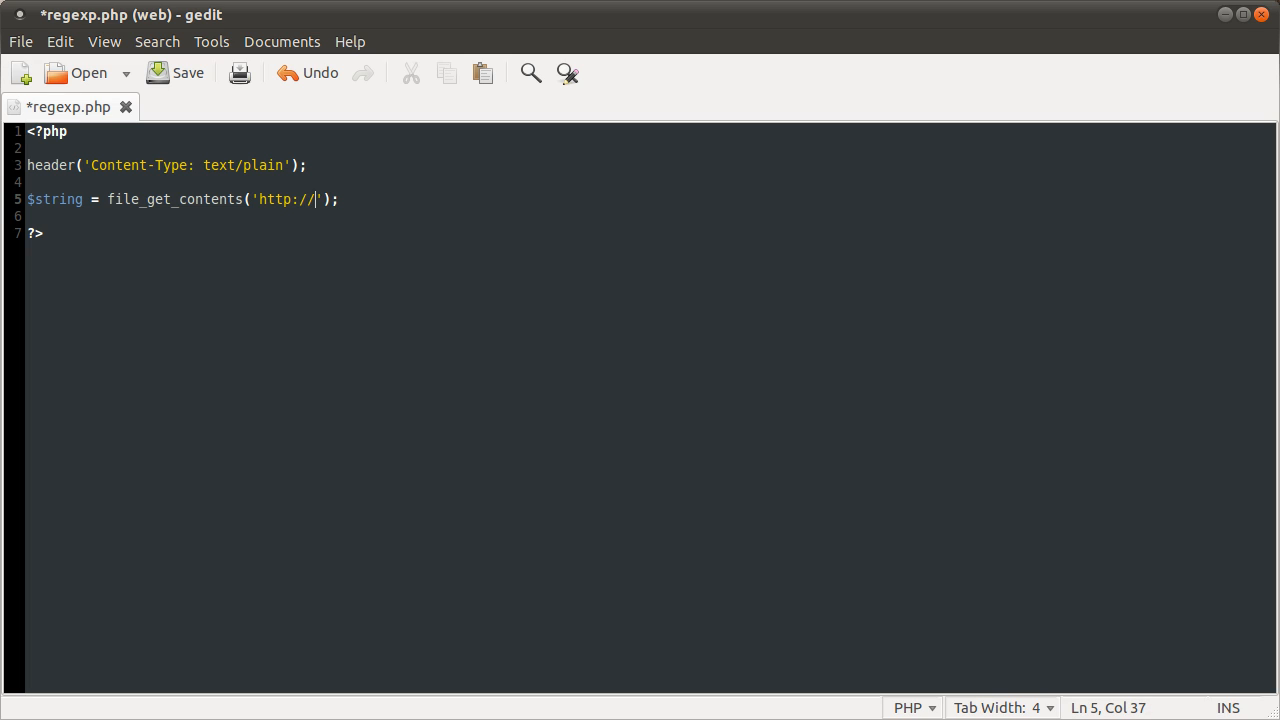
text(youtube.com/)
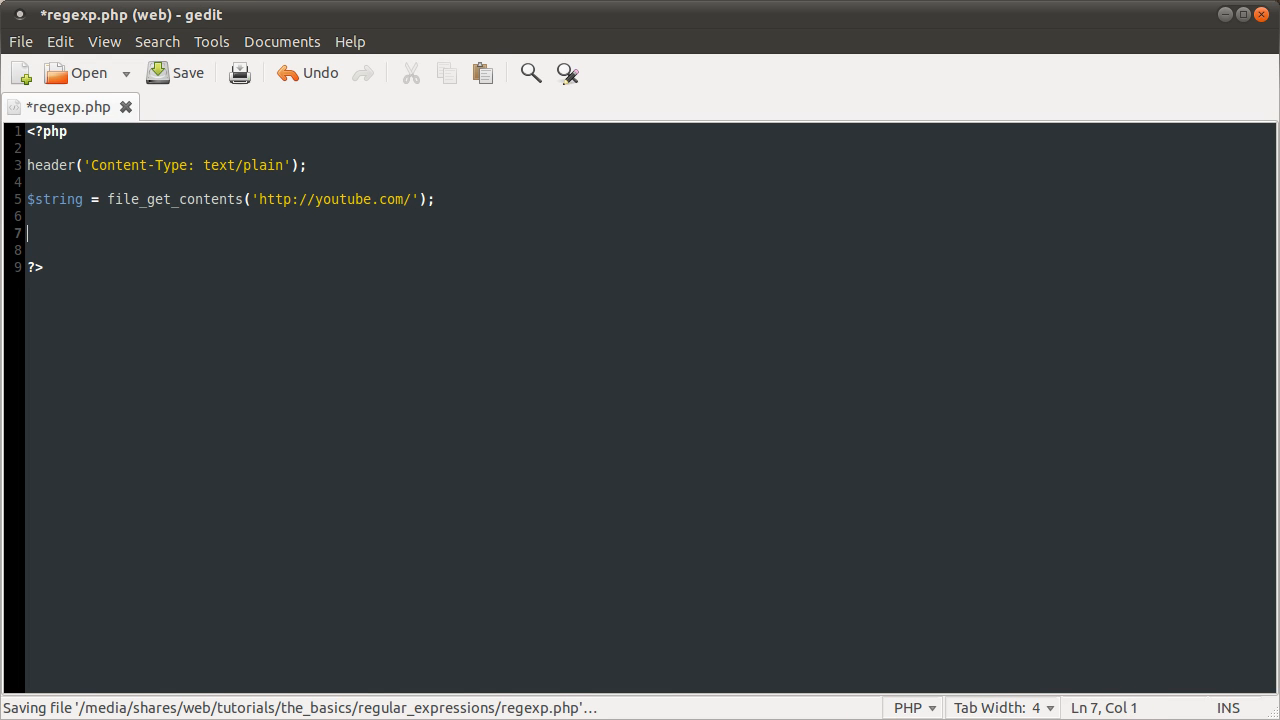
text(echo $s)
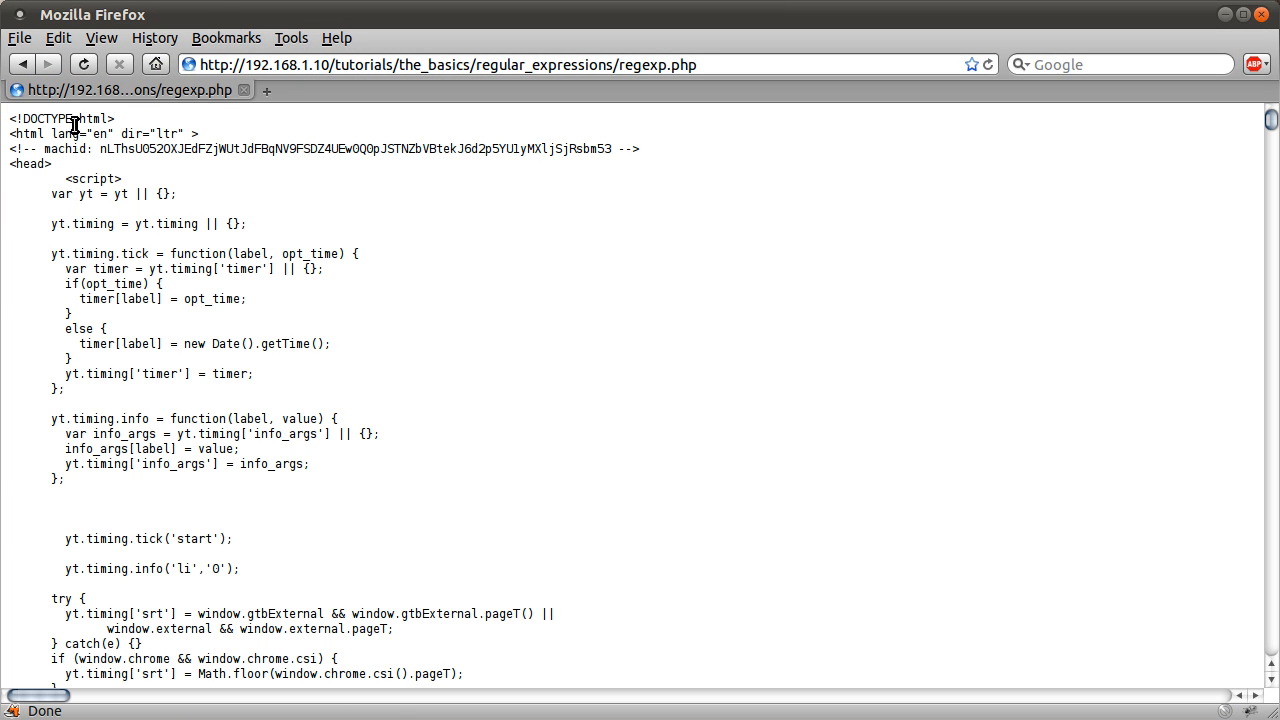
mouse_move(411, 475)
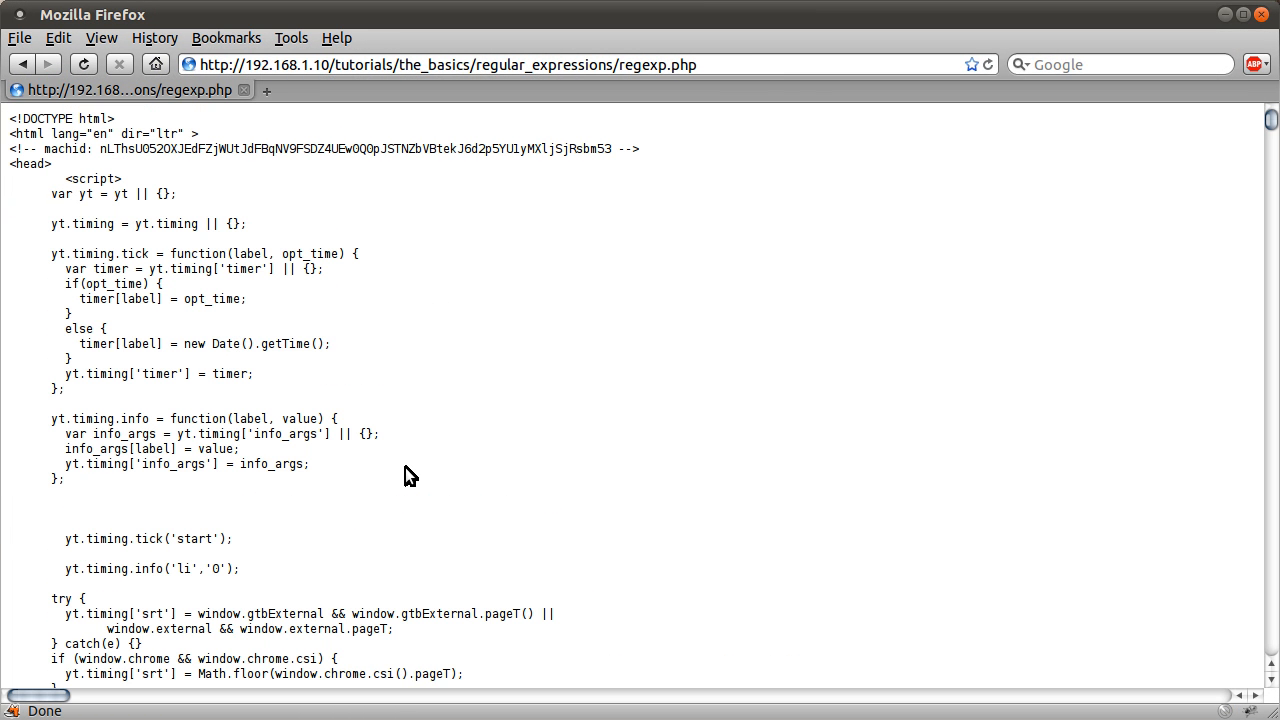
Scroll through the fetched YouTube HTML source in Firefox and select part of it.
scroll(down, 3)
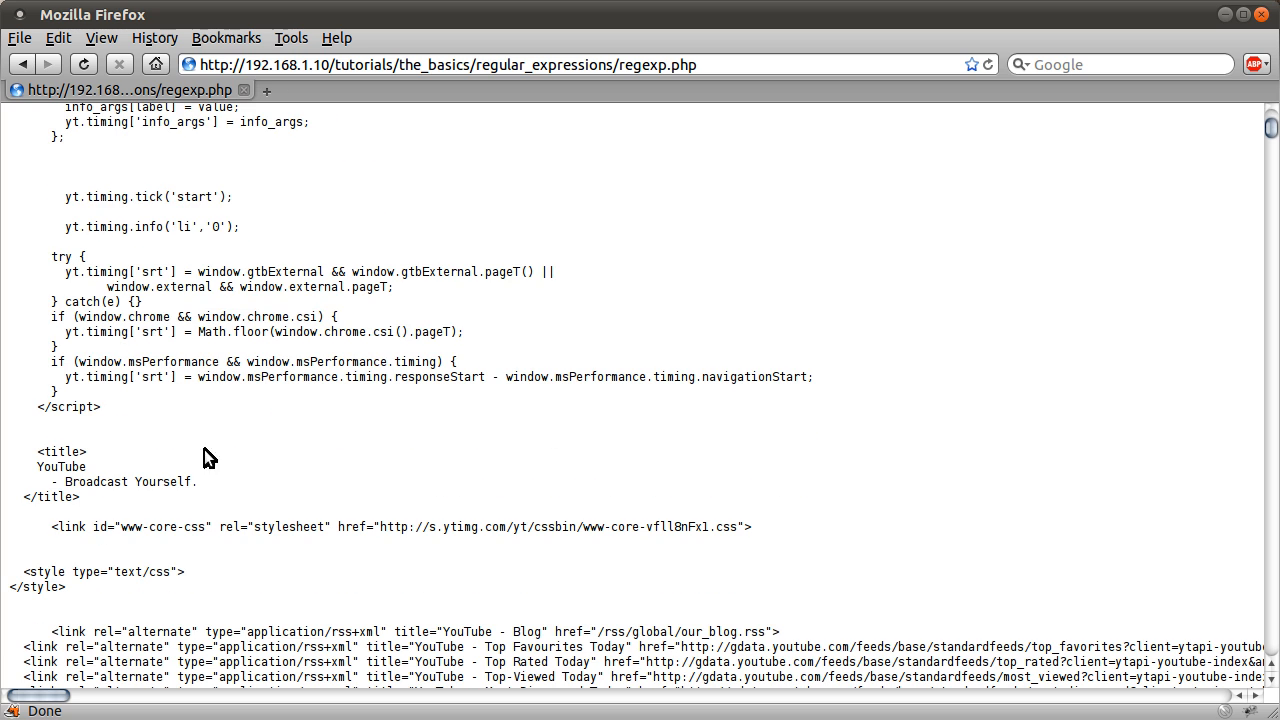
drag(37, 451, 197, 497)
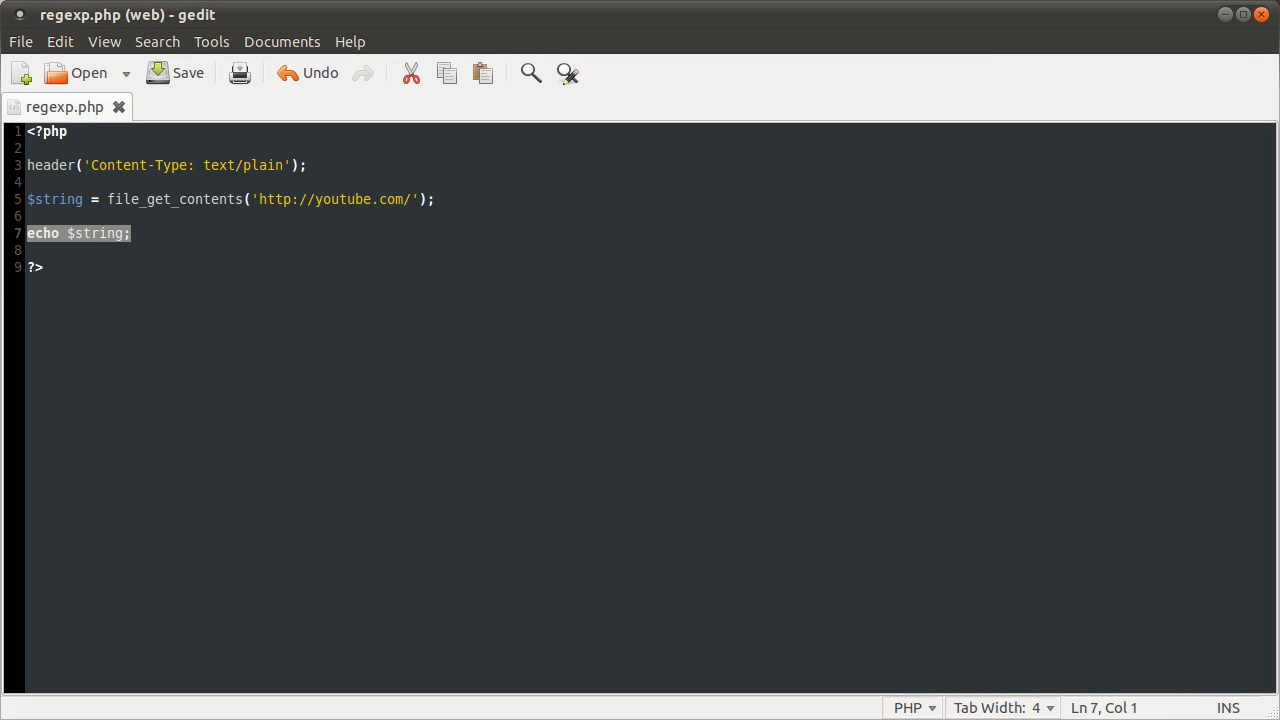
Replace the echo with preg_match('', $string, $matches) and print_r($matches), then save.
key(Delete)
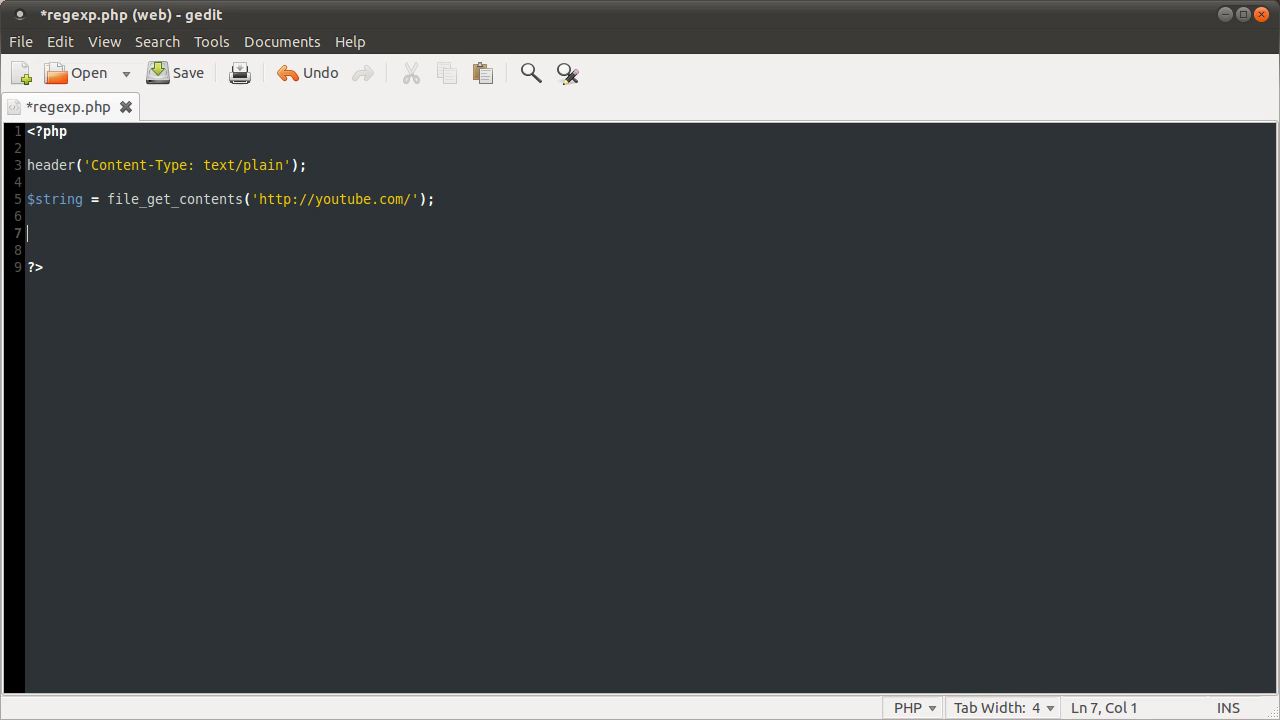
text(pri)
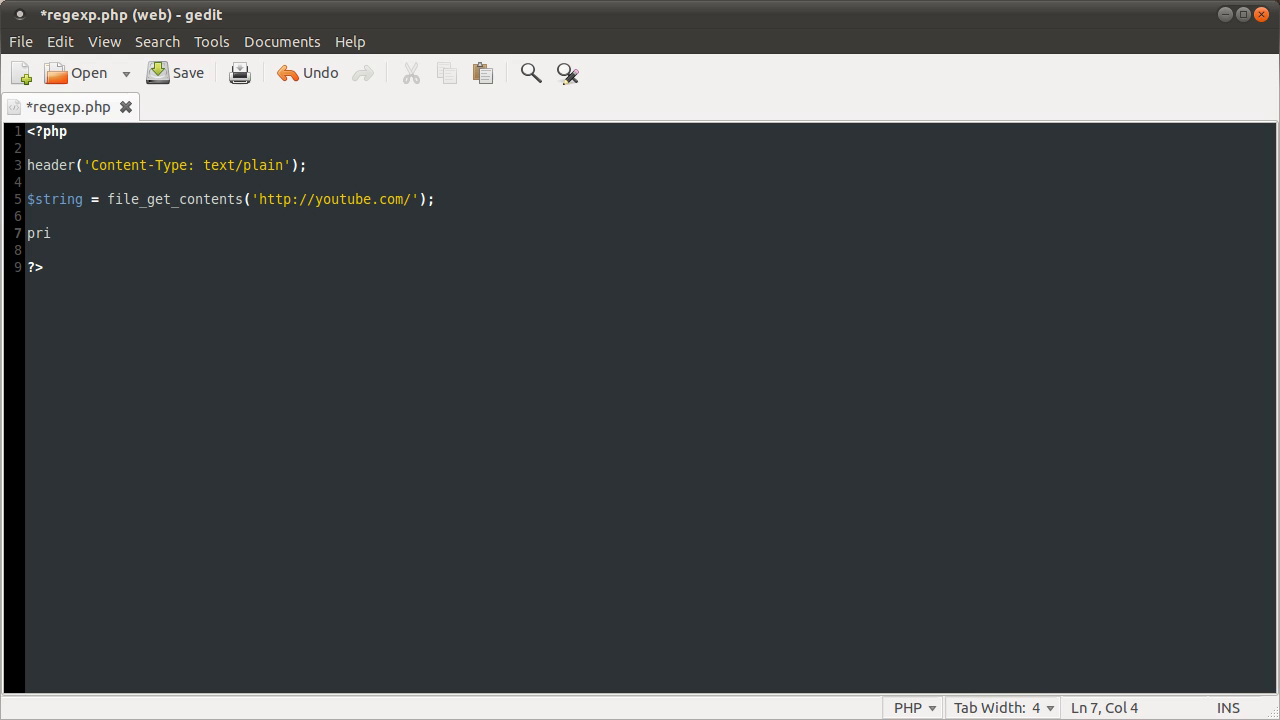
text(eg_match)
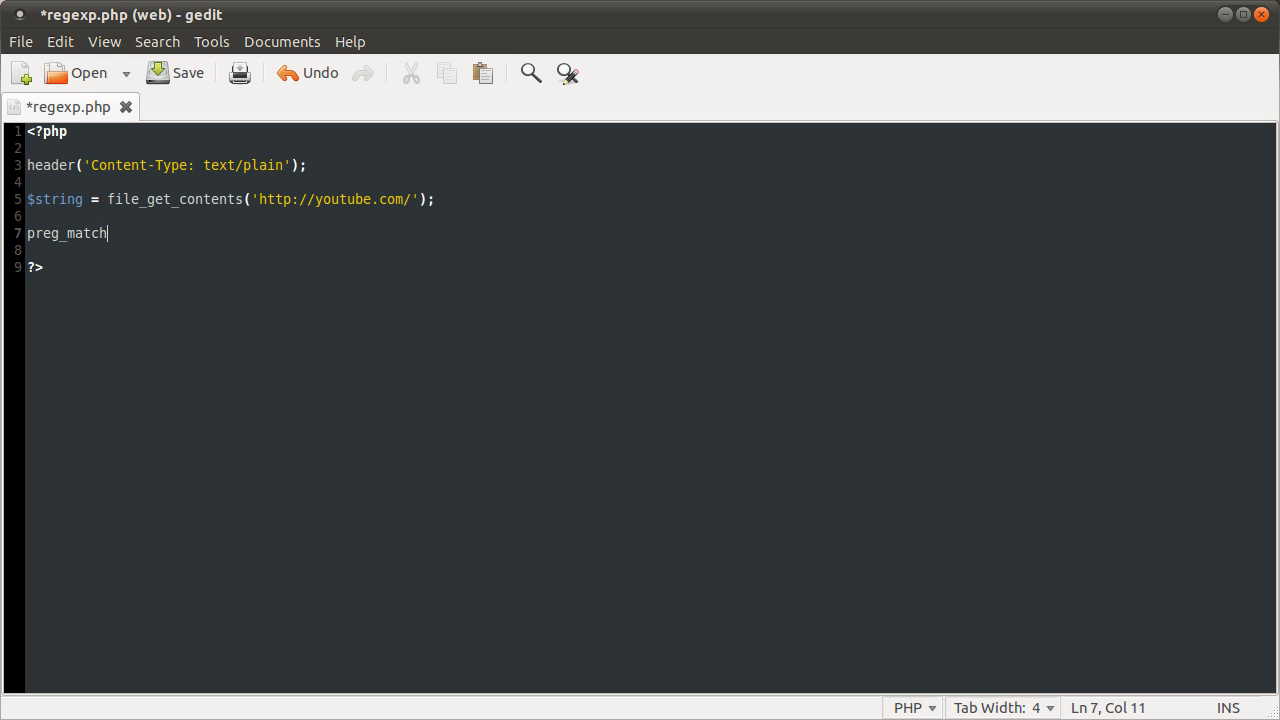
text(();)
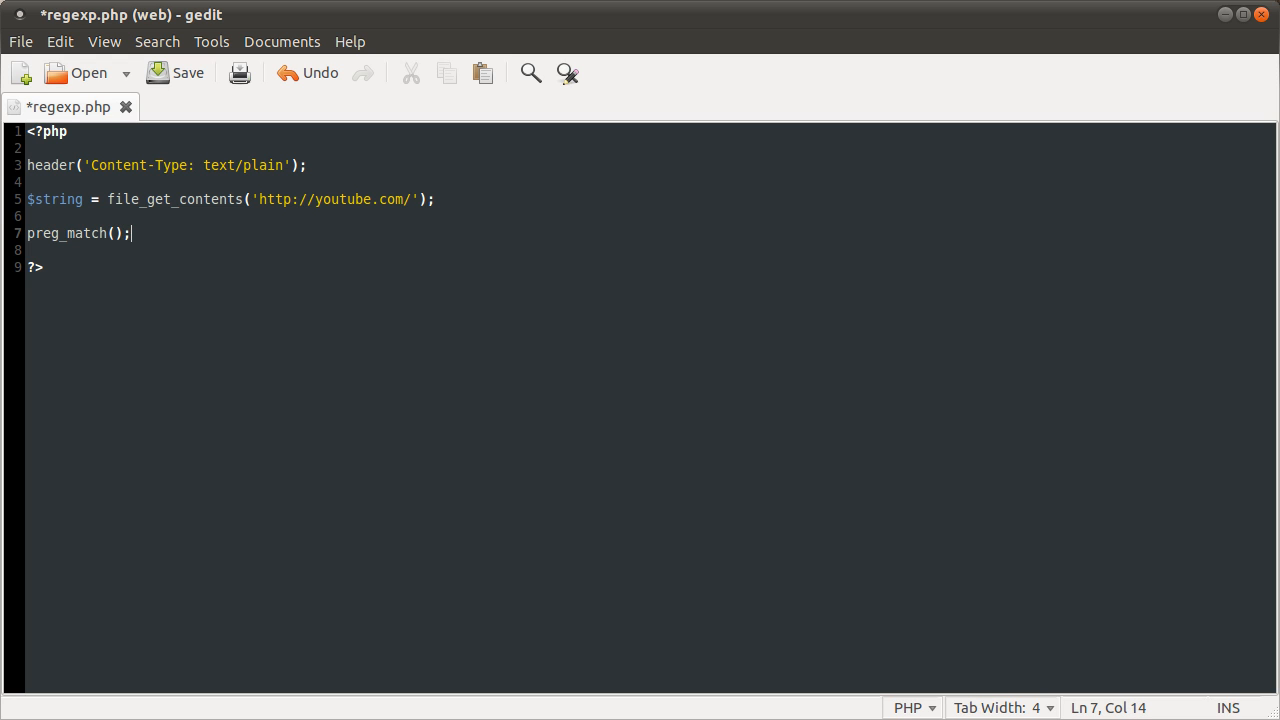
text('')
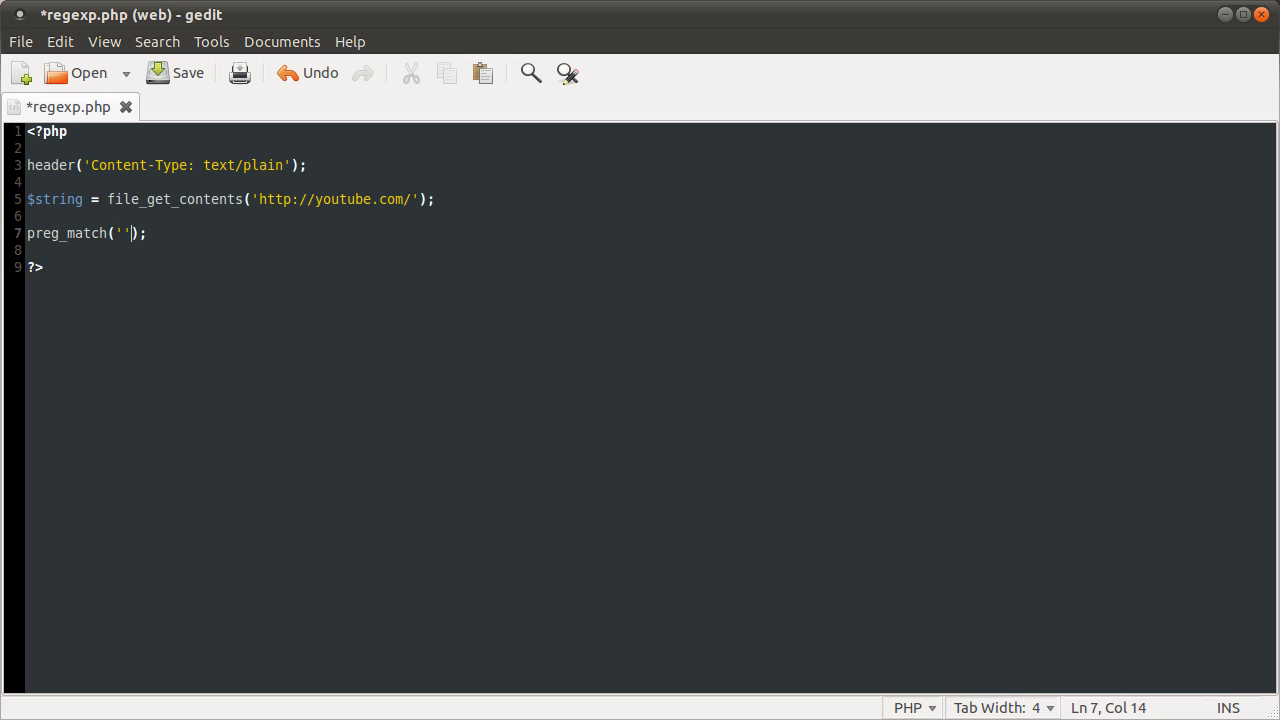
text(, $s)
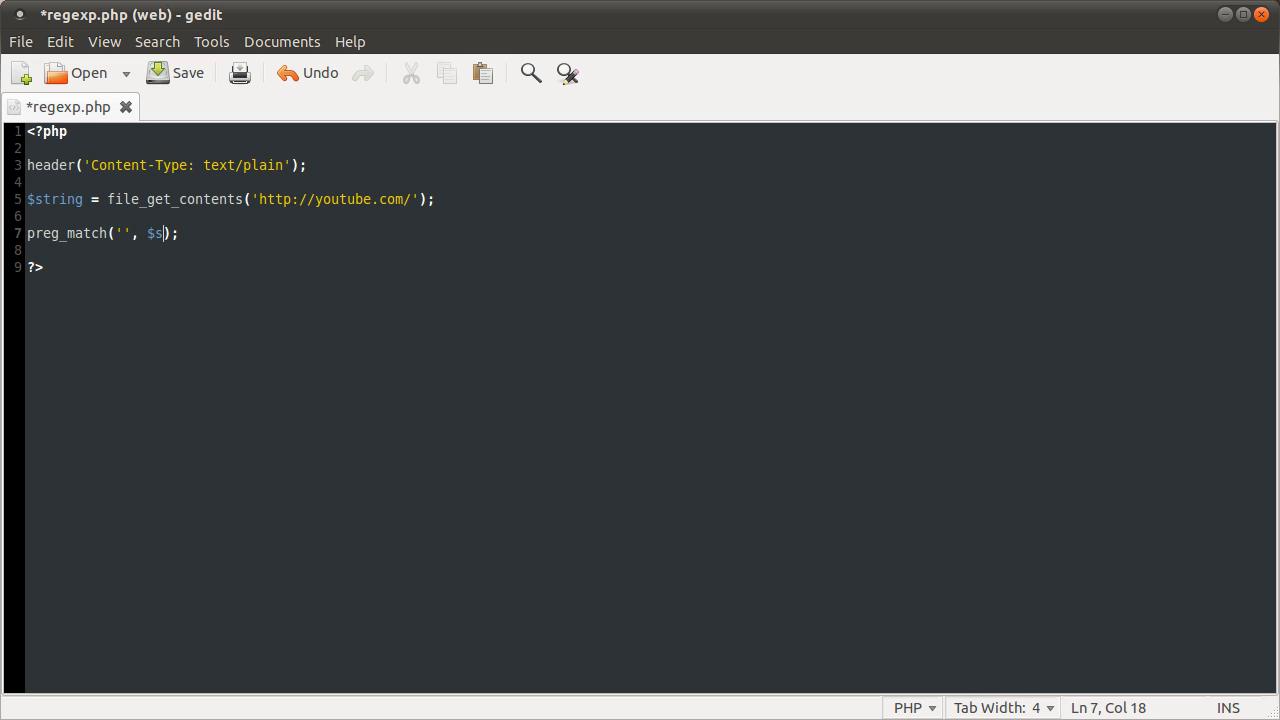
text(tring)
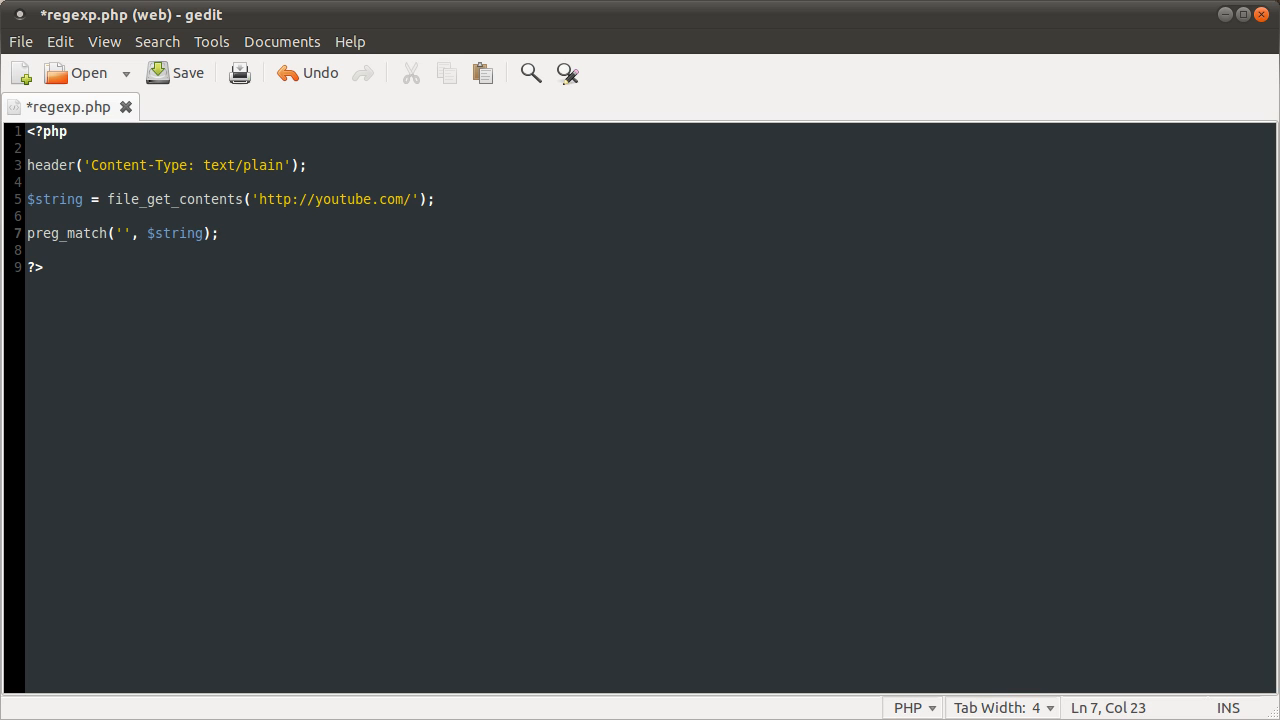
text(, $)
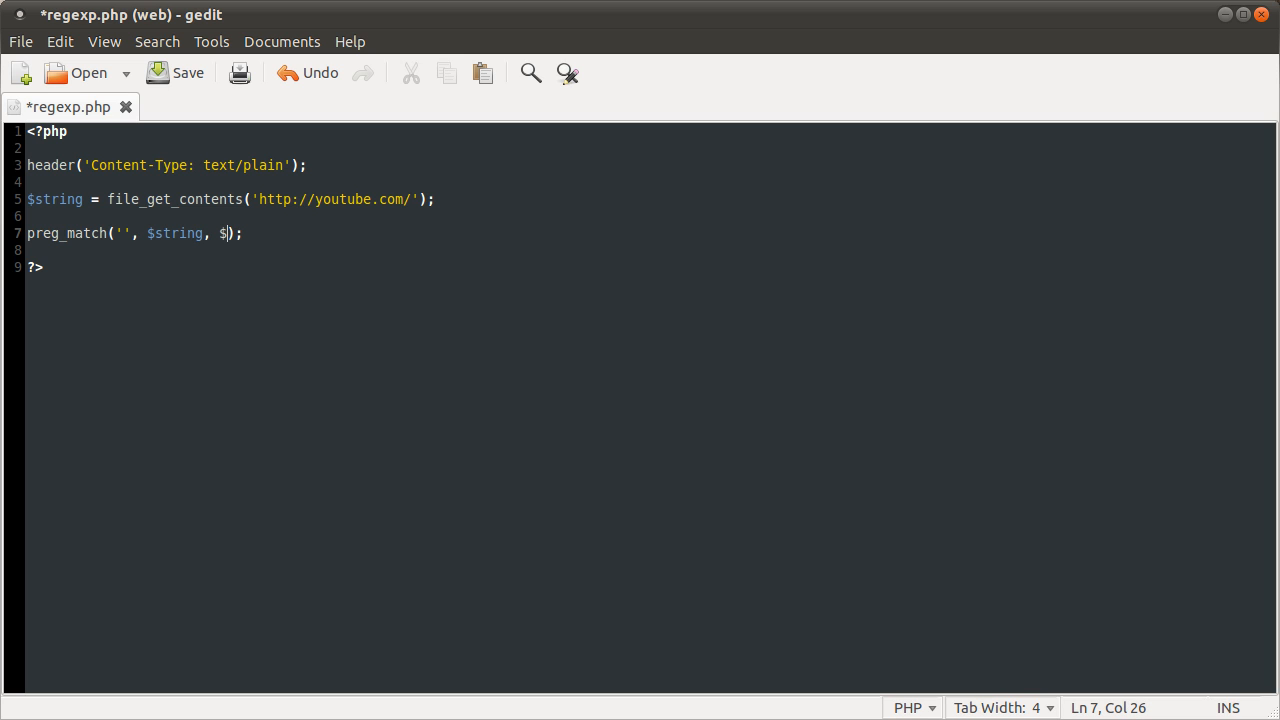
text(matchs)
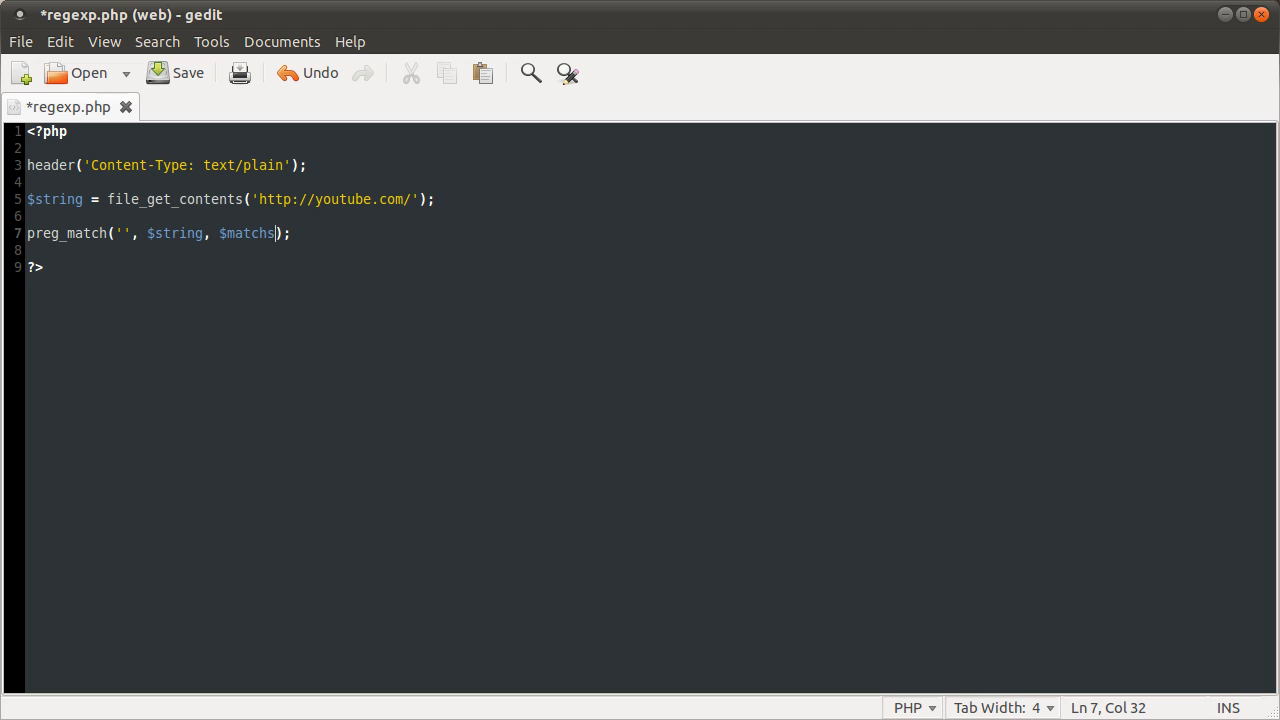
text(aes)
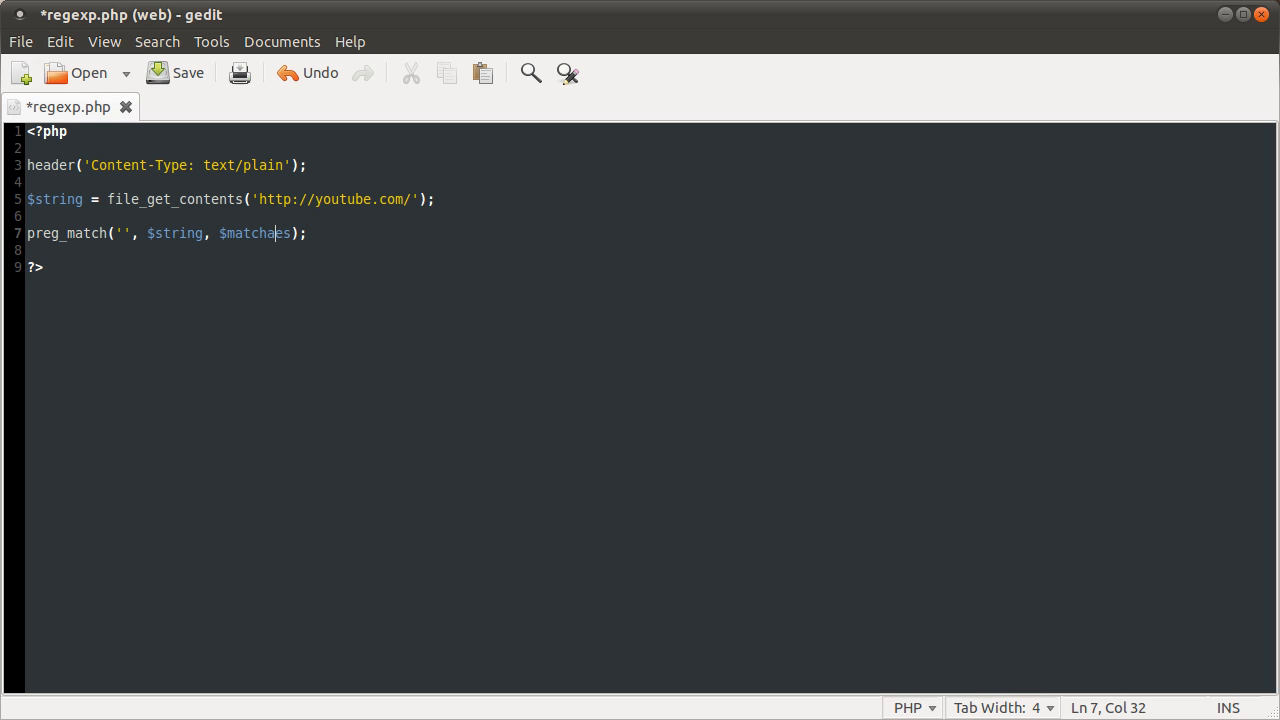
text(print)
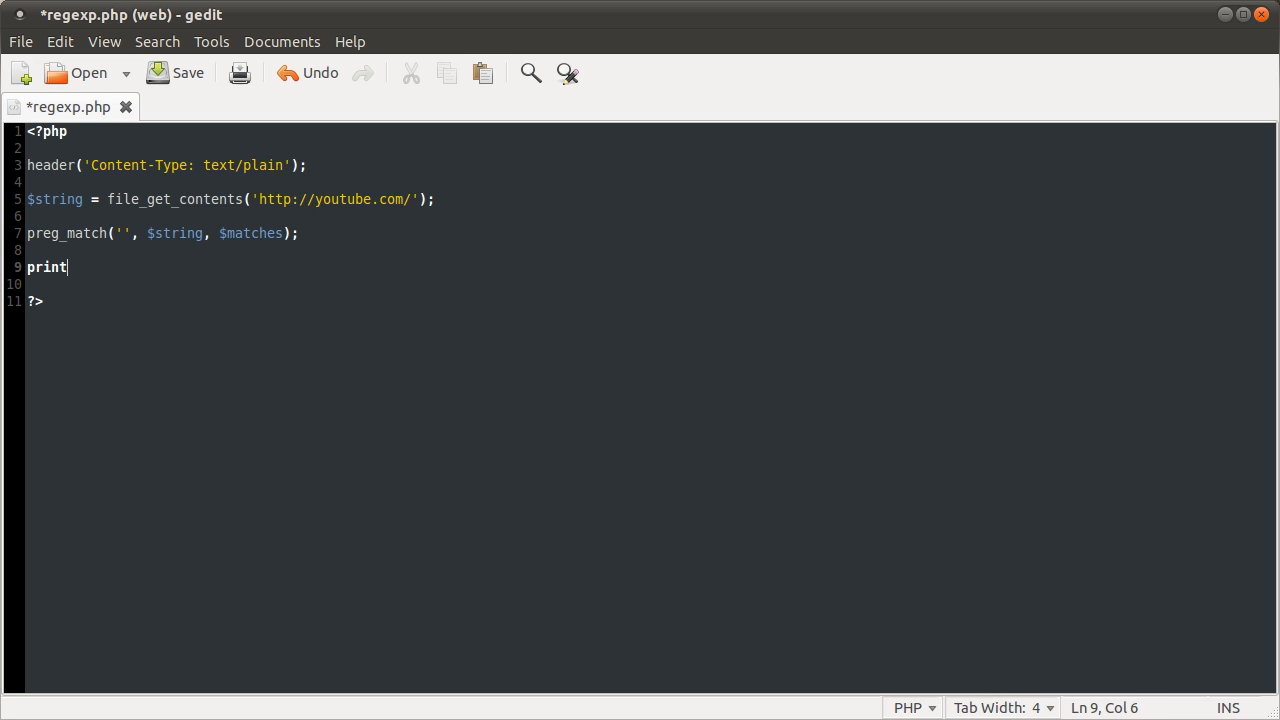
text(_r($matches))
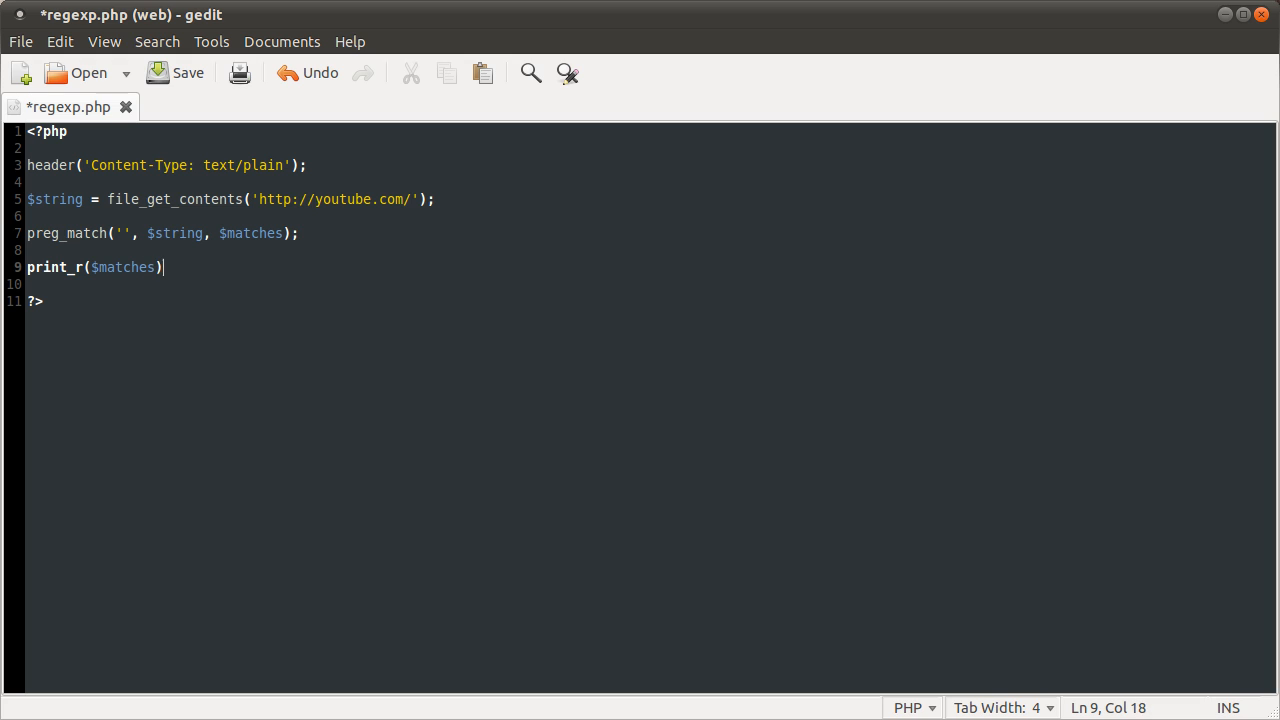
key(ctrl+s)
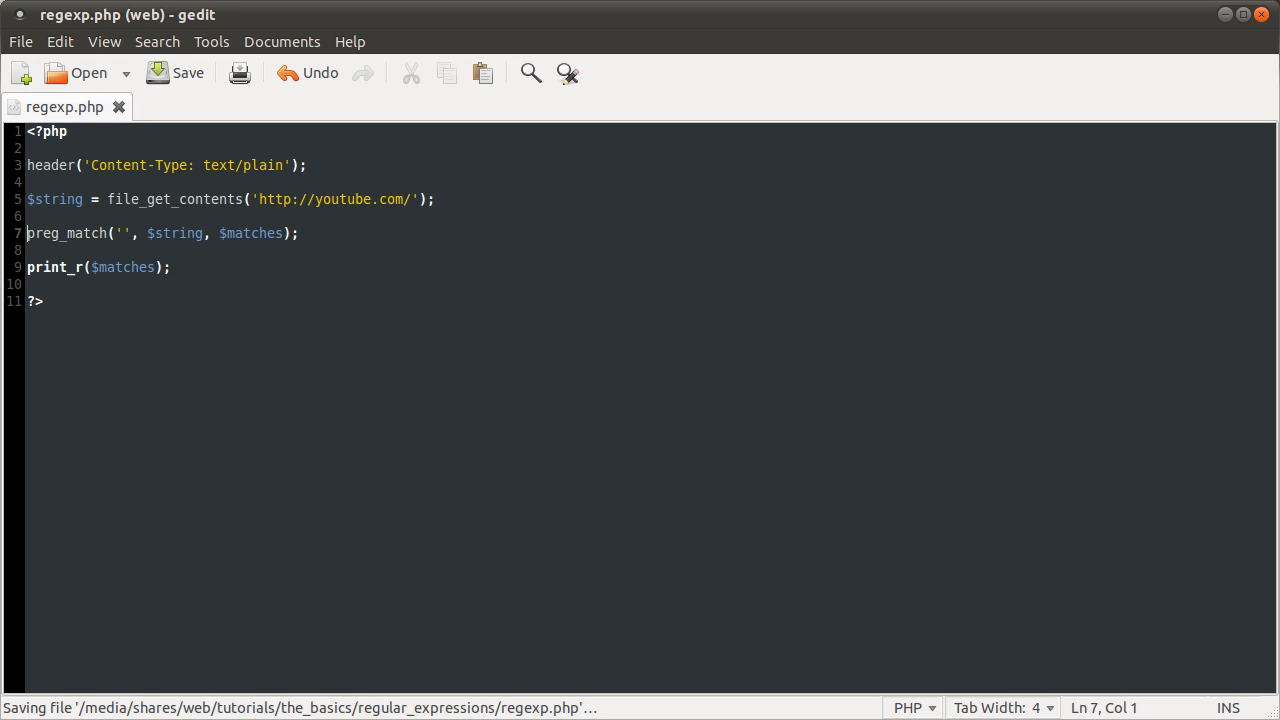
Fill the empty pattern with #<title>(.*)</title># on the preg_match line.
click(121, 233)
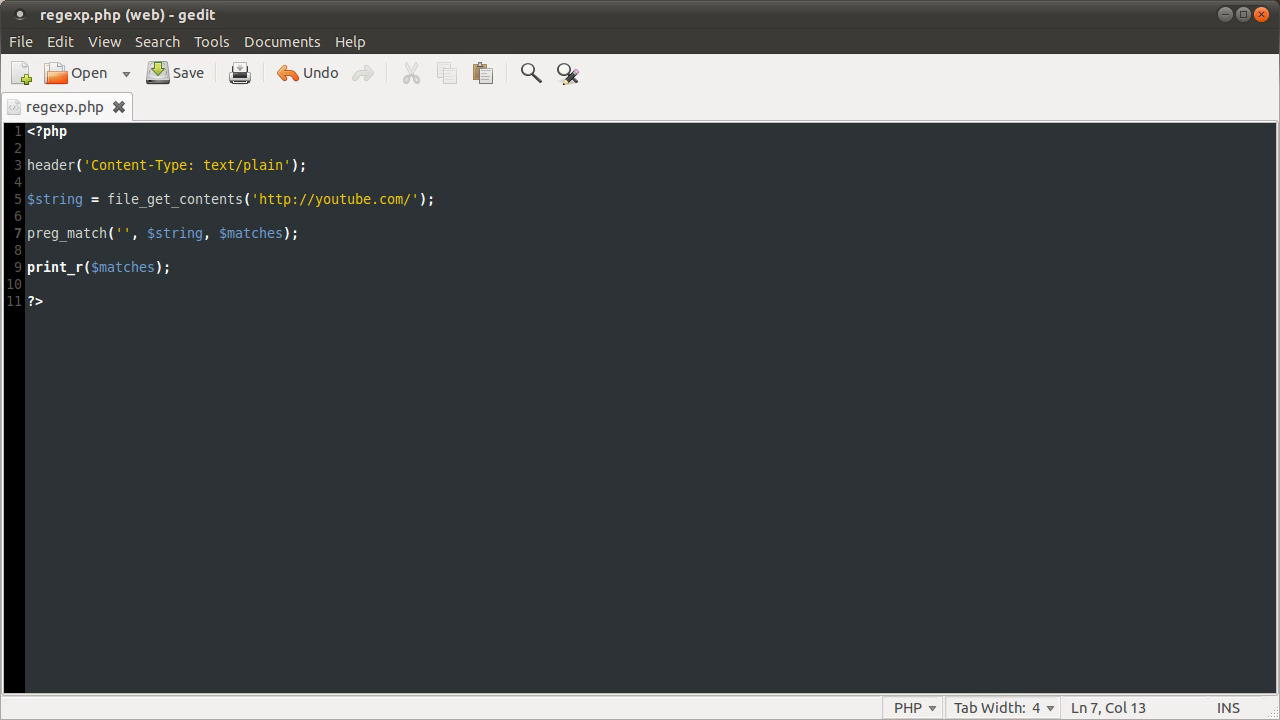
click(124, 232)
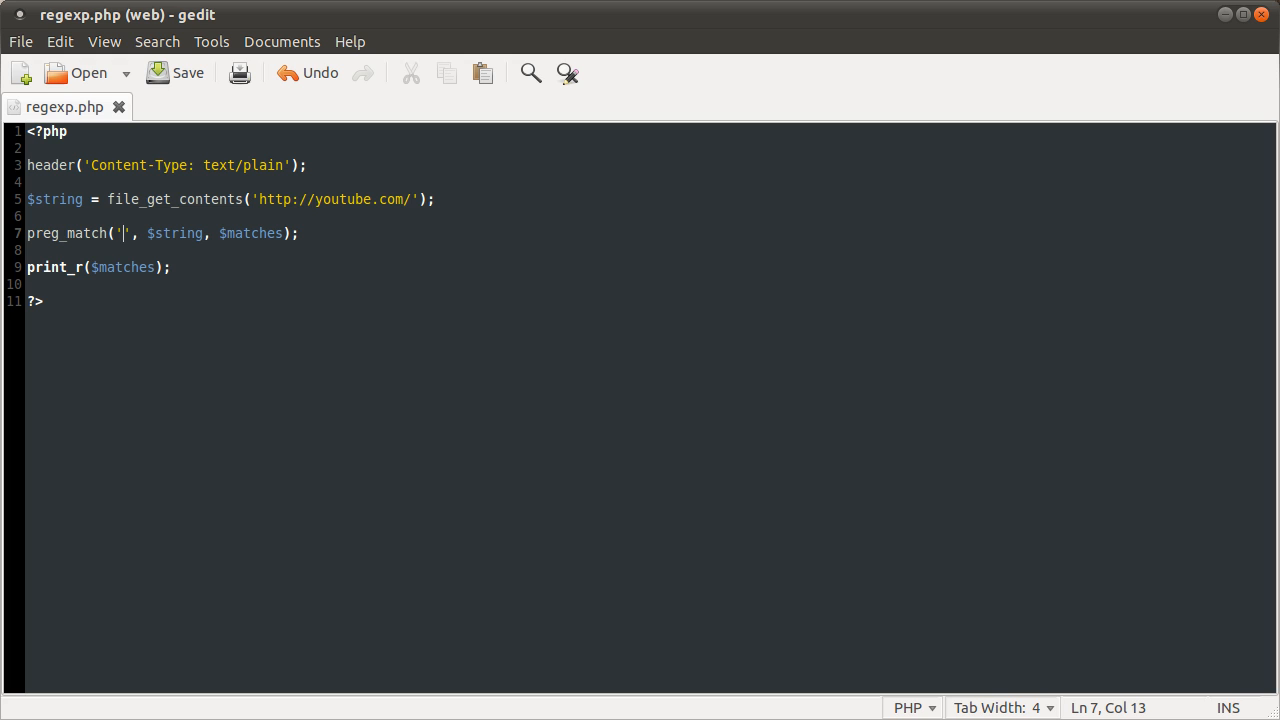
text(##)
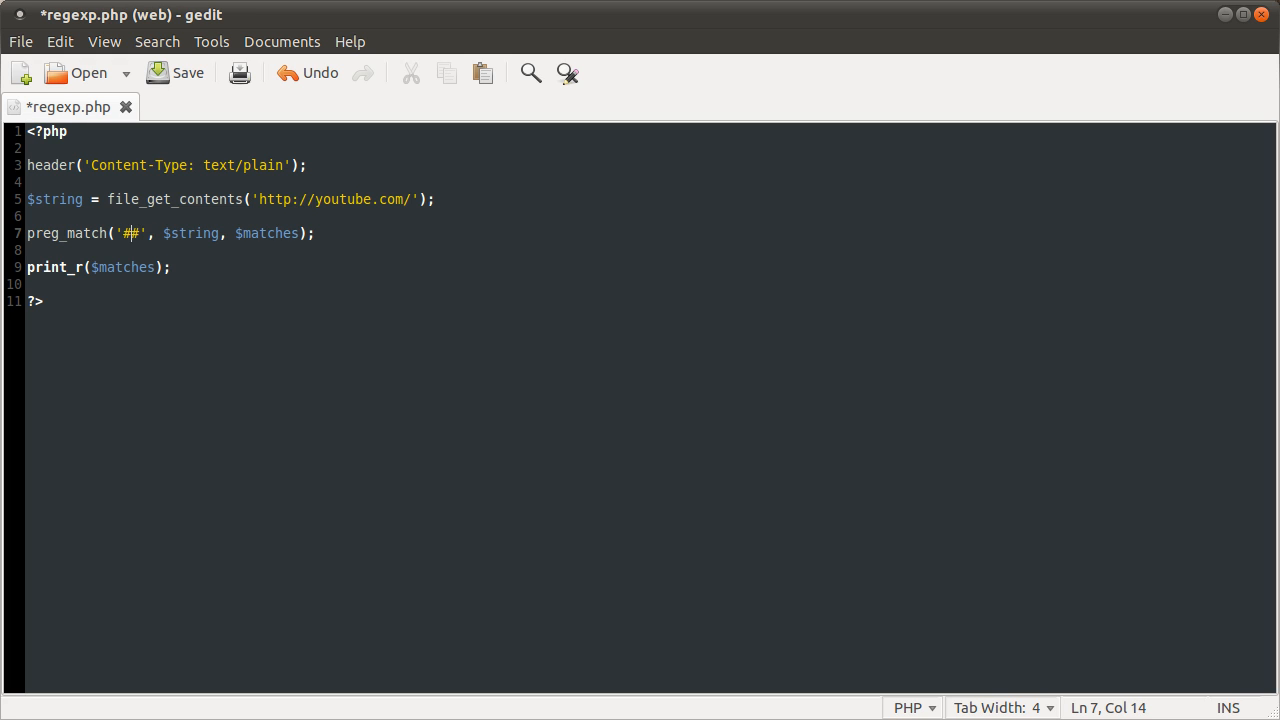
text(<title><)
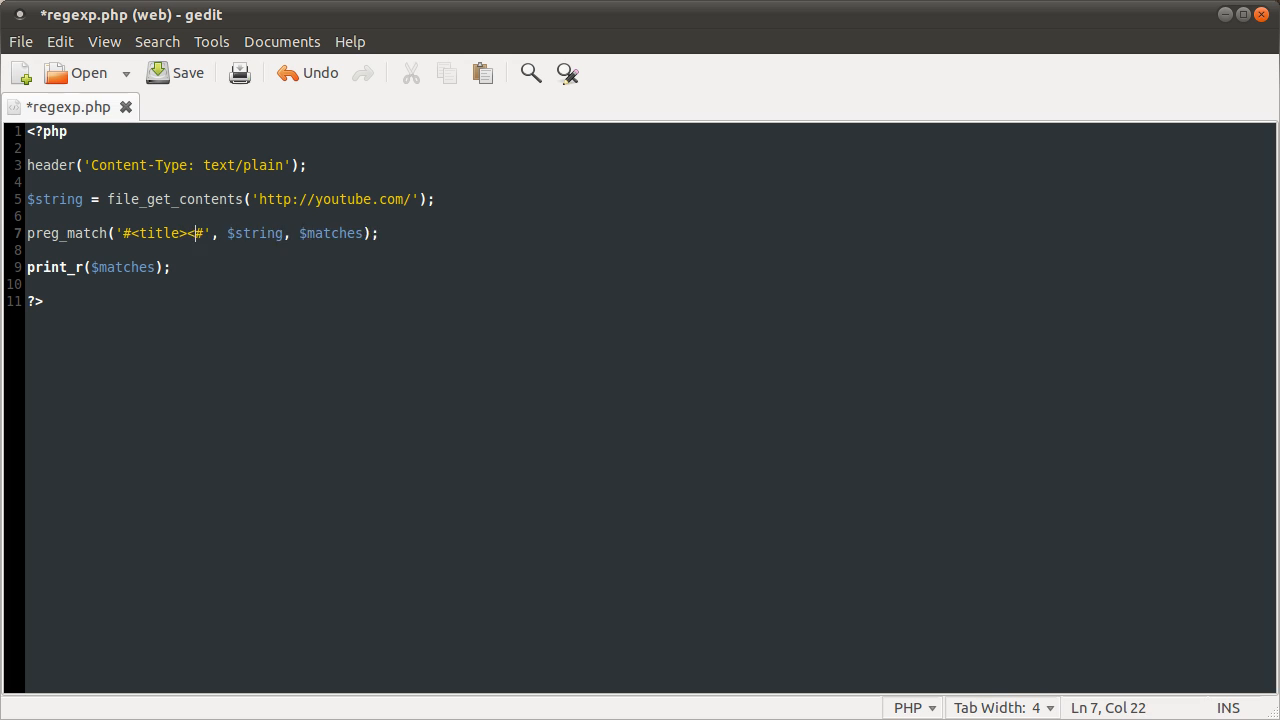
text(/title>)
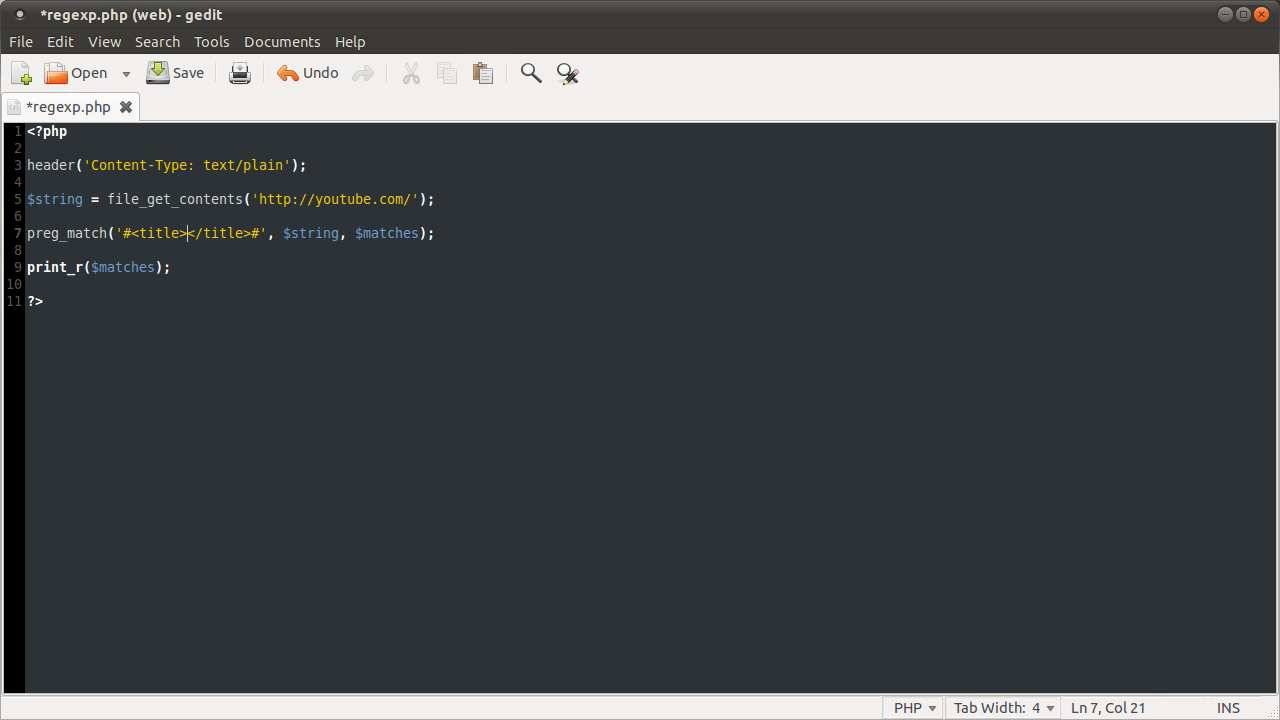
text(())
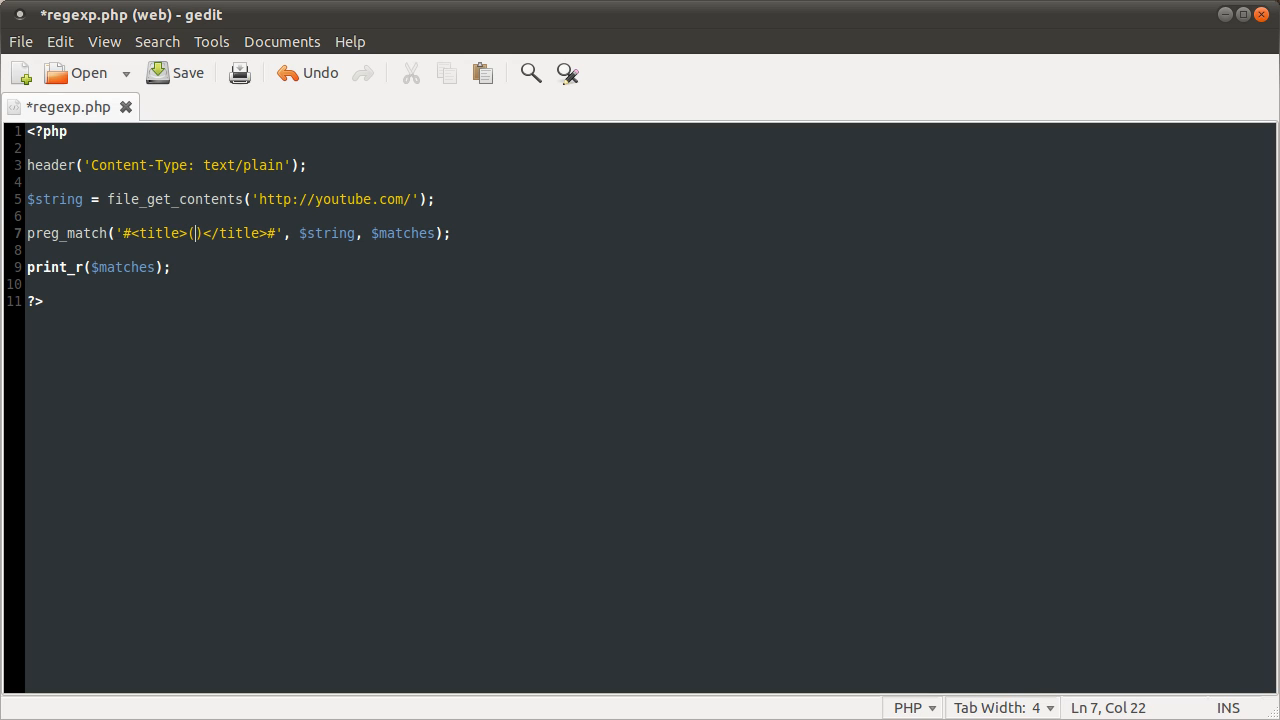
text(.*)
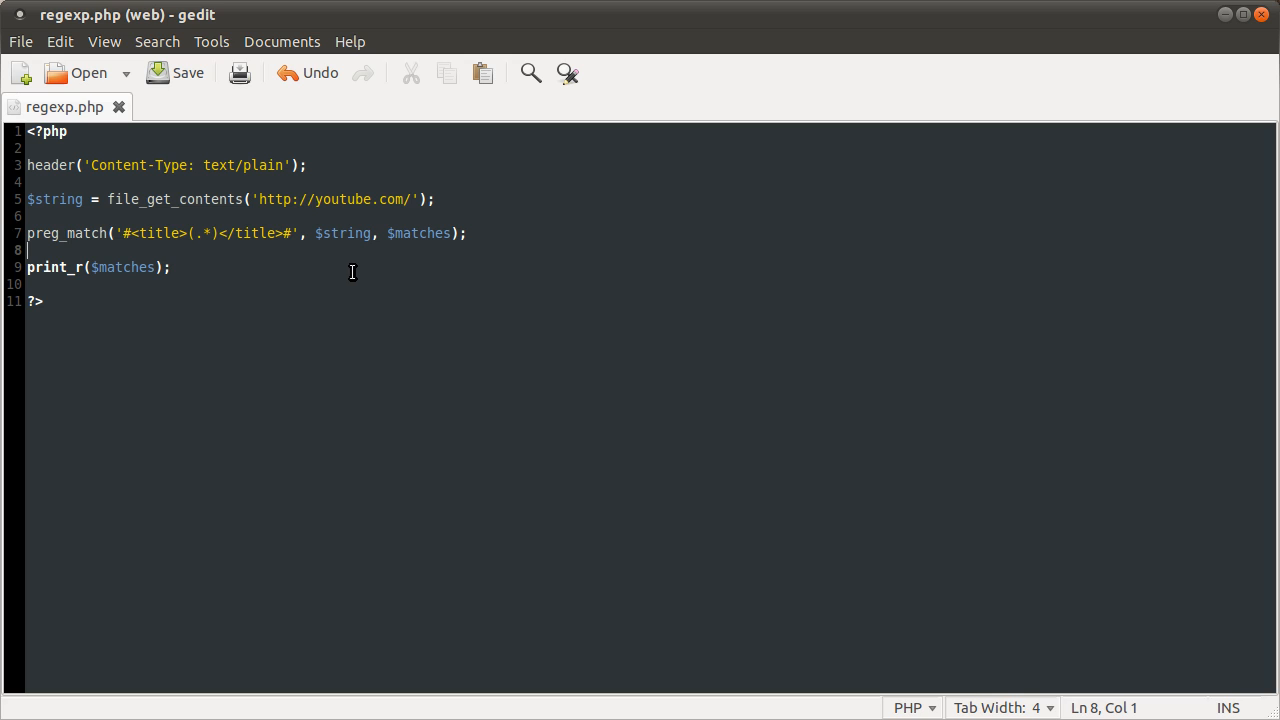
mouse_move(412, 318)
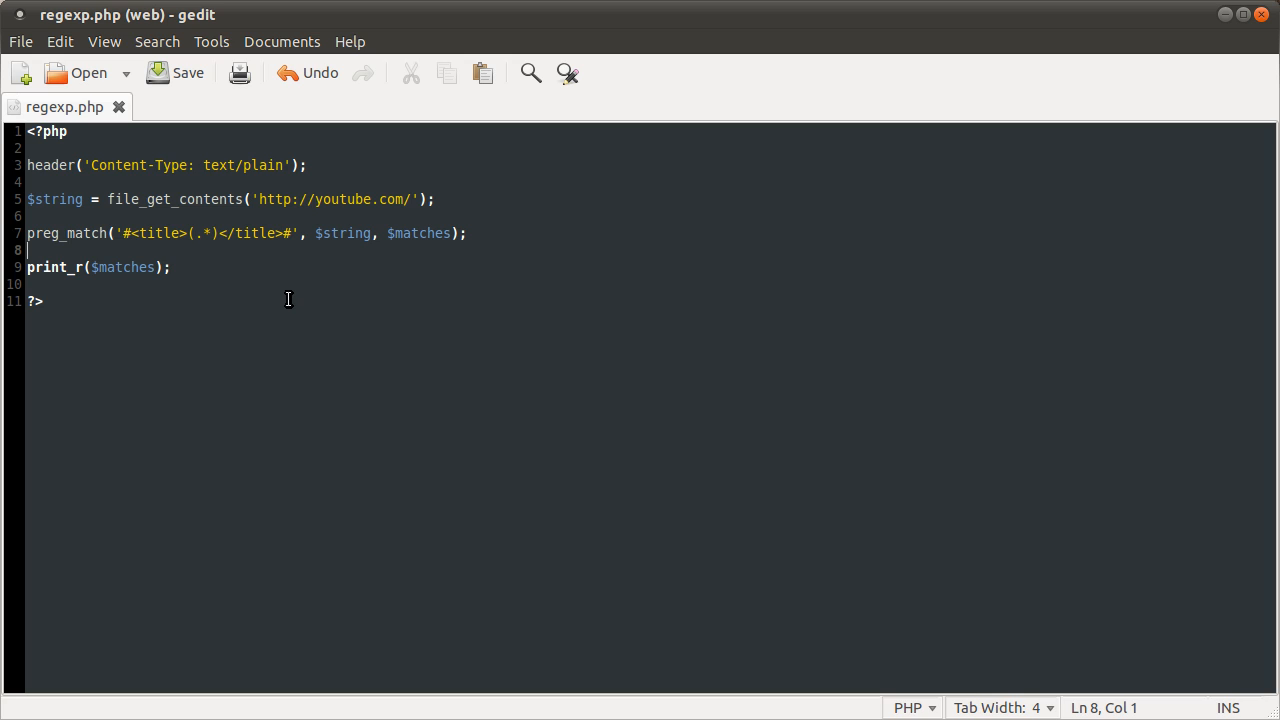
mouse_move(270, 288)
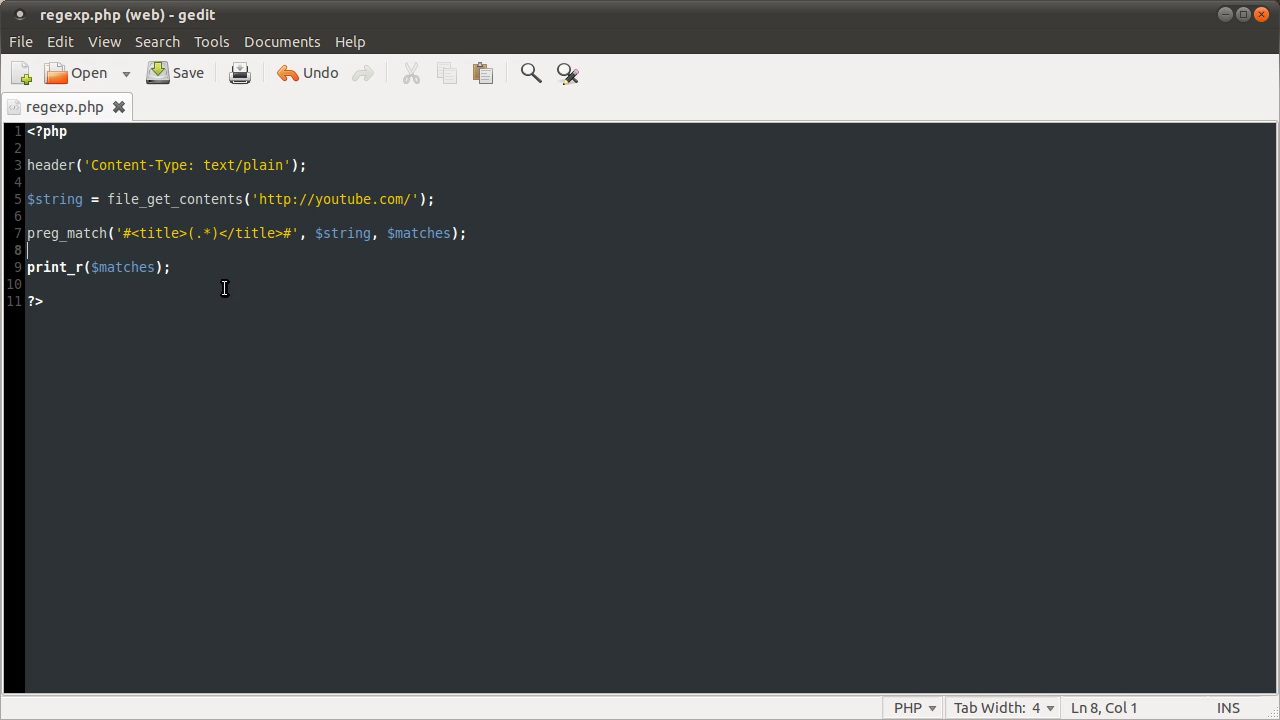
mouse_move(736, 400)
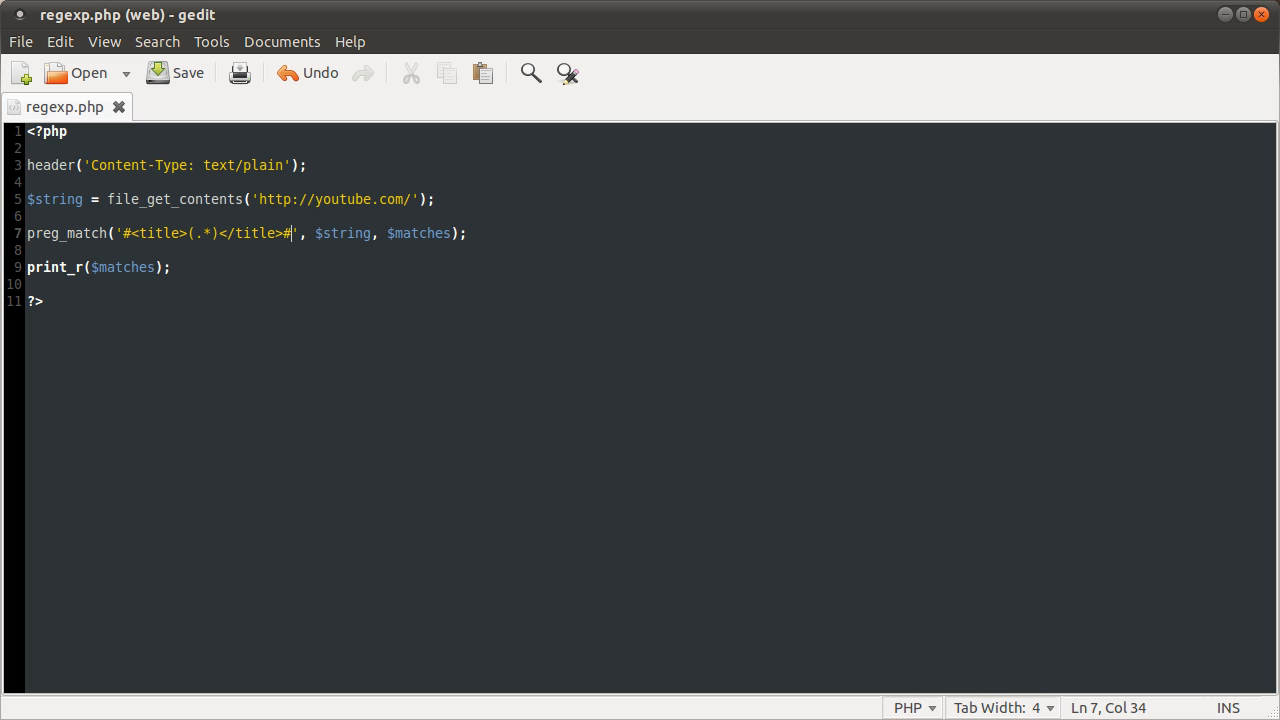
Add the s modifier after the closing # and select the pattern to explain it.
text(s)
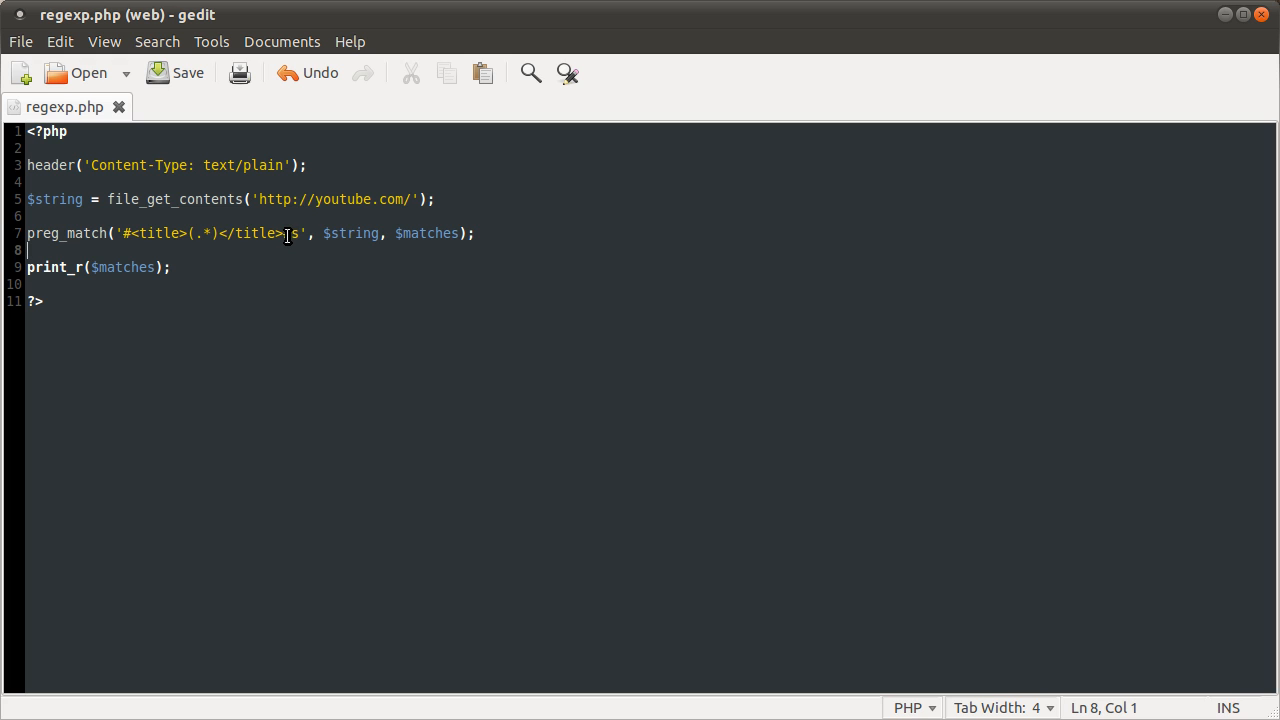
text(#)
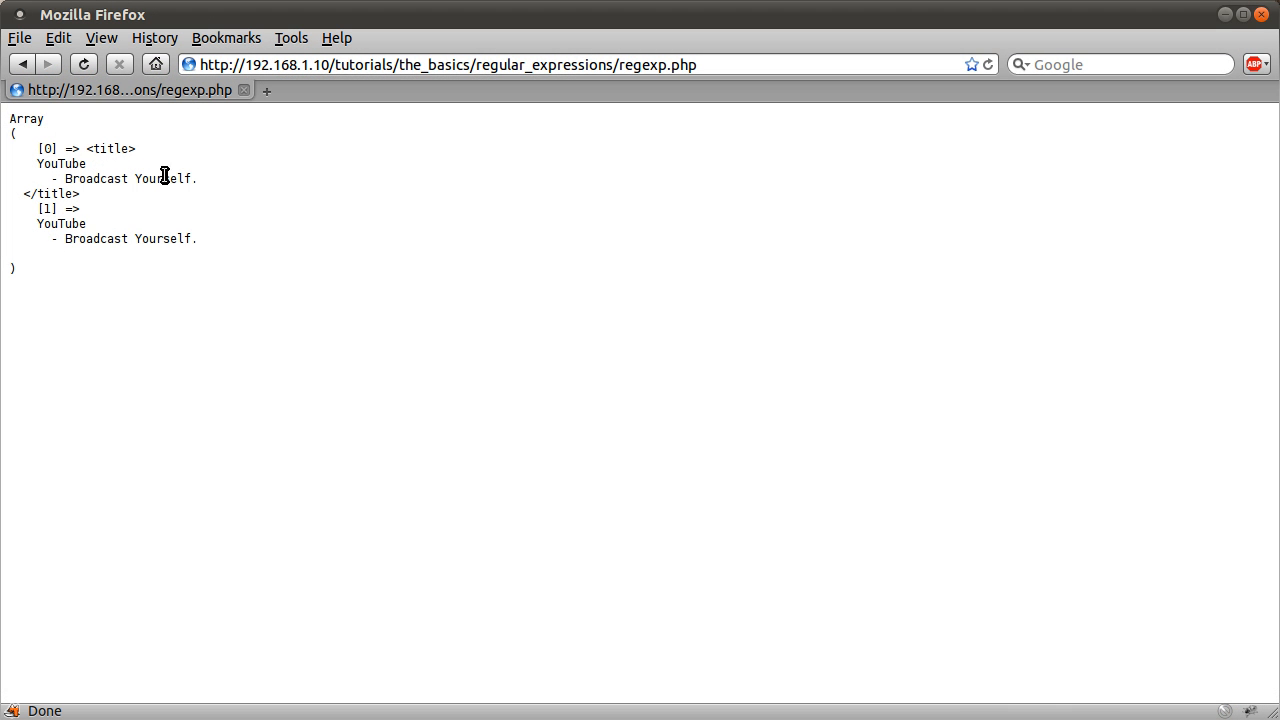
mouse_move(120, 291)
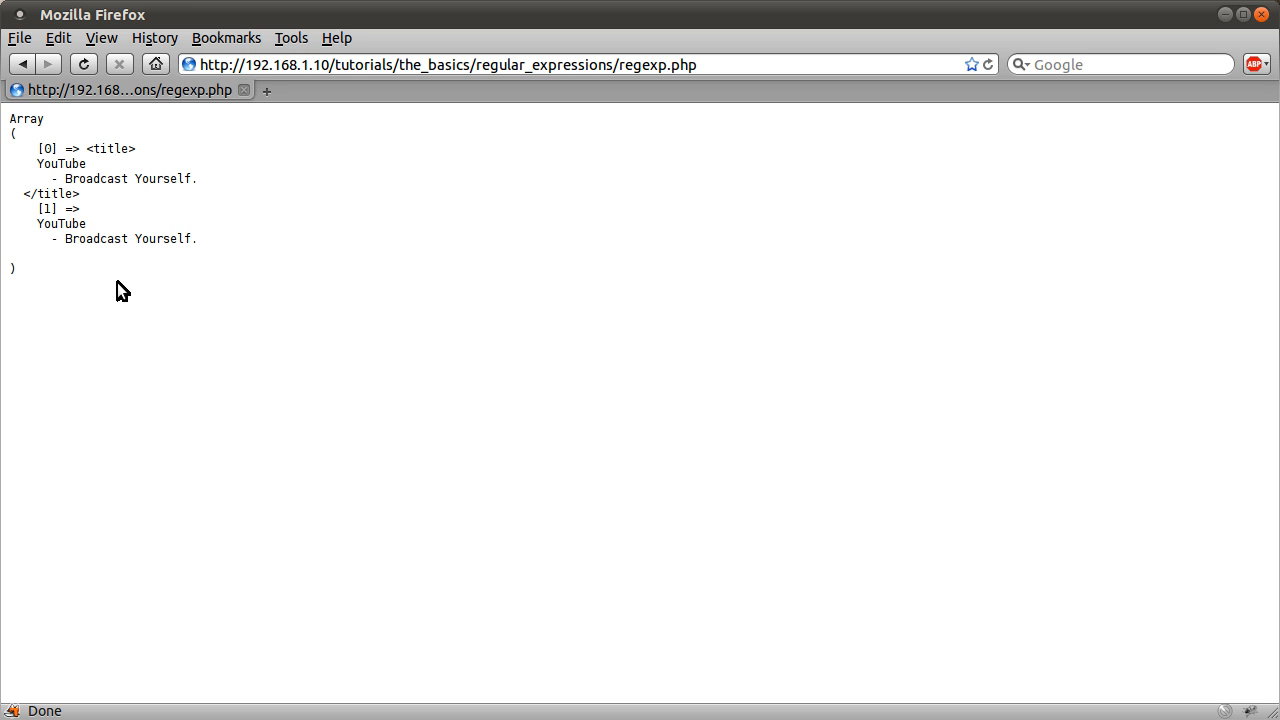
mouse_move(65, 167)
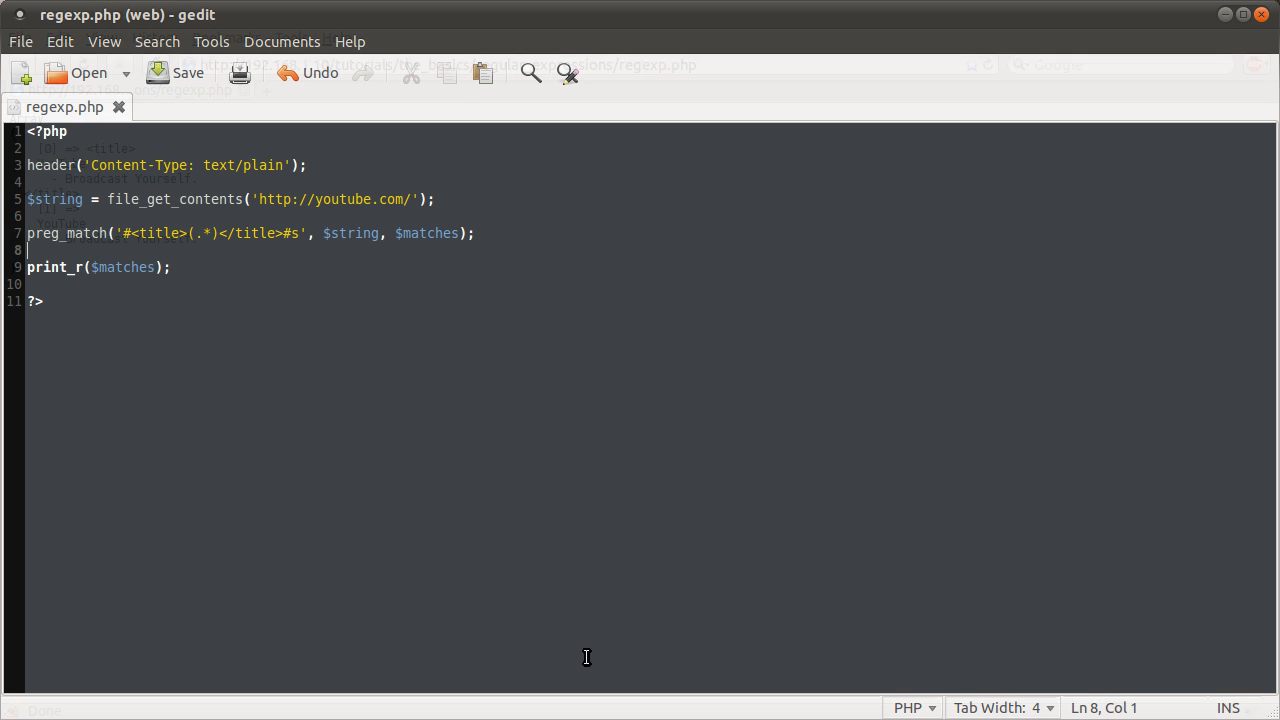
drag(128, 233, 290, 233)
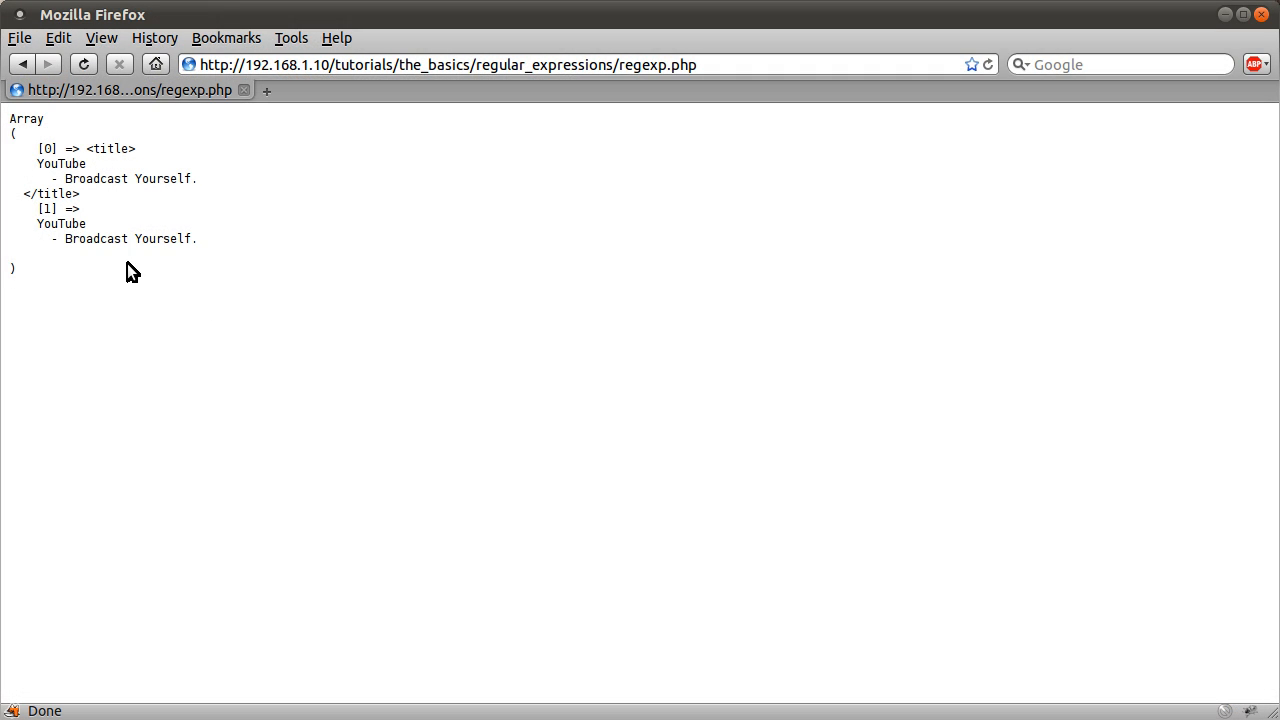
mouse_move(322, 397)
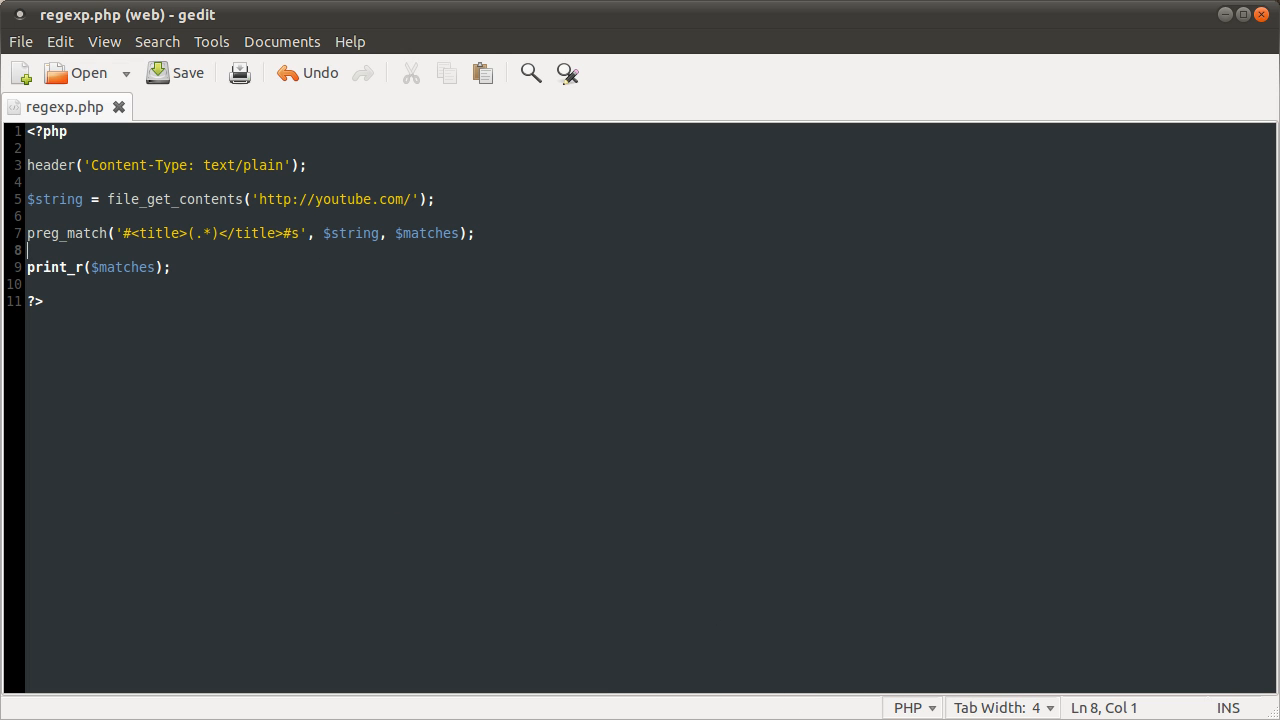
mouse_move(534, 562)
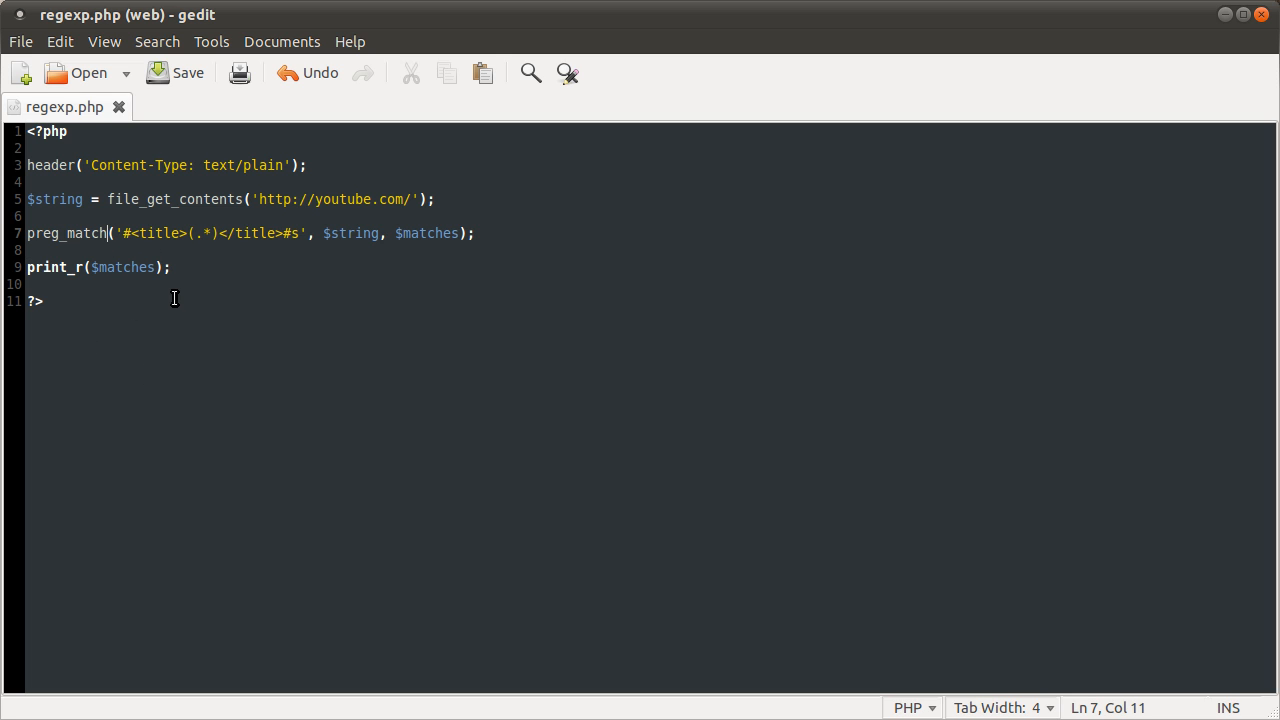
Change the call to preg_match_all with the greedy pattern #<a.*>(.*)</a>#s.
text(_all)
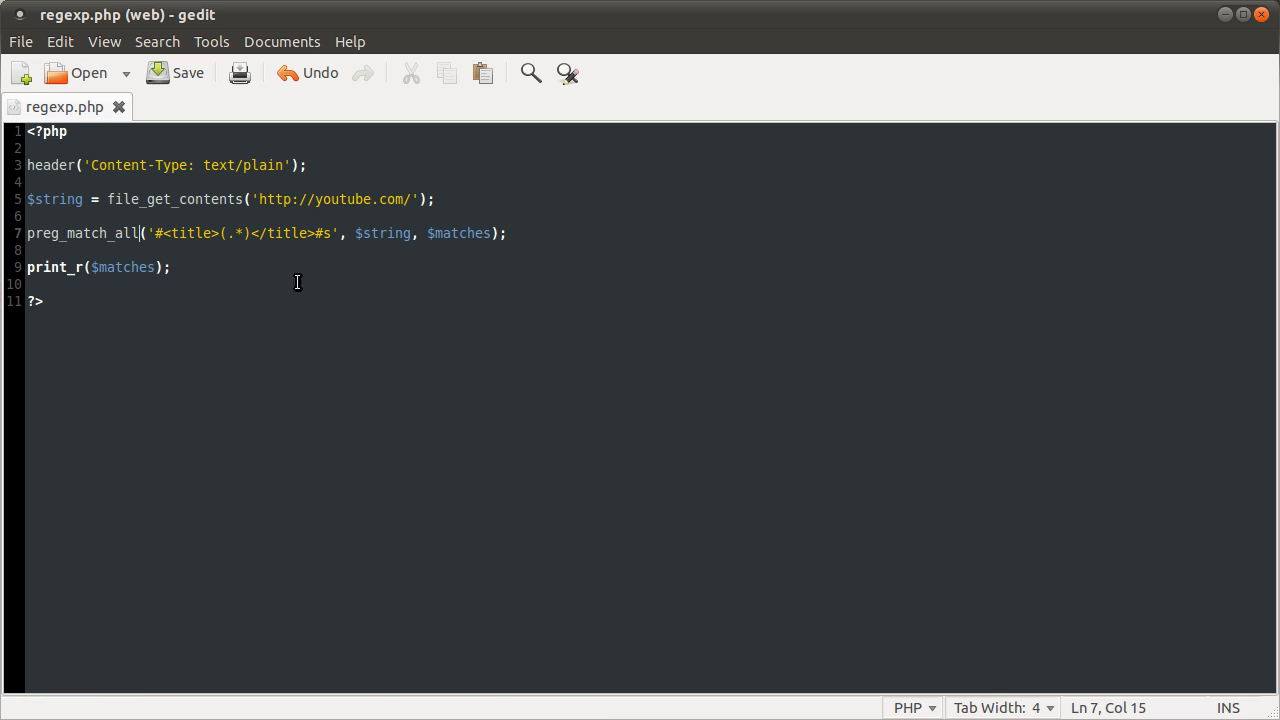
mouse_move(453, 308)
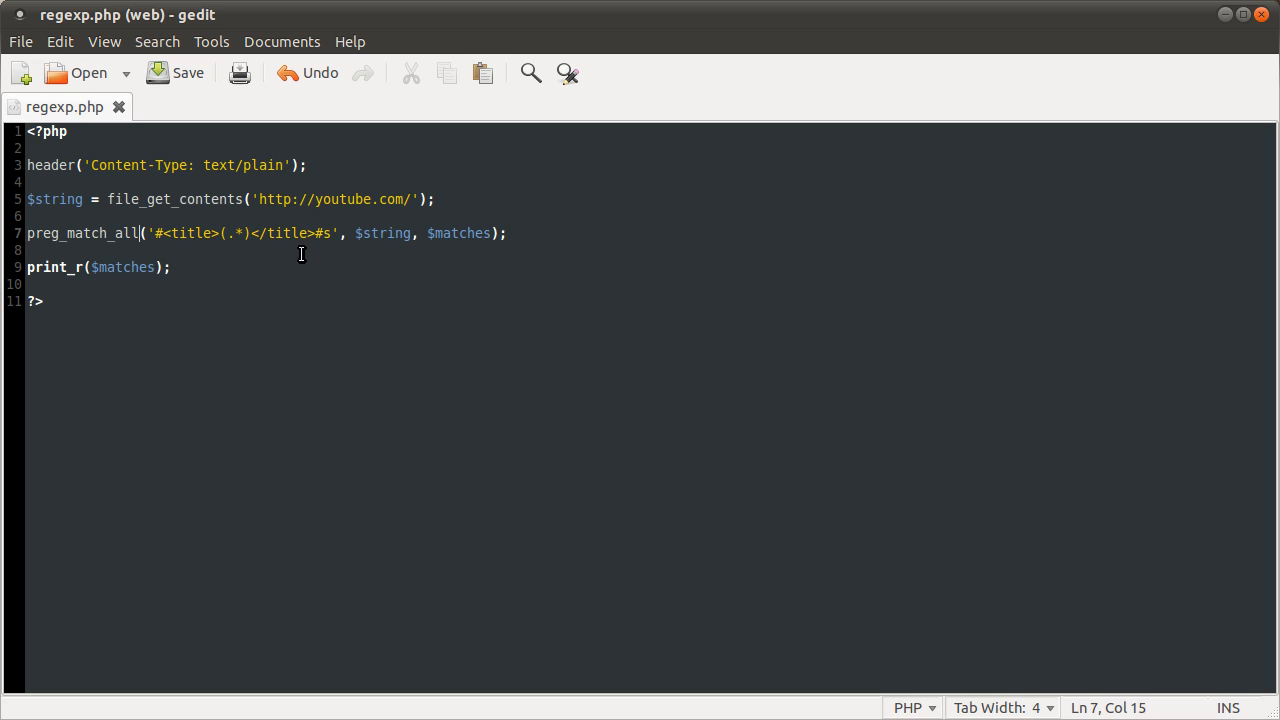
mouse_move(190, 233)
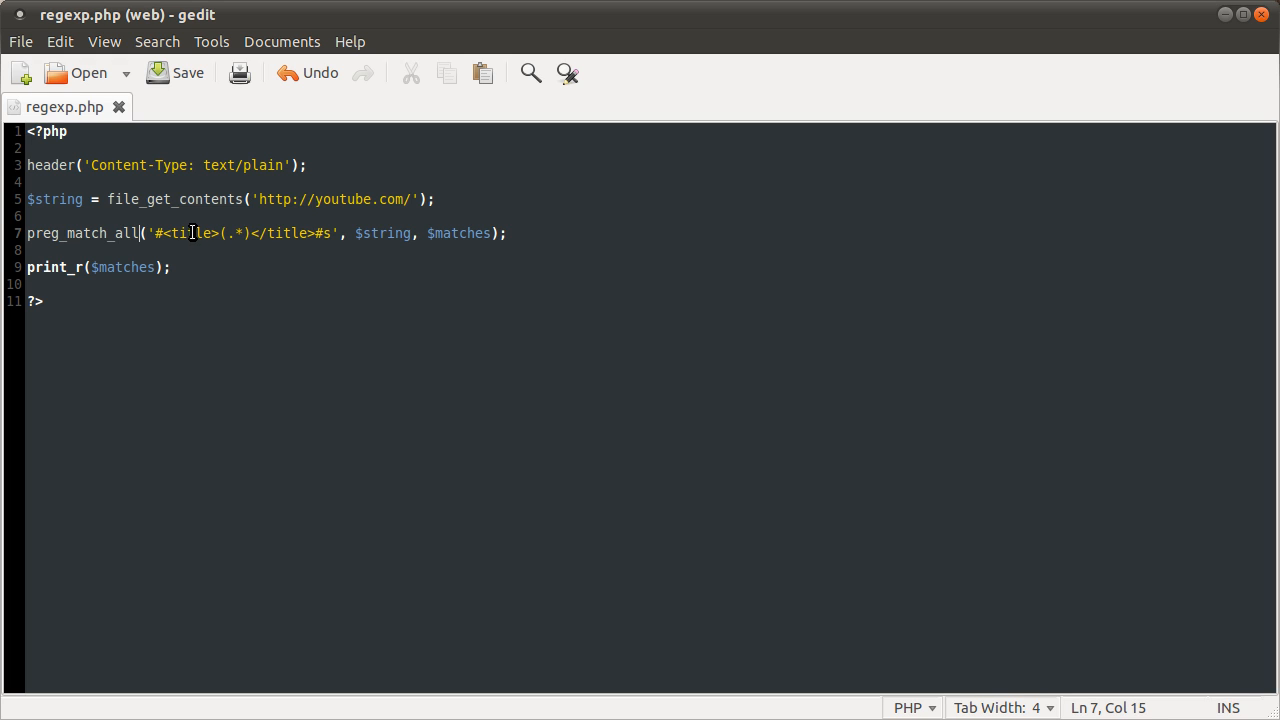
double_click(186, 233)
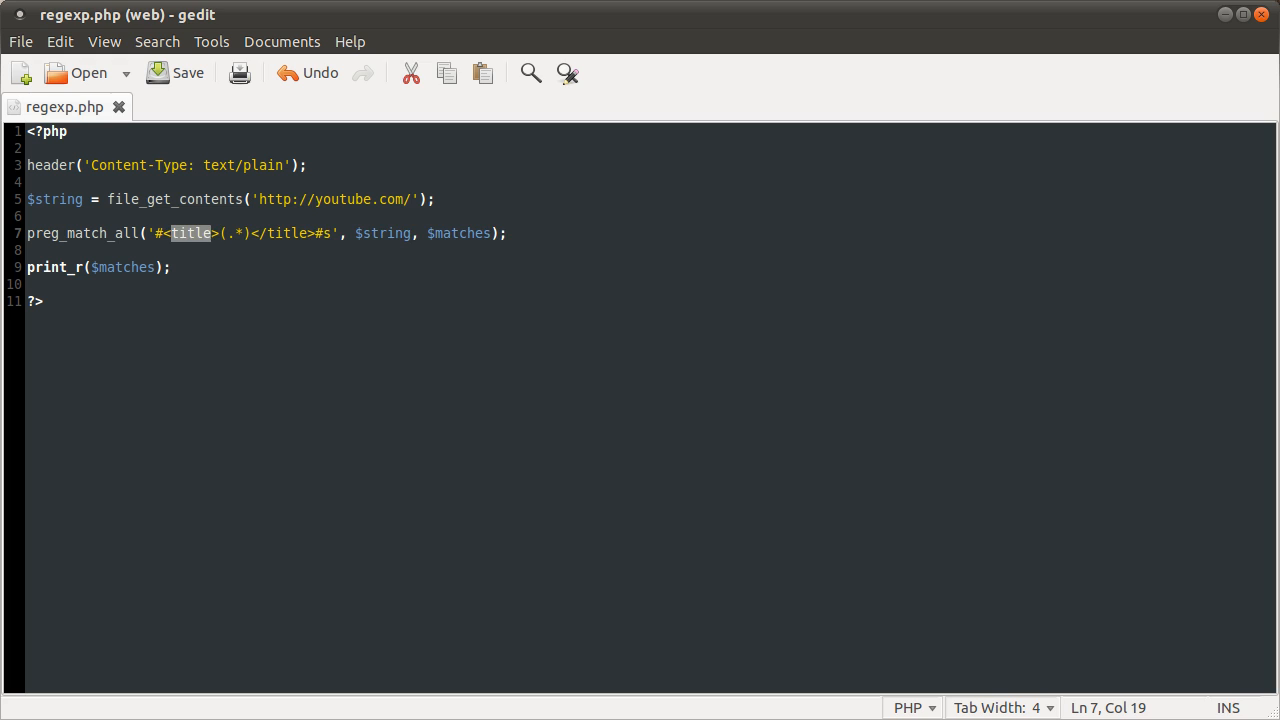
text(a)
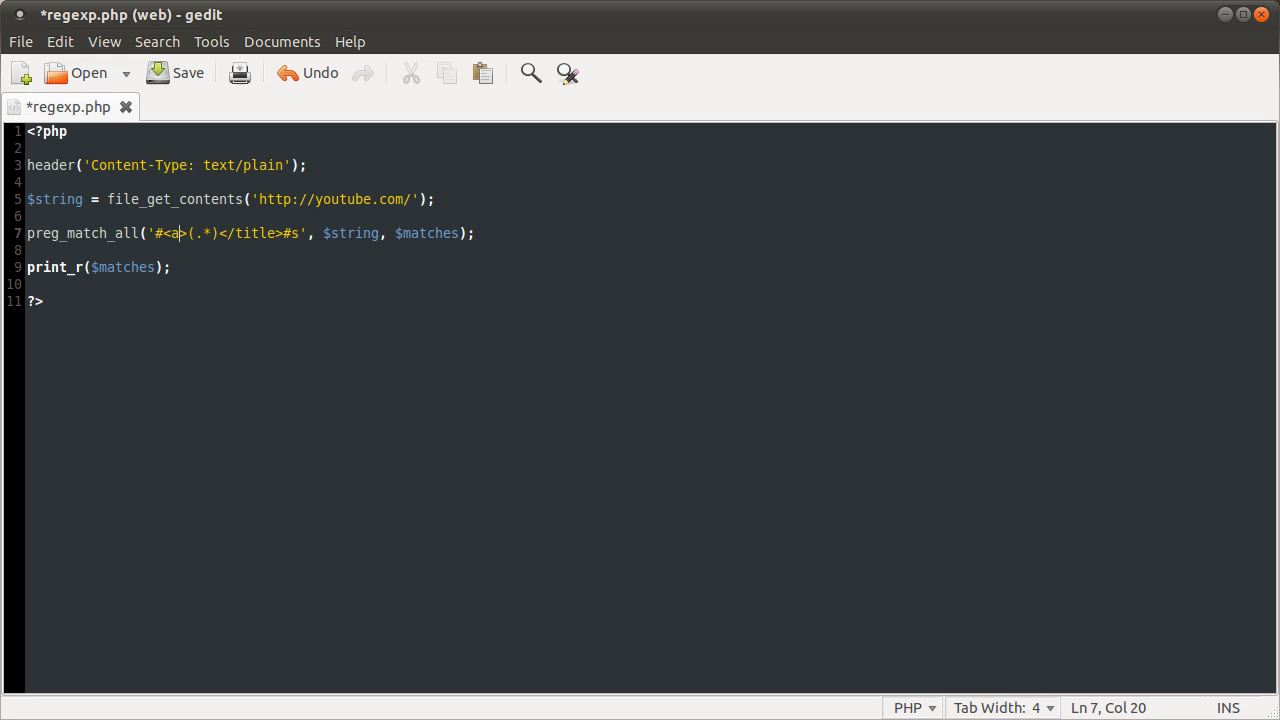
text(.*)
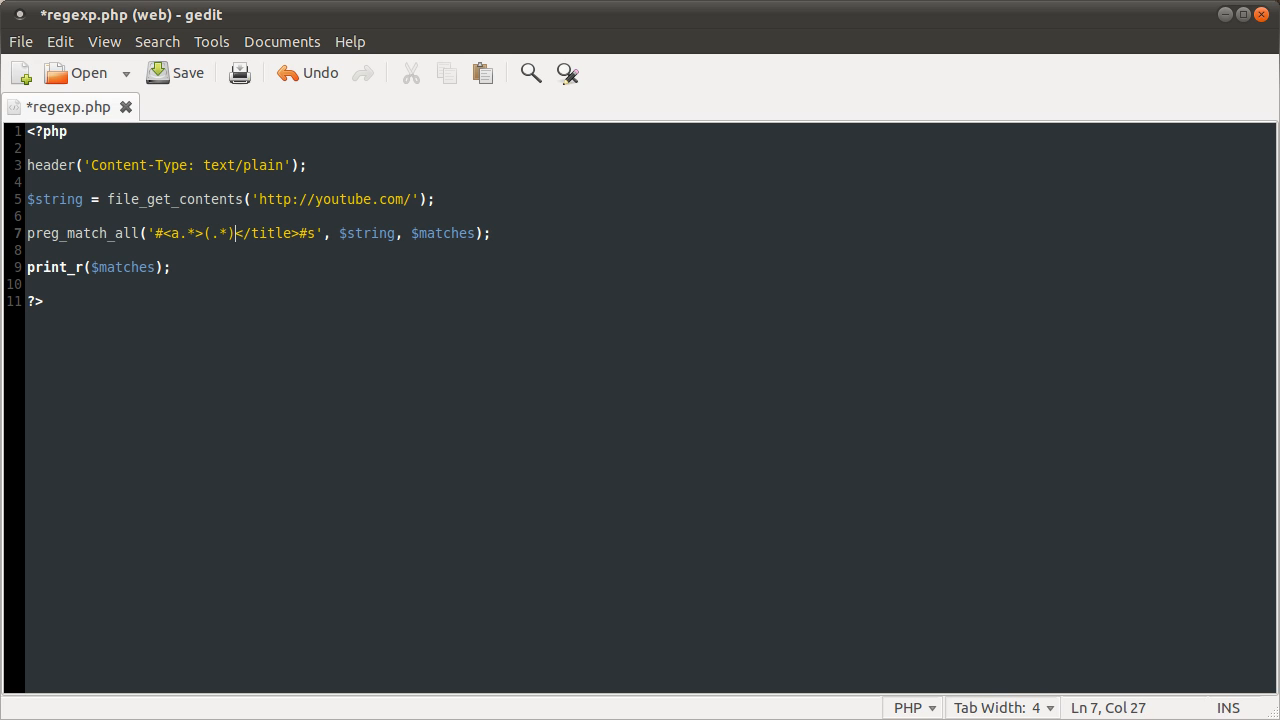
text(</a>)
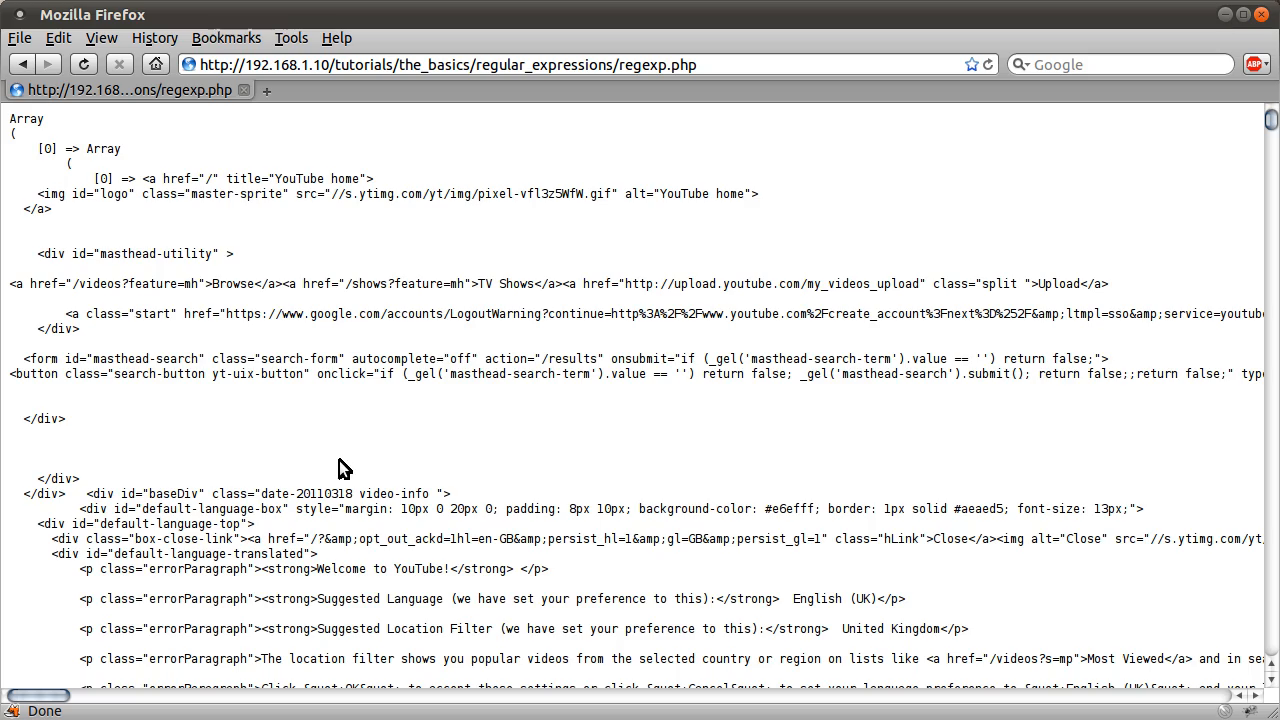
scroll(down, 3)
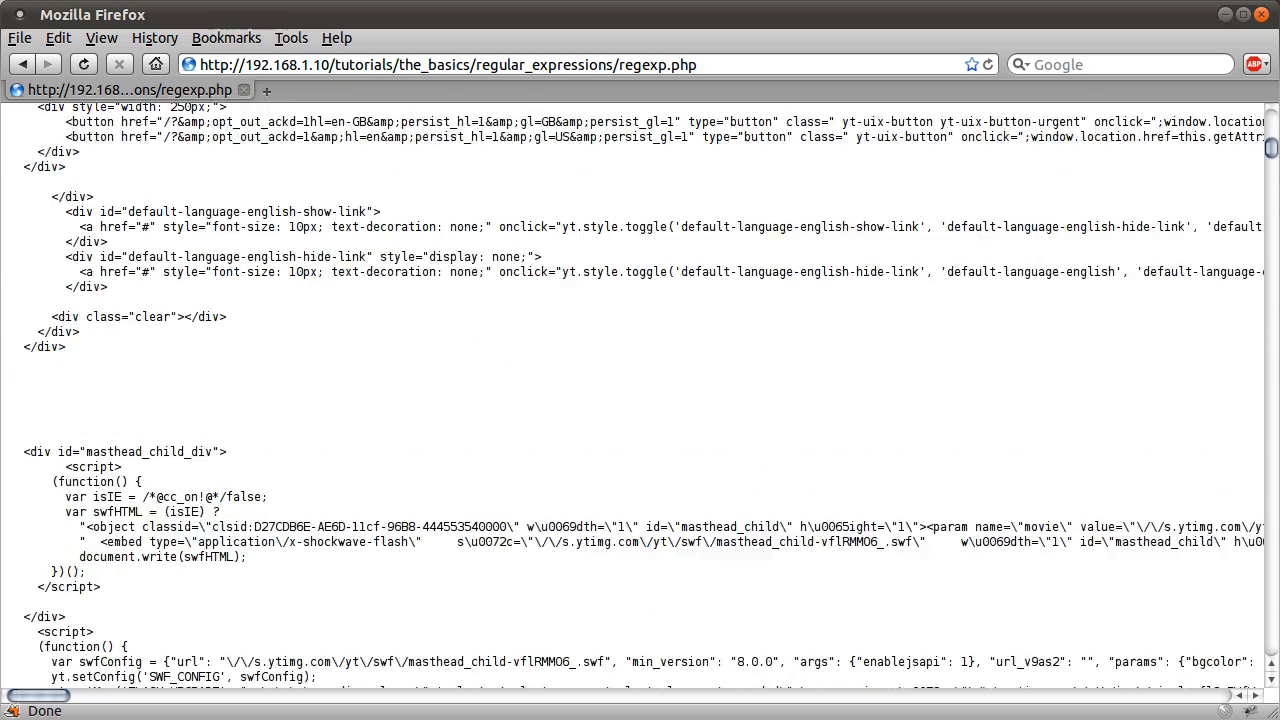
scroll(down, 3)
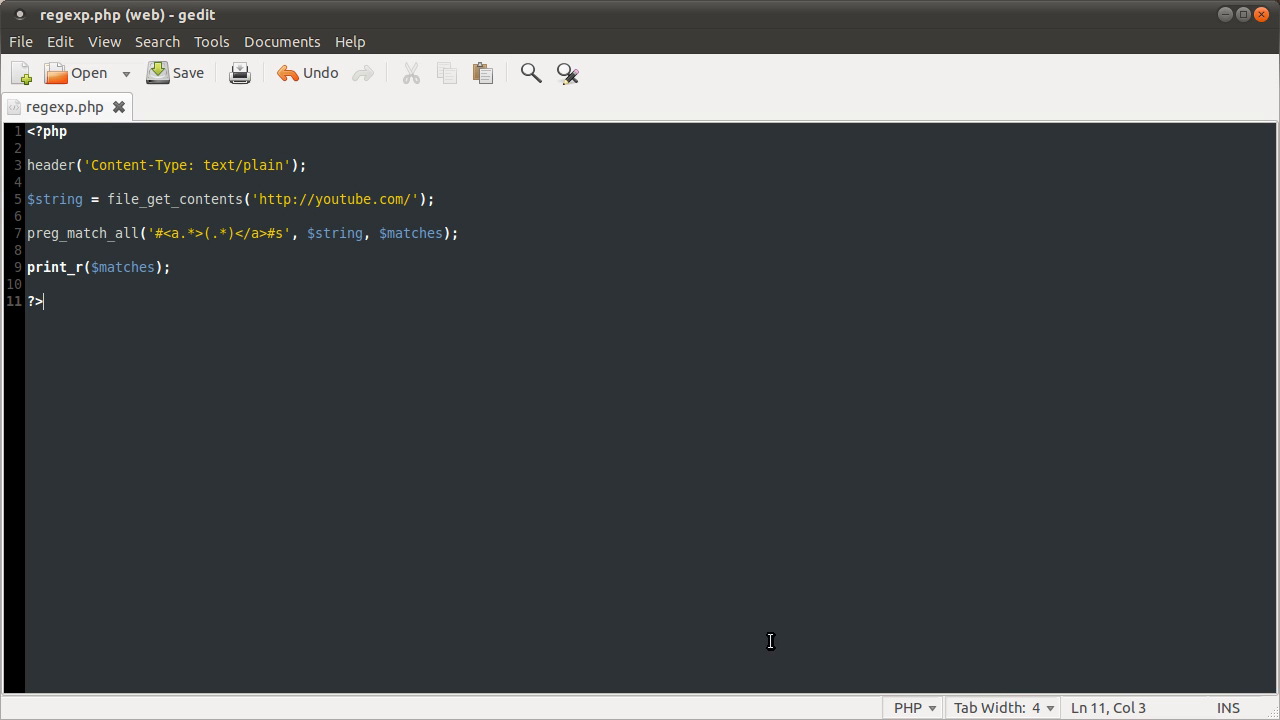
Add the ungreedy U modifier after the closing # of the link pattern.
click(280, 233)
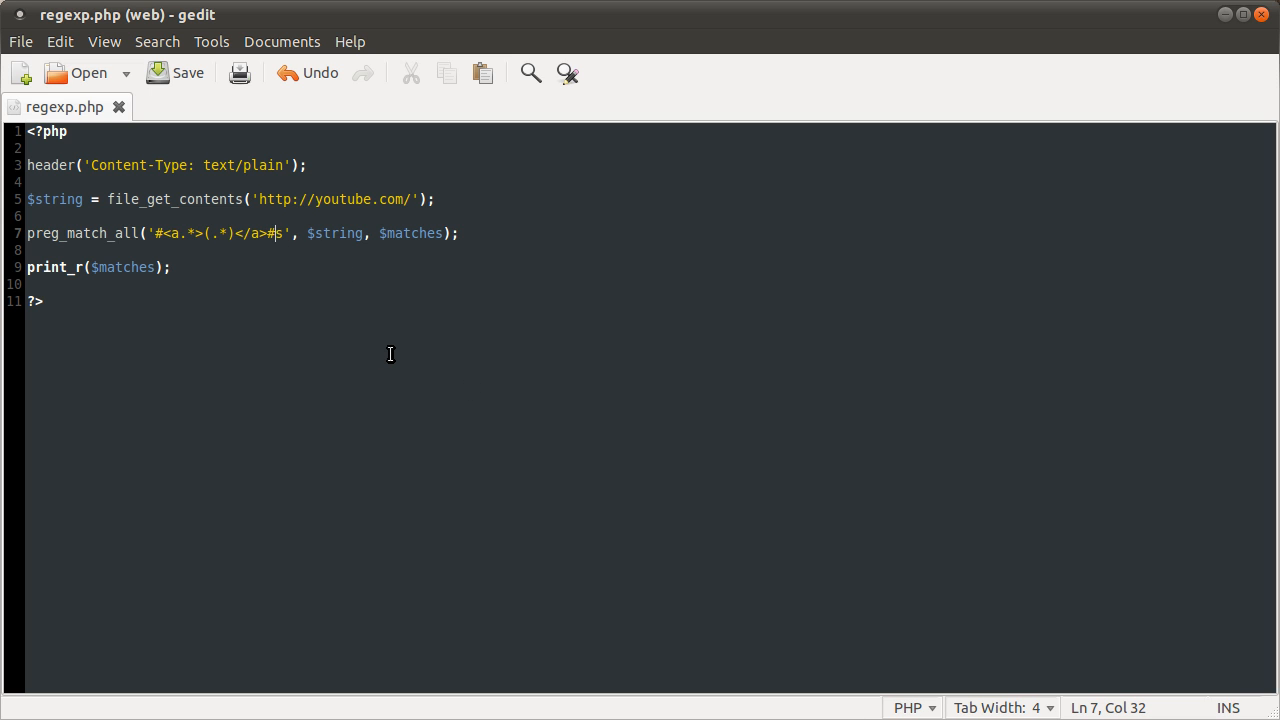
text(U)
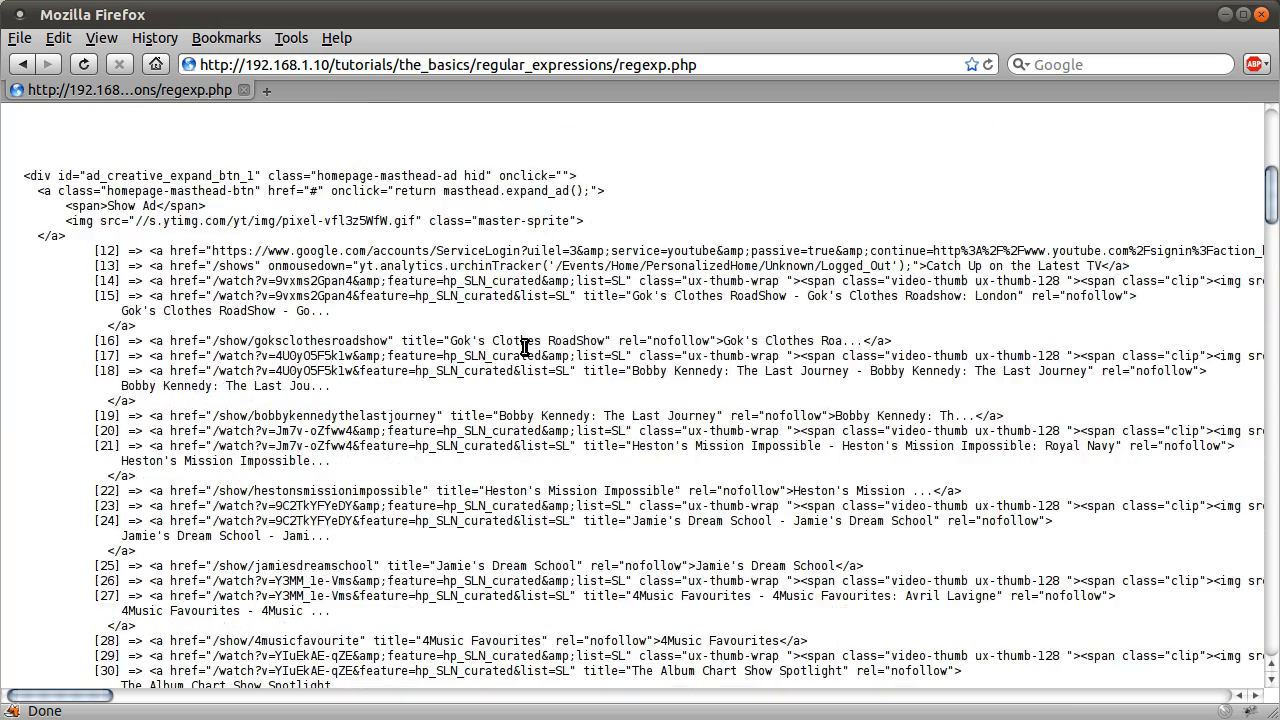
scroll(up, 3)
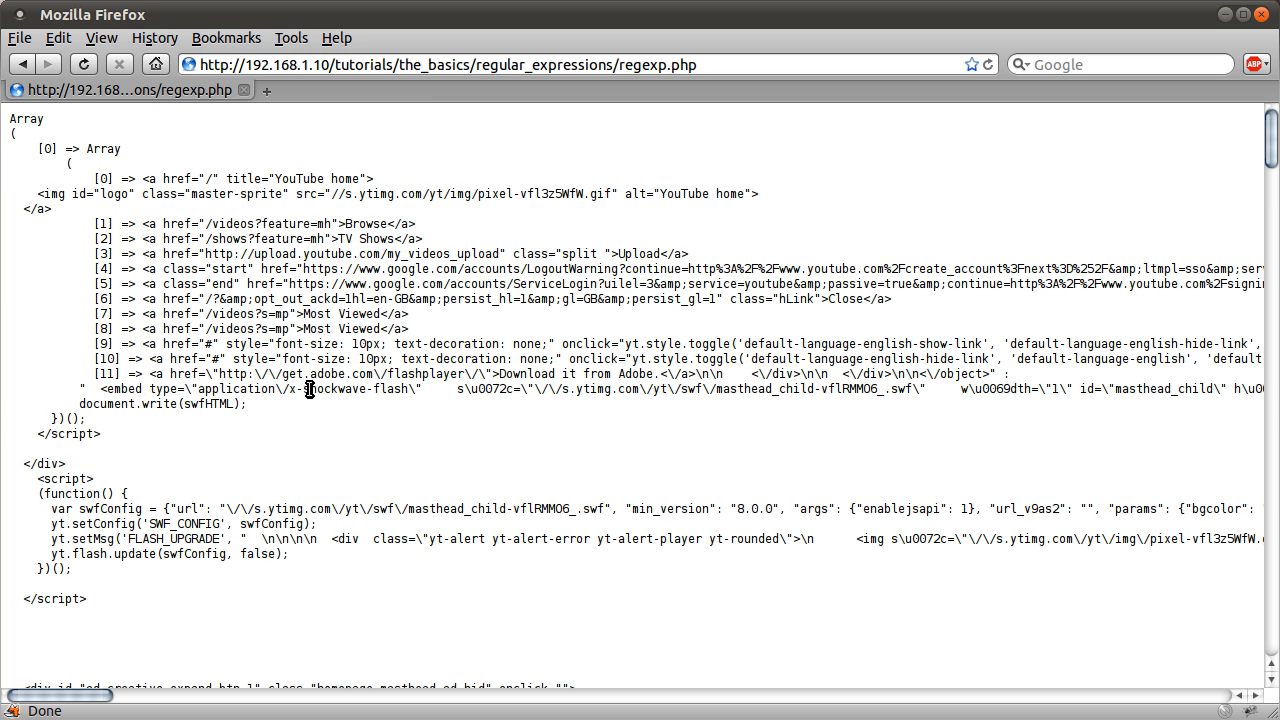
mouse_move(130, 191)
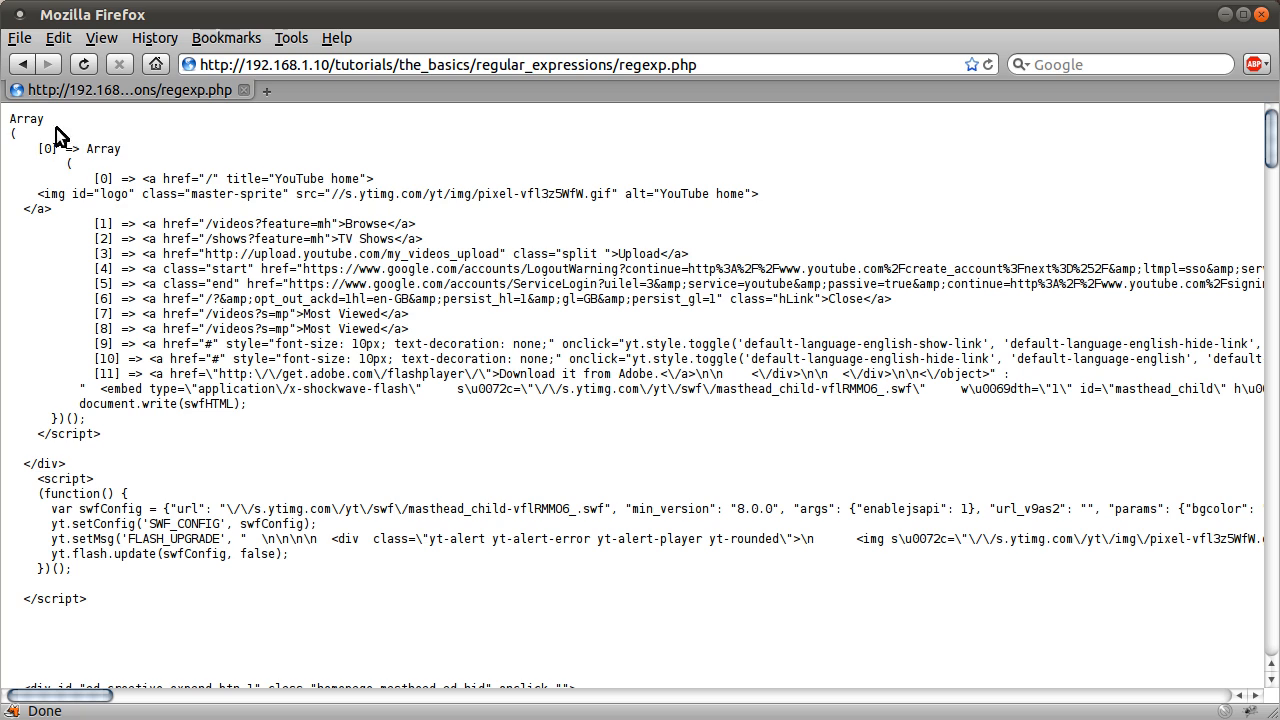
mouse_move(170, 218)
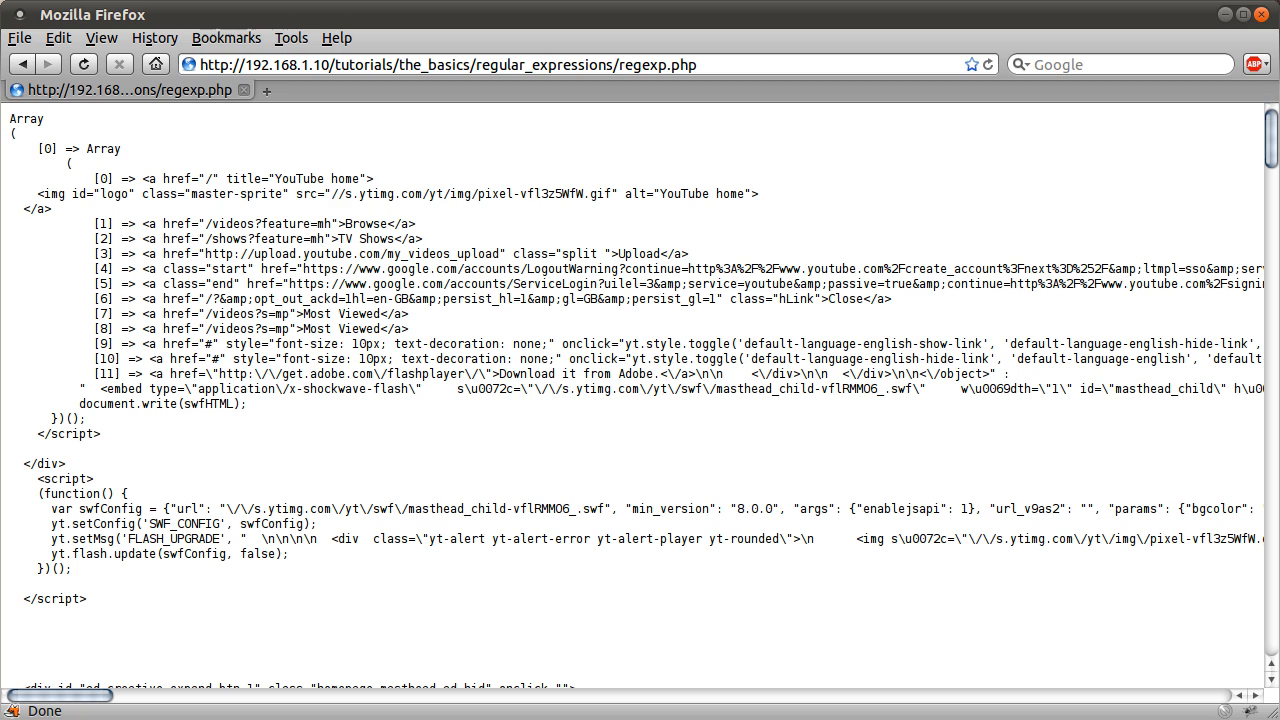
mouse_move(193, 170)
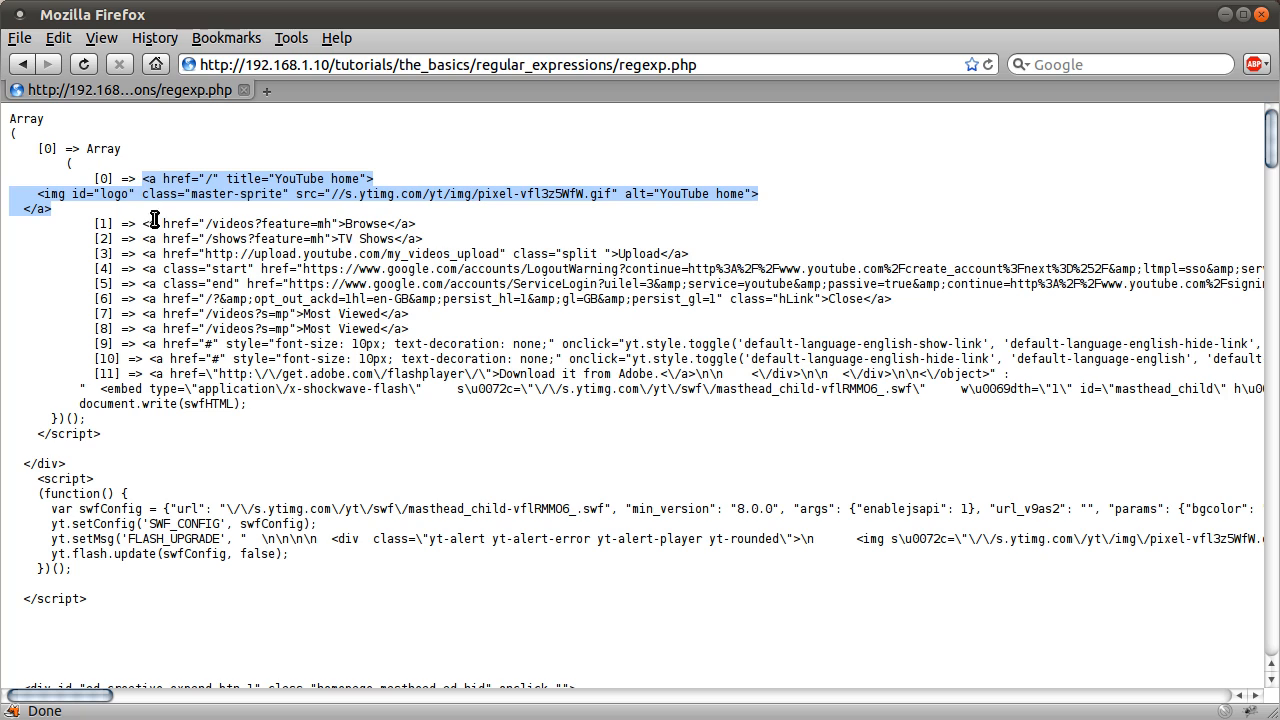
Inspect the Firefox matches, highlighting the logo image line and the Most Viewed link text.
click(70, 194)
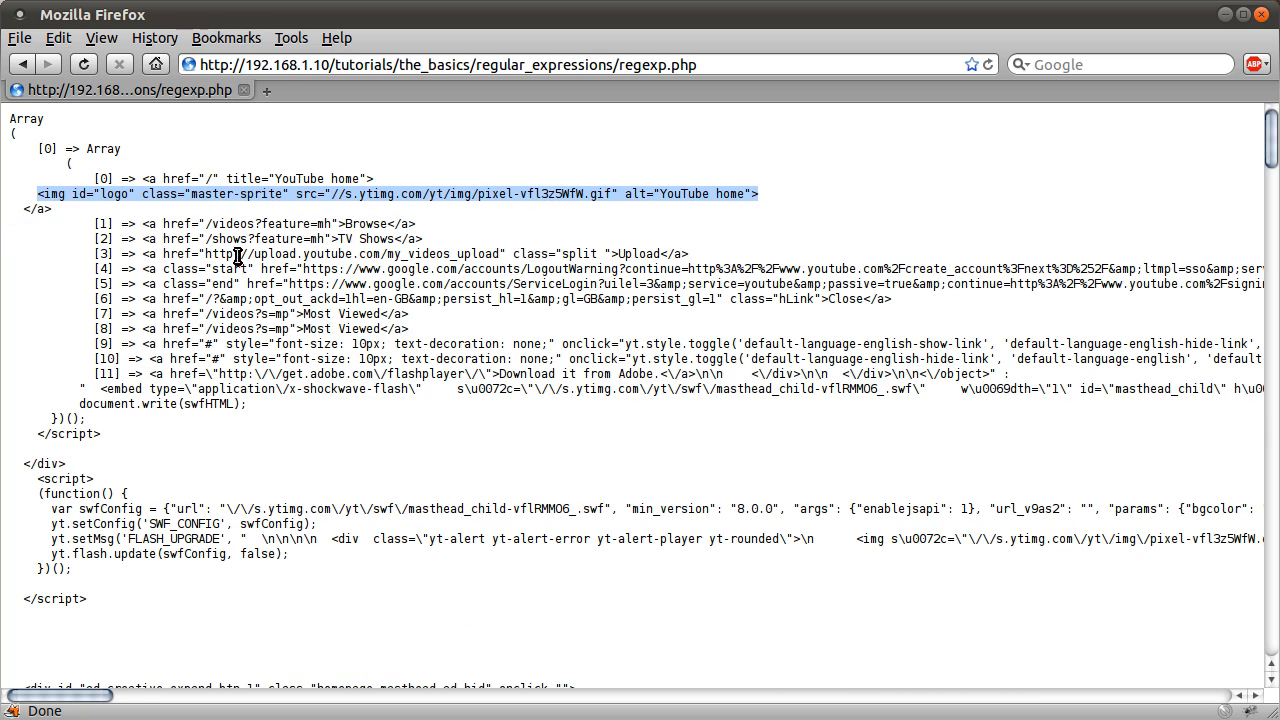
scroll(down, 3)
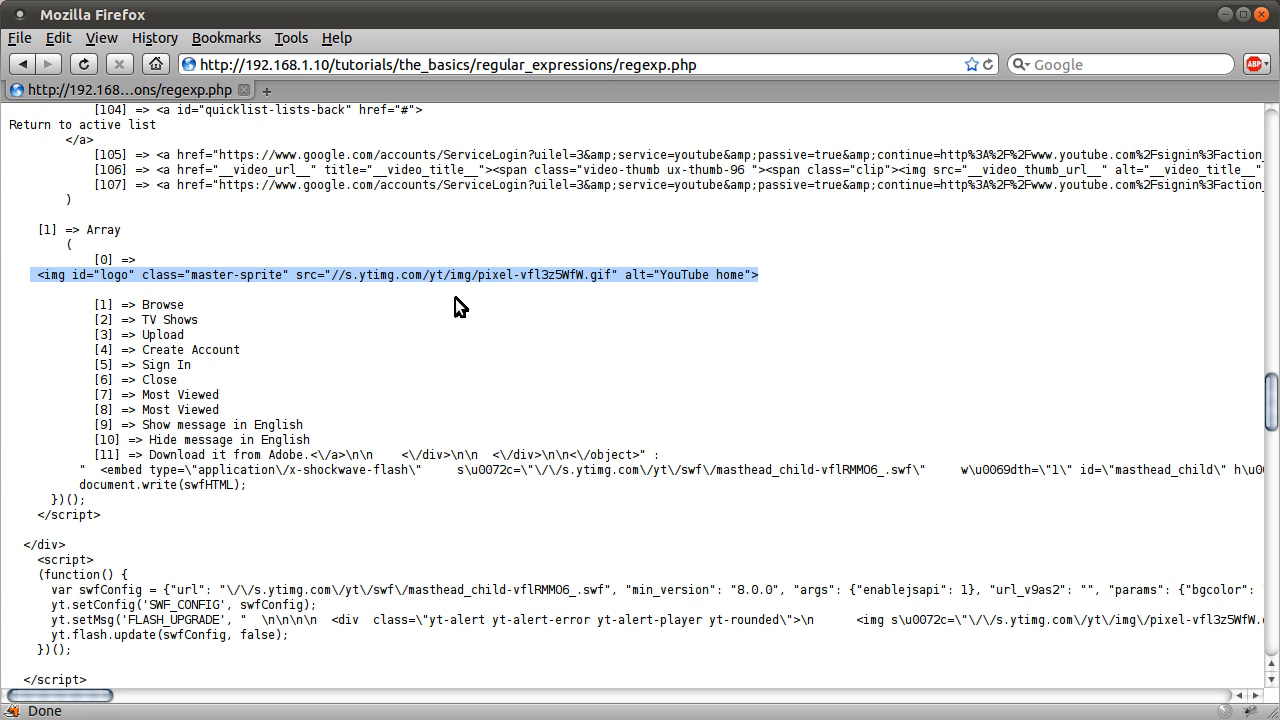
double_click(160, 304)
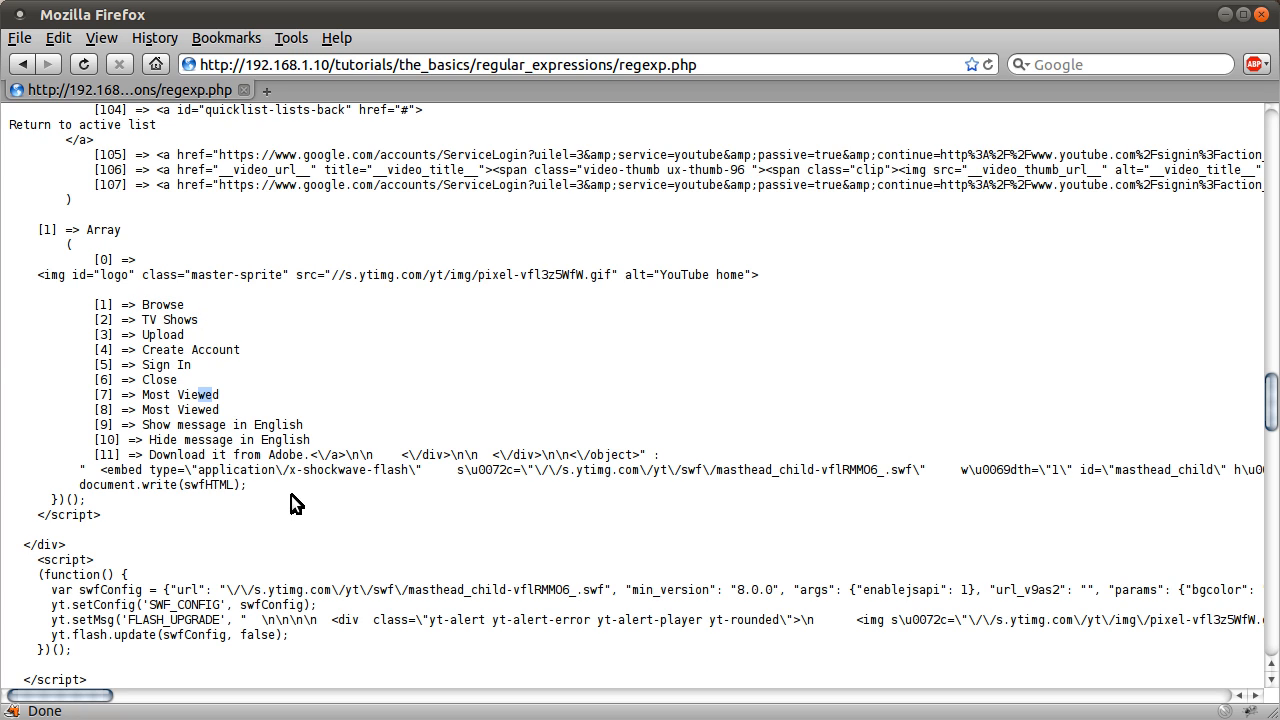
mouse_move(430, 380)
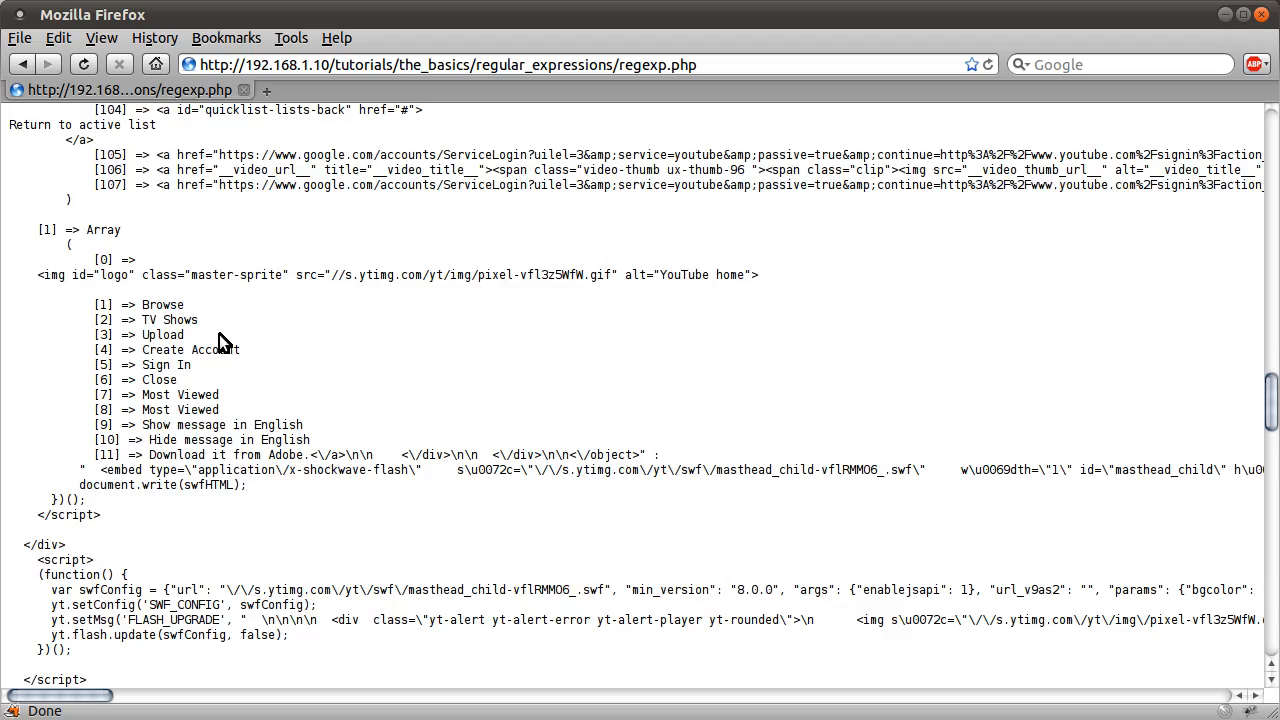
scroll(down, 3)
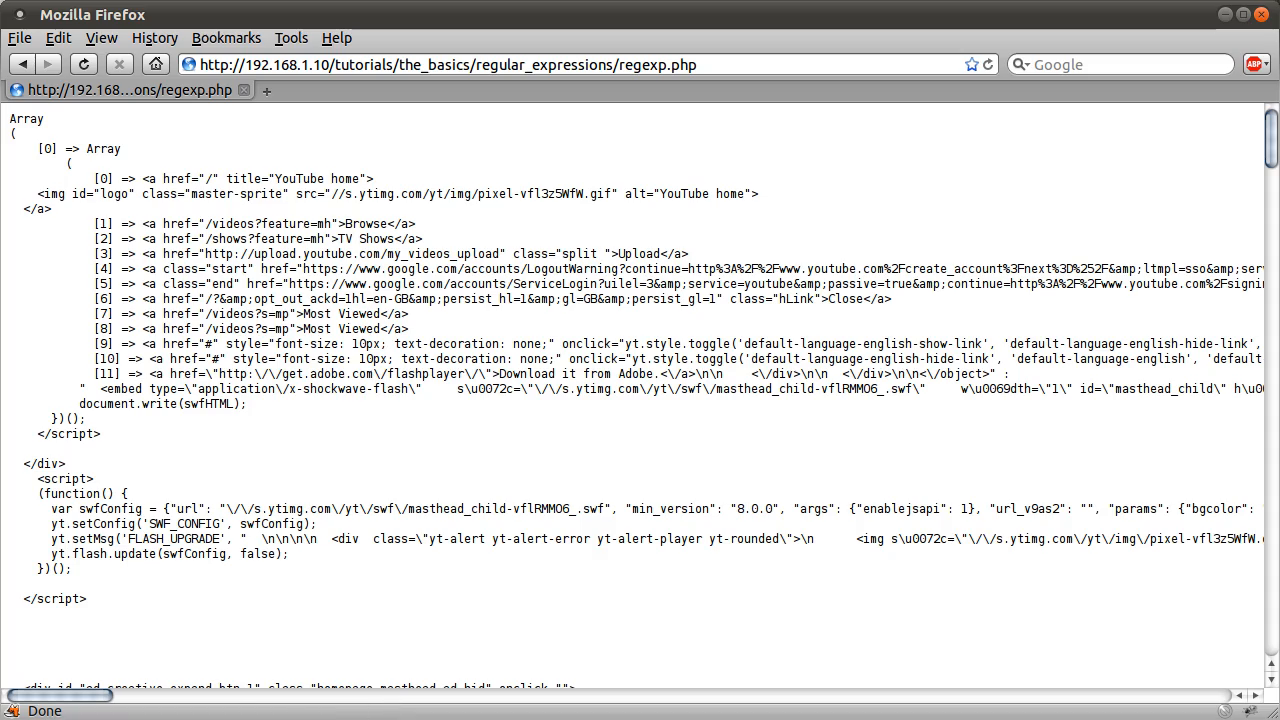
mouse_move(705, 708)
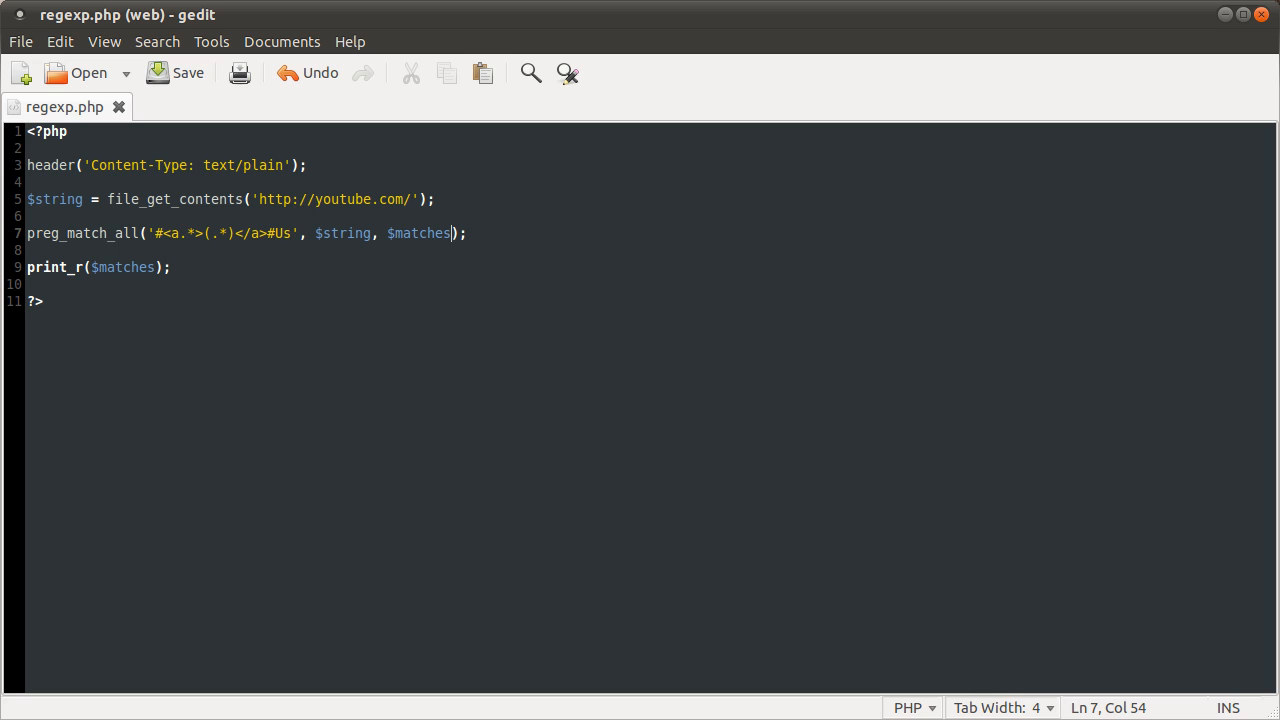
Add PREG_SET_ORDER as the fourth argument and highlight the grouped Browse entry in Firefox.
text(", ")
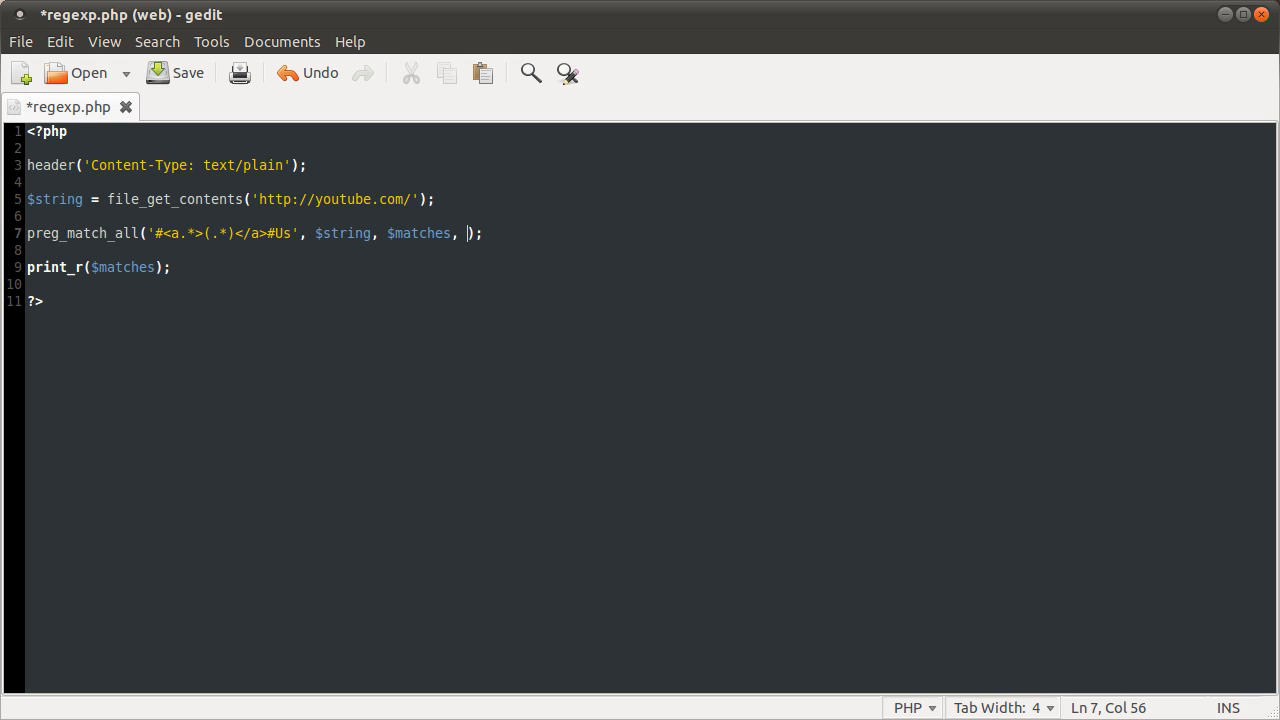
text(PREG_SET_)
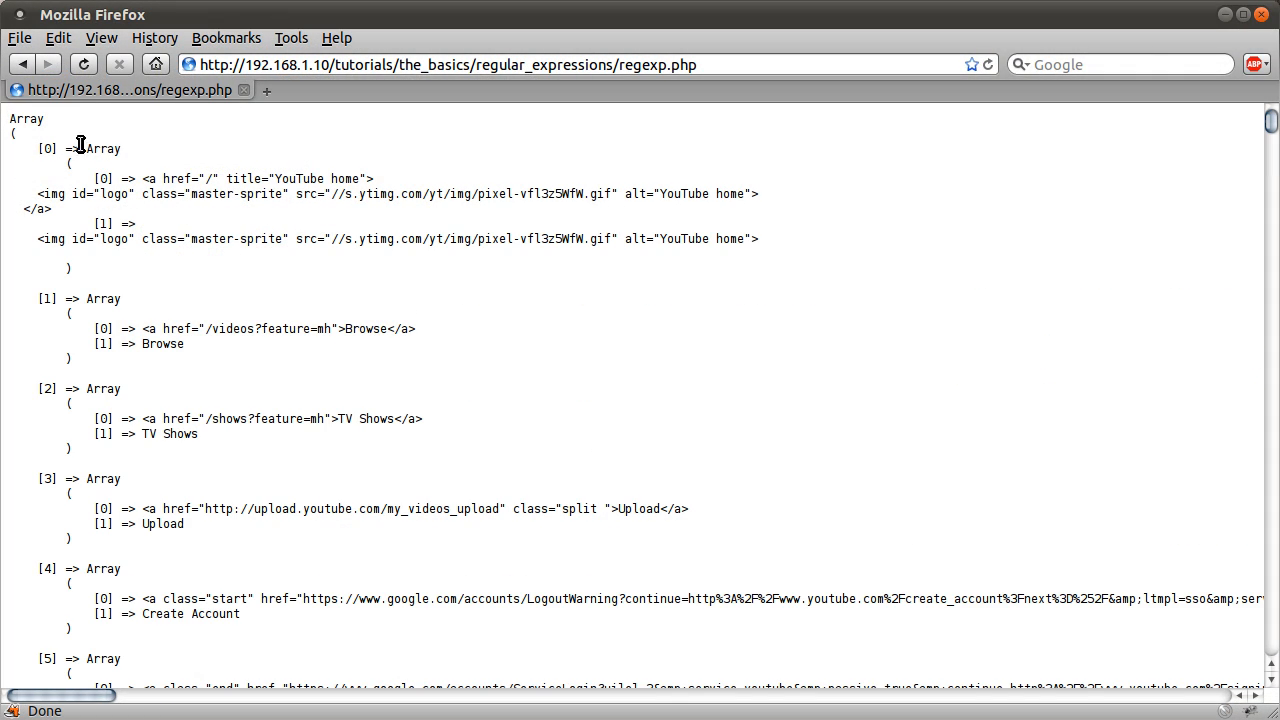
mouse_move(229, 353)
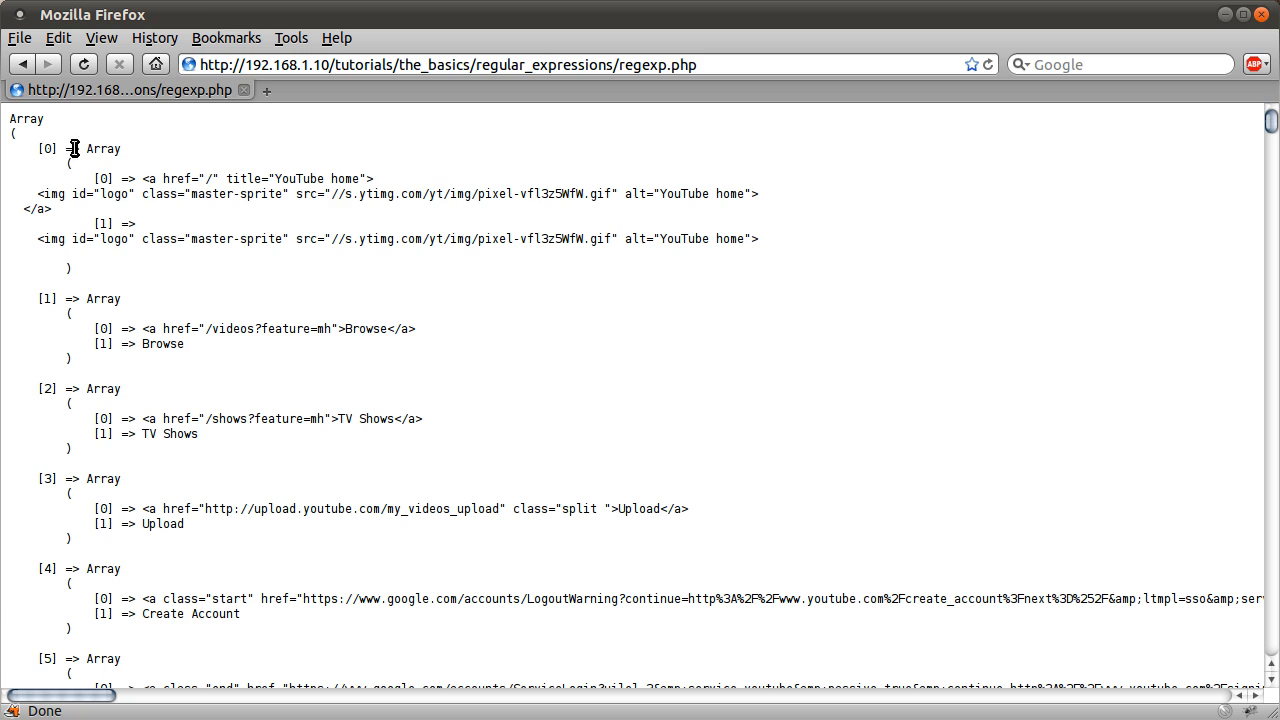
mouse_move(190, 225)
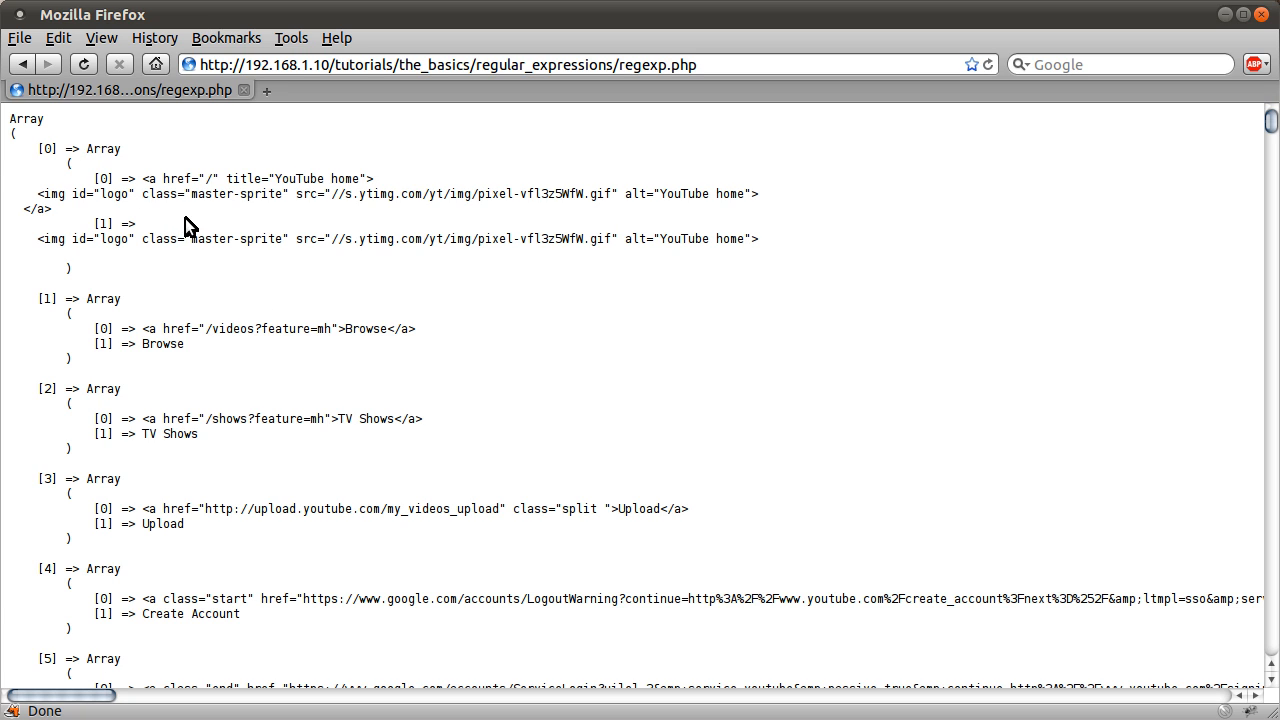
mouse_move(189, 323)
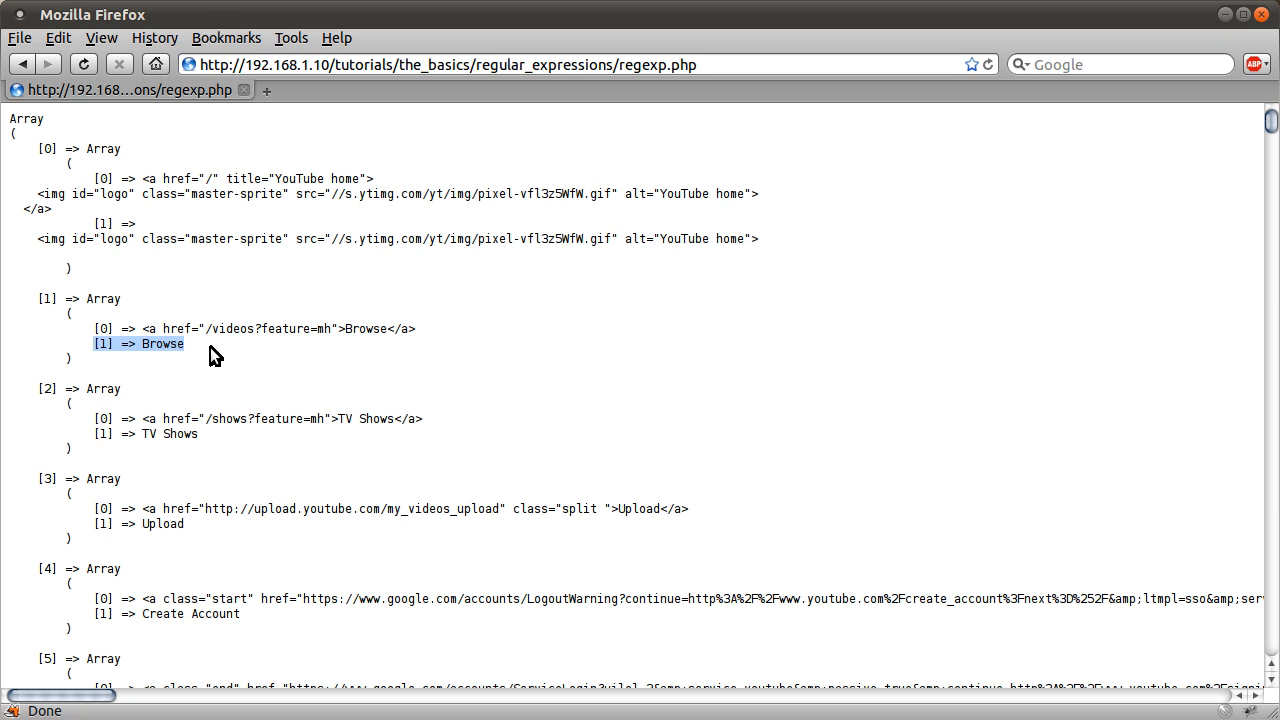
double_click(369, 328)
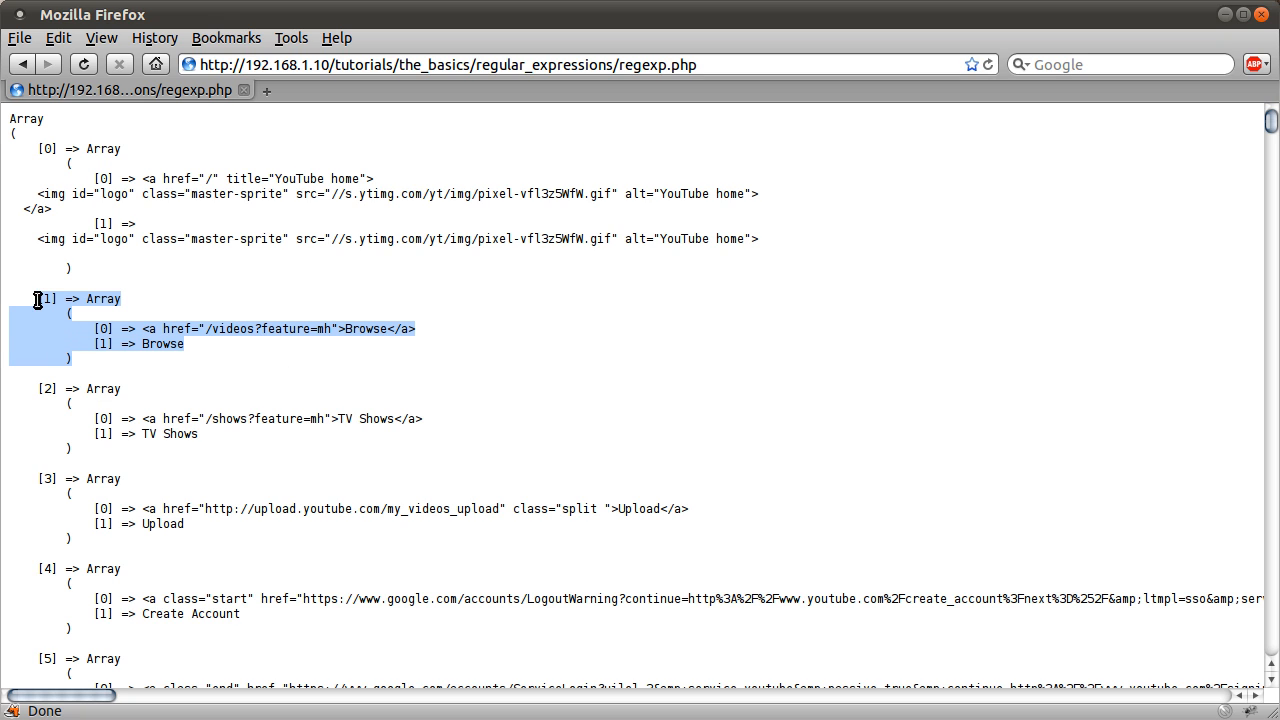
mouse_move(230, 411)
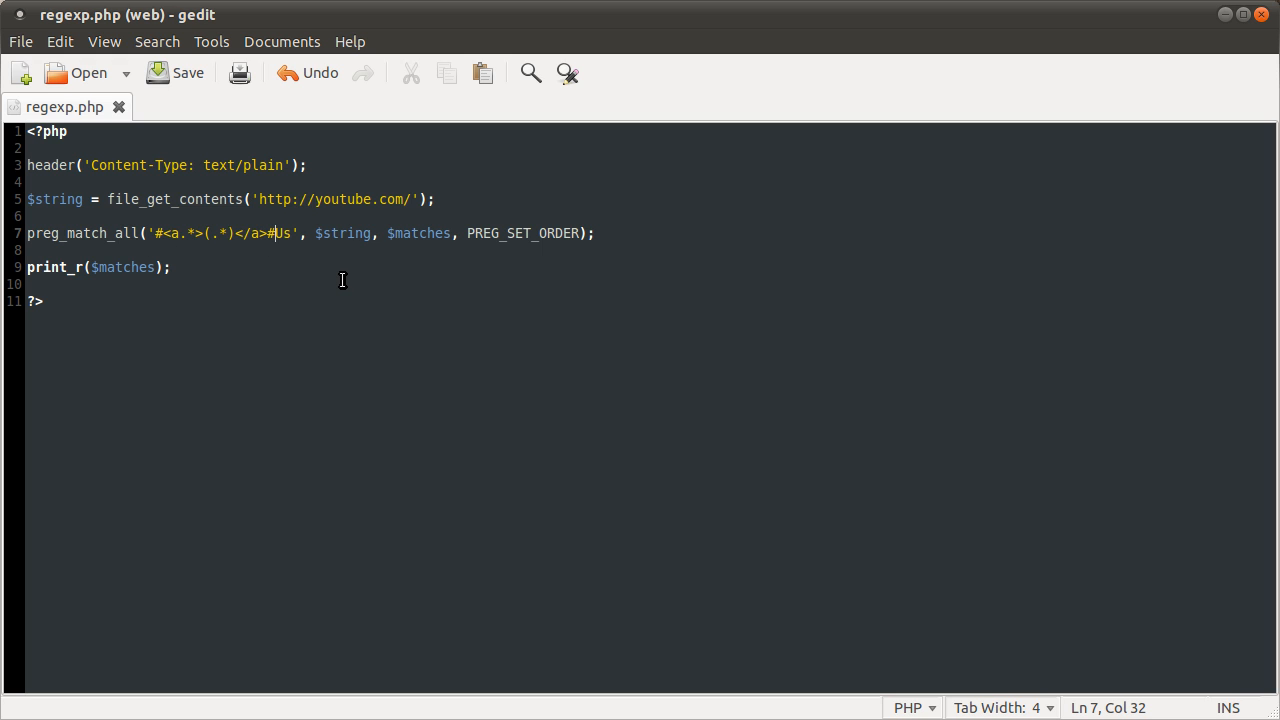
mouse_move(338, 276)
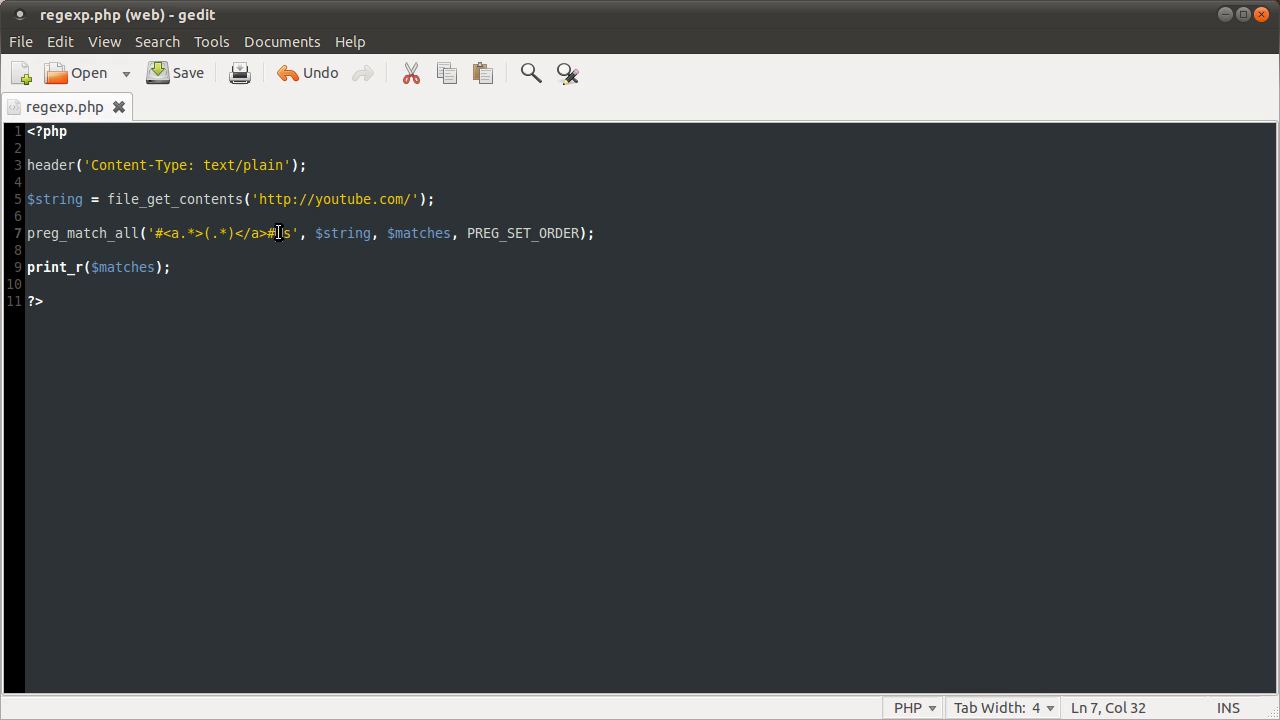
Type i while discussing the #Us modifiers of the ungreedy link pattern.
text(i)
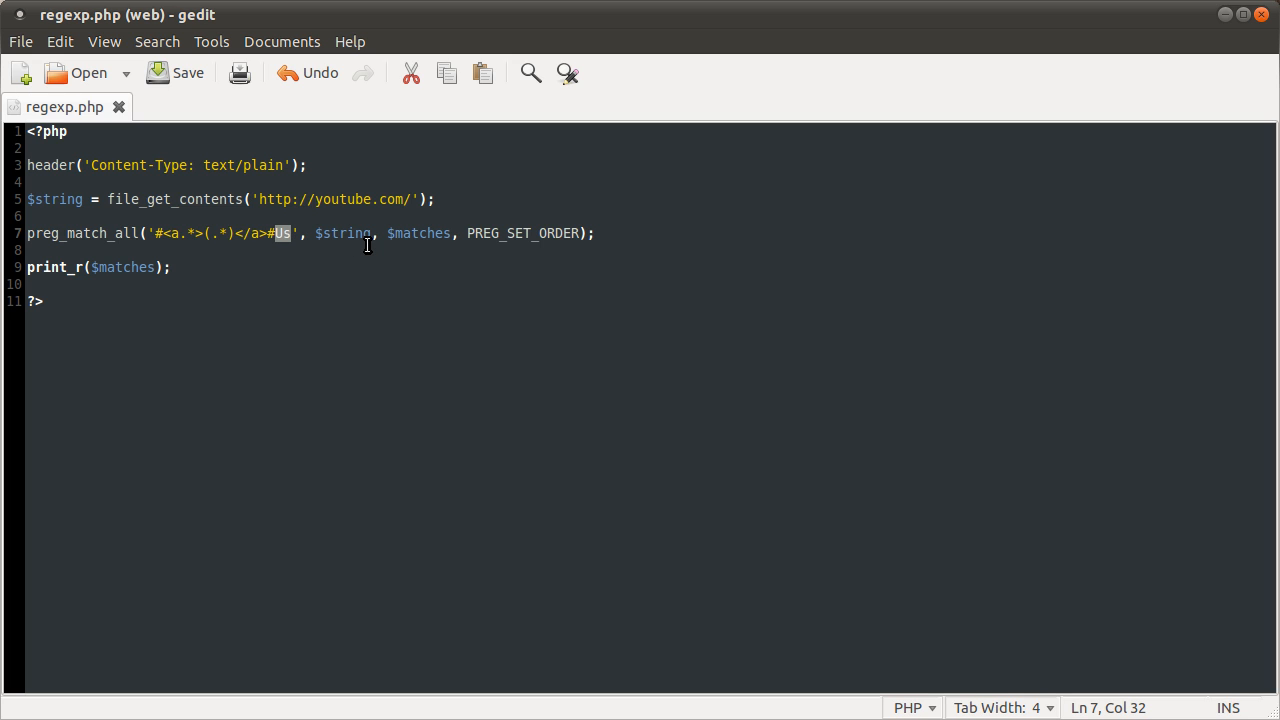
mouse_move(807, 294)
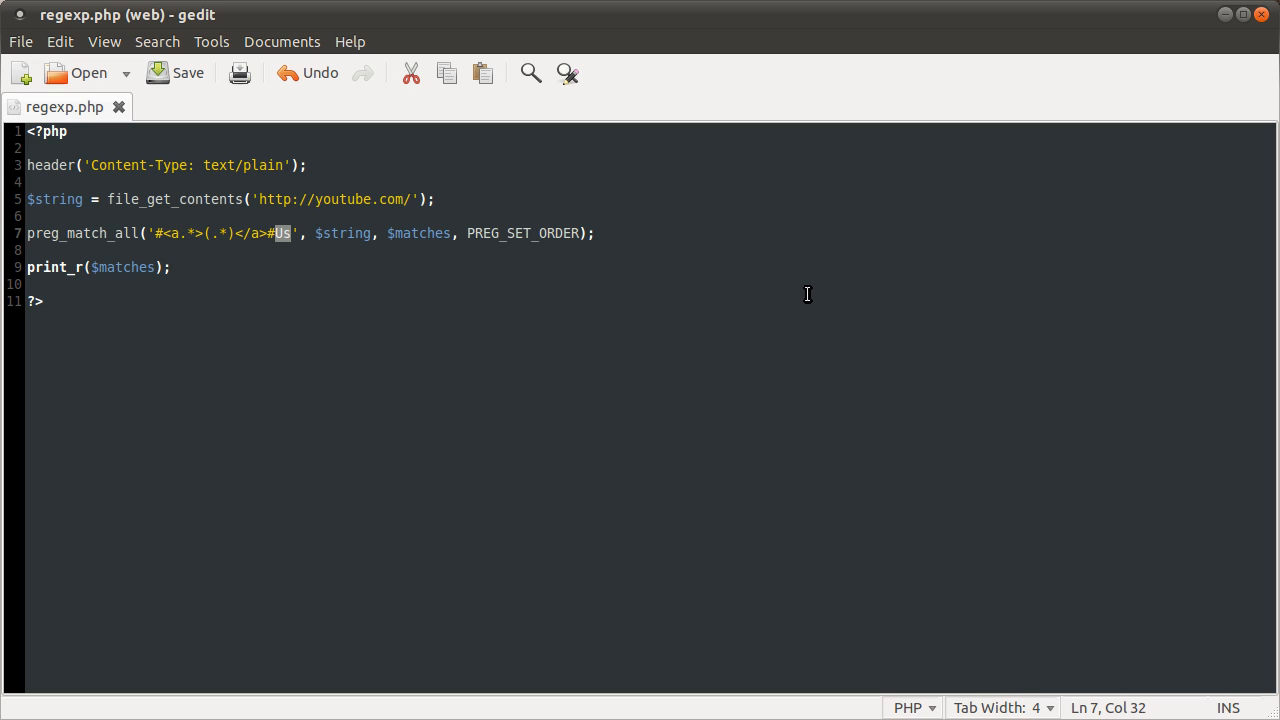
mouse_move(1219, 199)
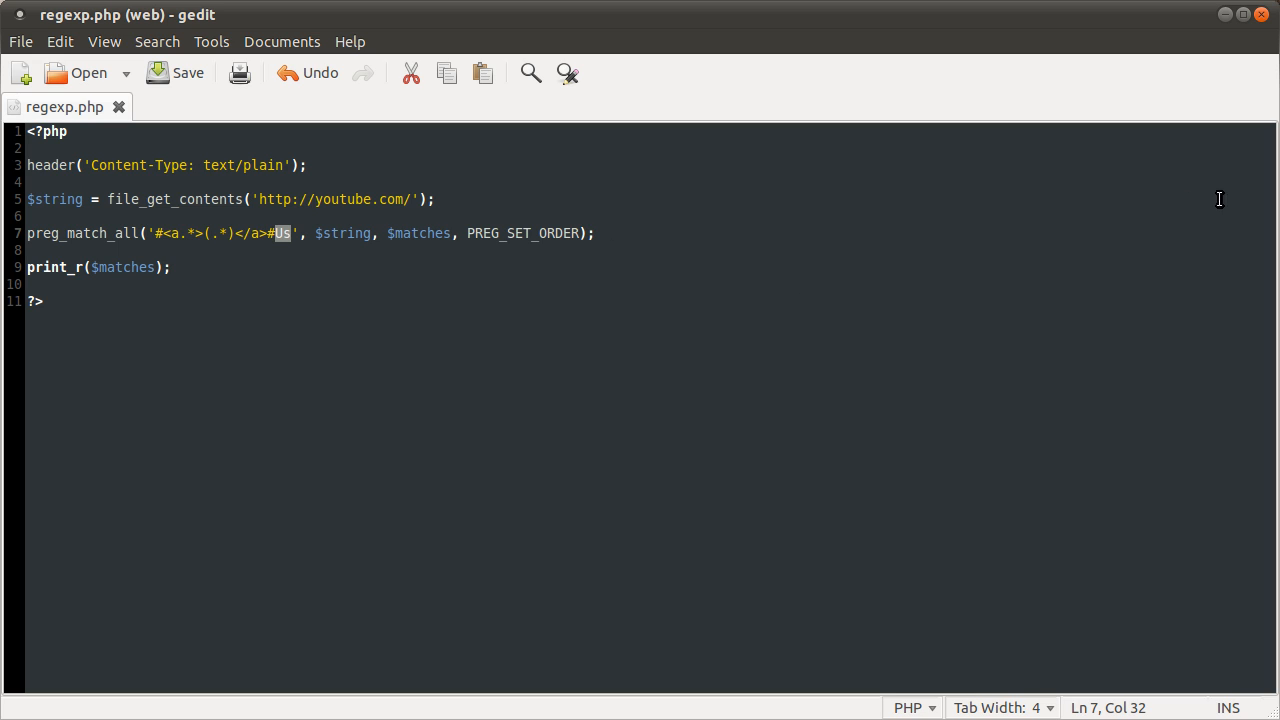